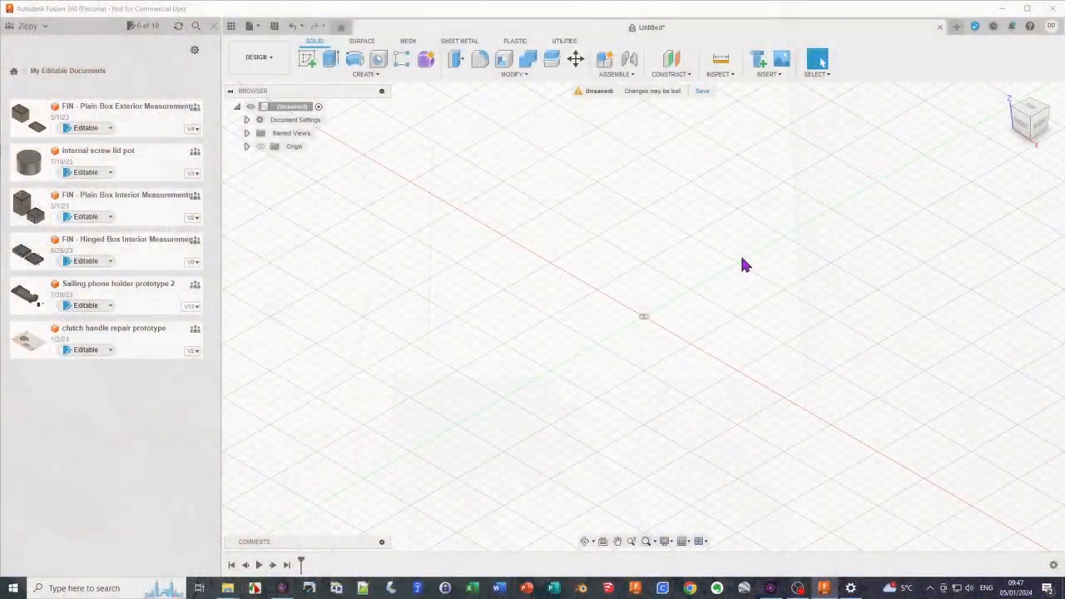
mouse_move(564, 315)
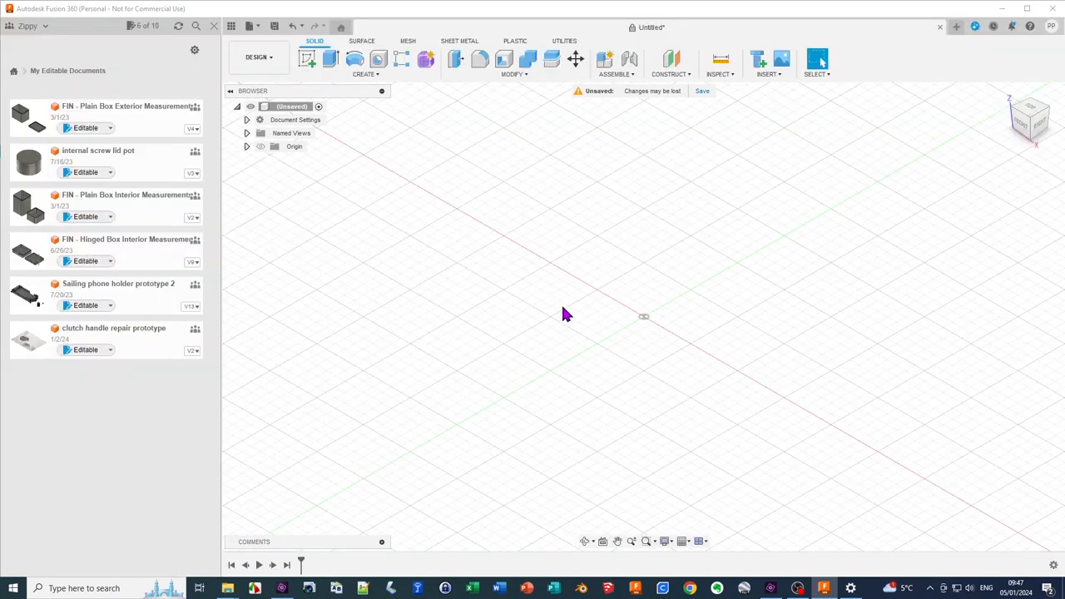
mouse_move(619, 281)
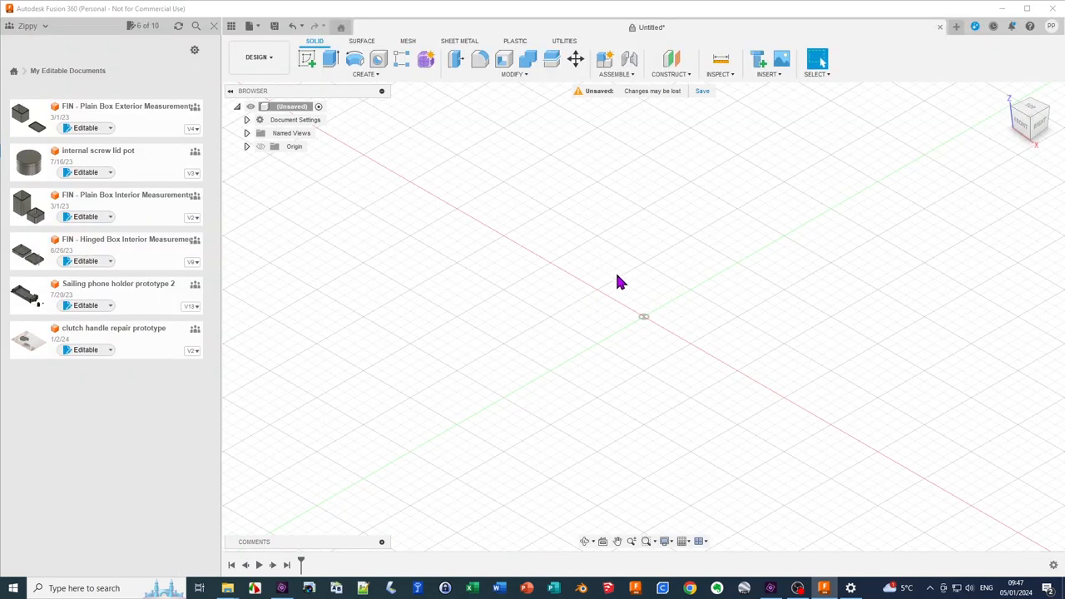
mouse_move(492, 287)
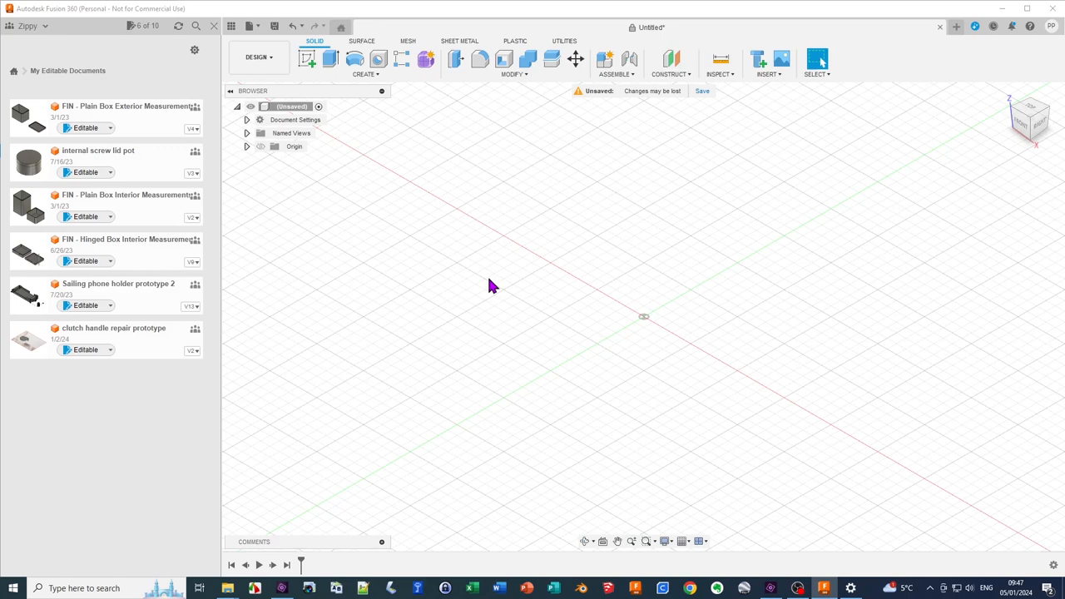
mouse_move(491, 286)
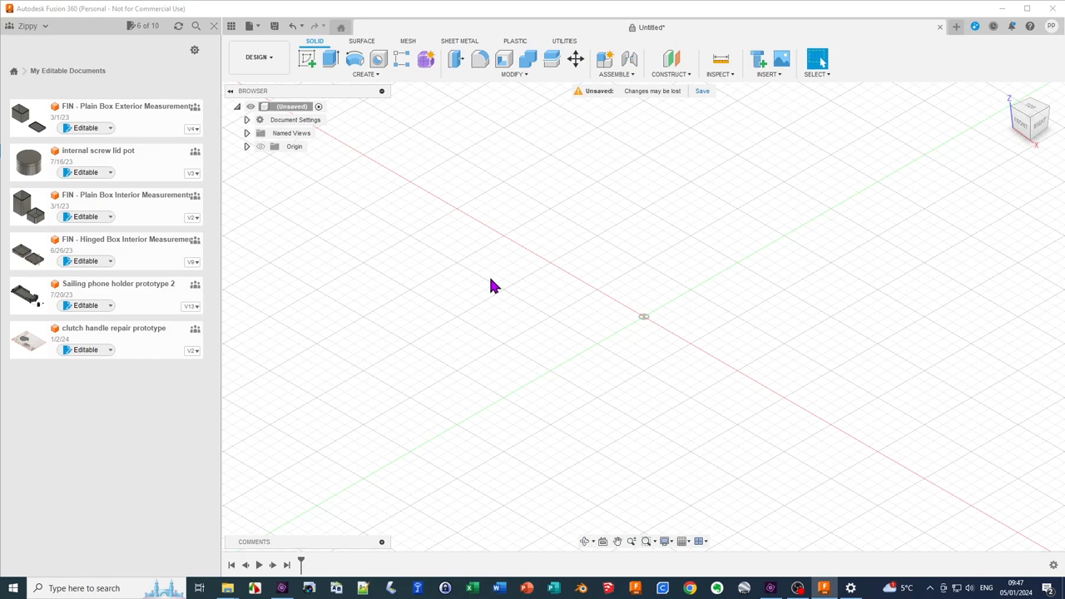
- Insert the hand-drawn handle sketch photo from the computer as a canvas with default placement
click(767, 74)
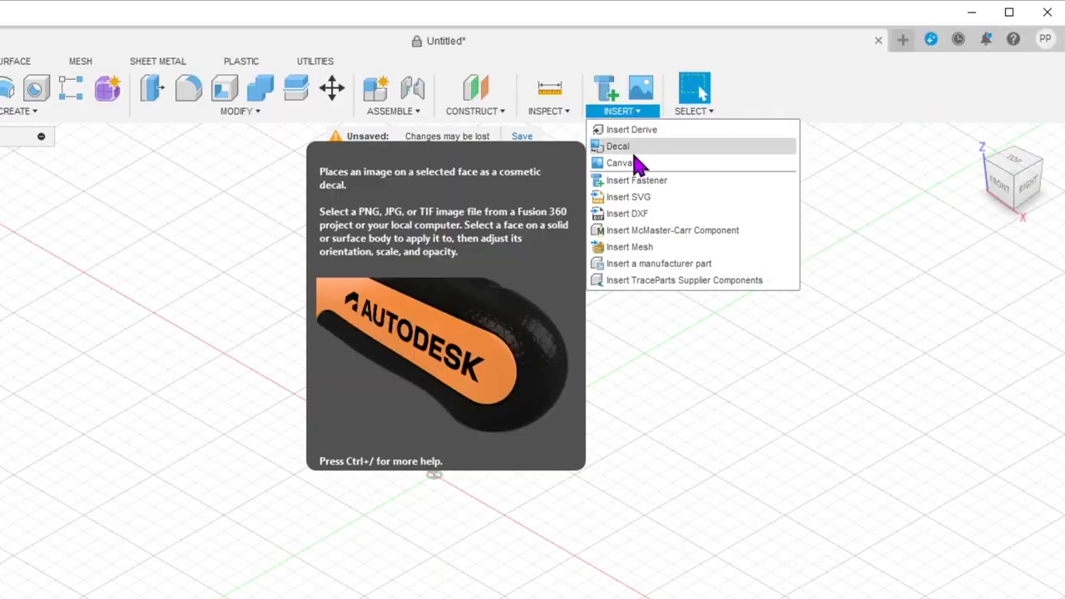
click(619, 163)
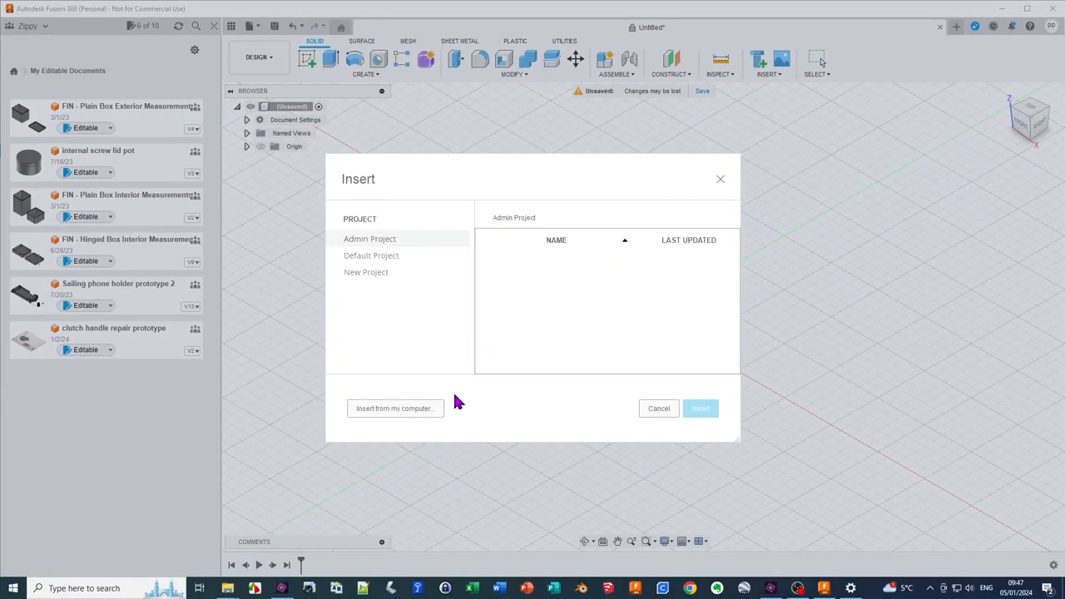
click(394, 408)
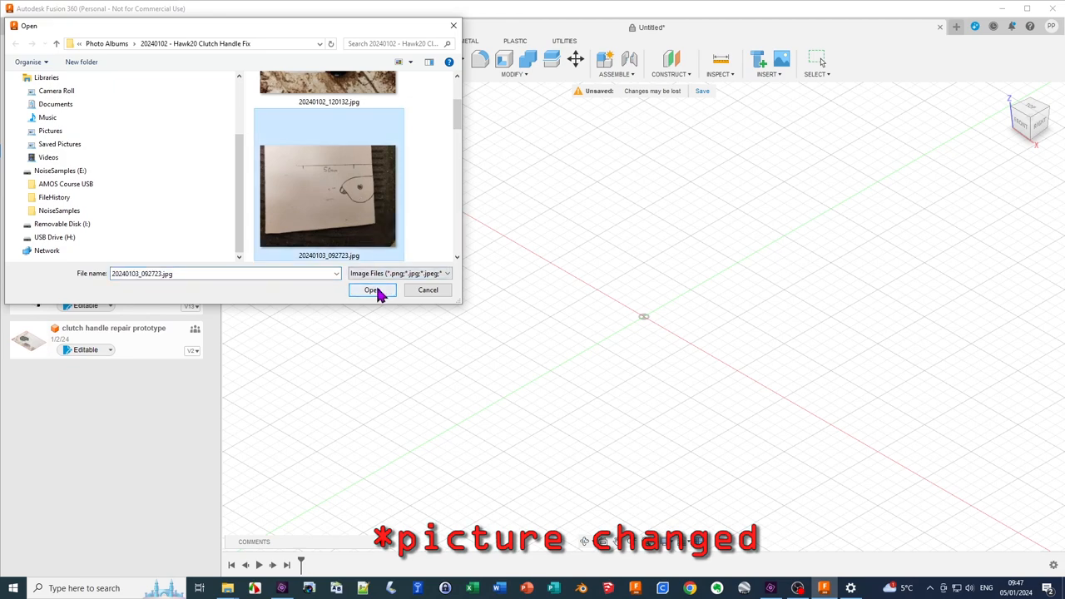
click(371, 290)
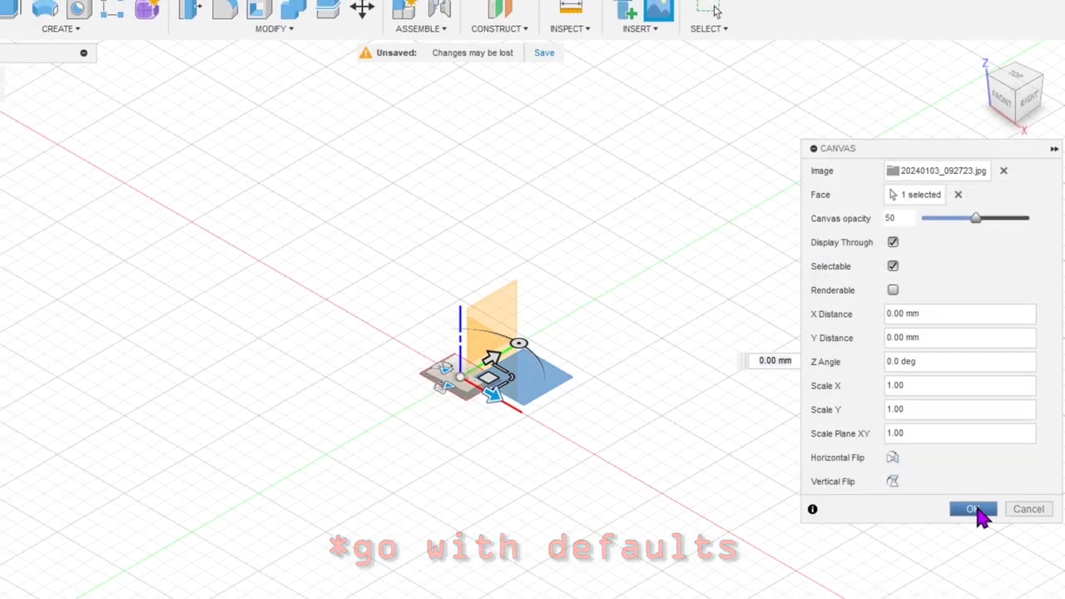
click(972, 510)
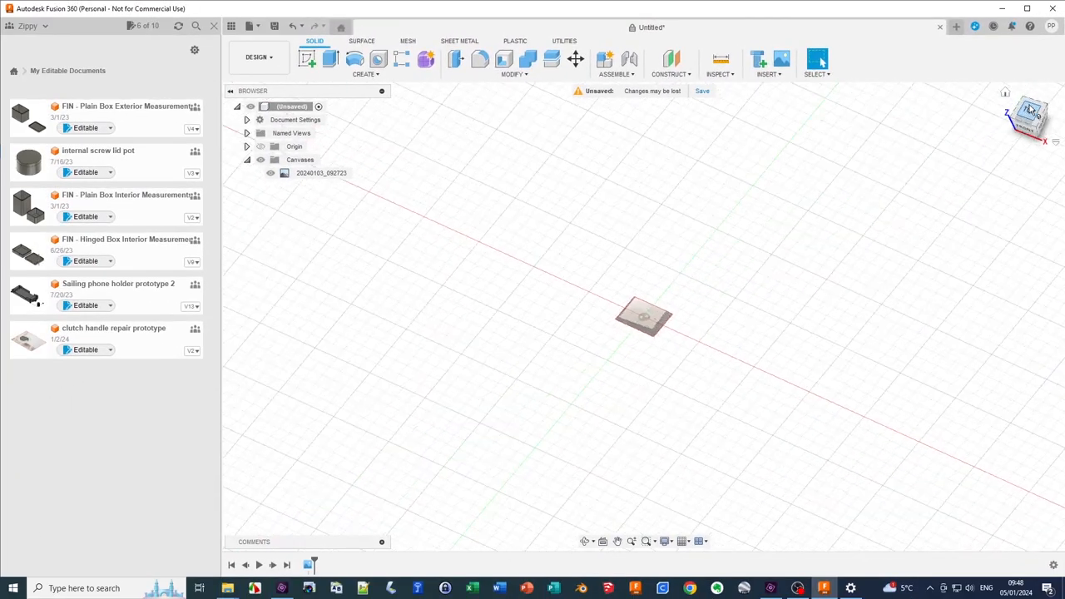
- Switch to the TOP view so the canvas photo appears flat from above
click(321, 173)
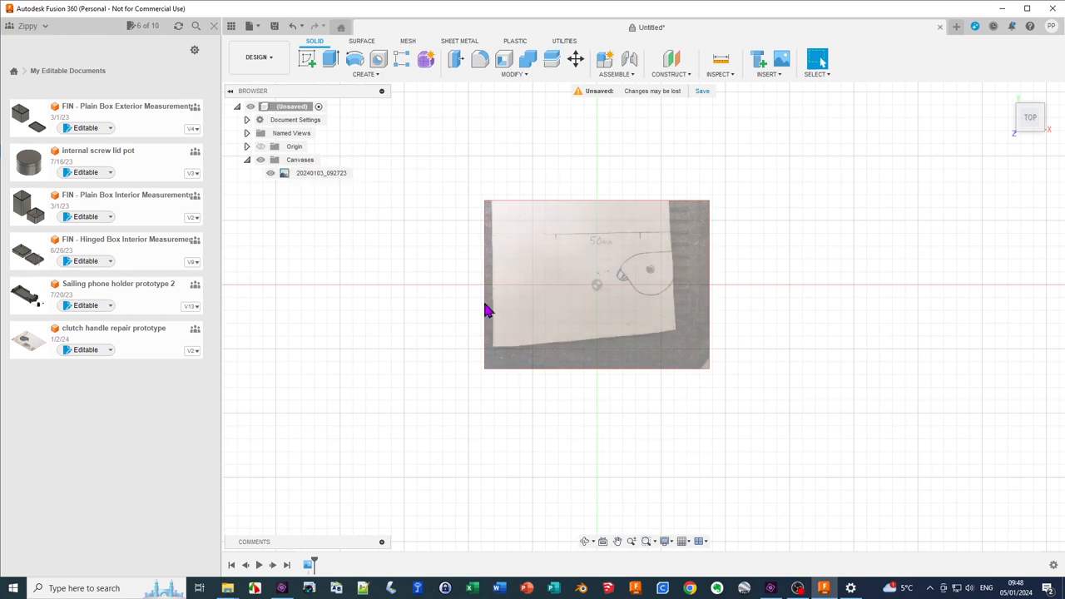
mouse_move(443, 345)
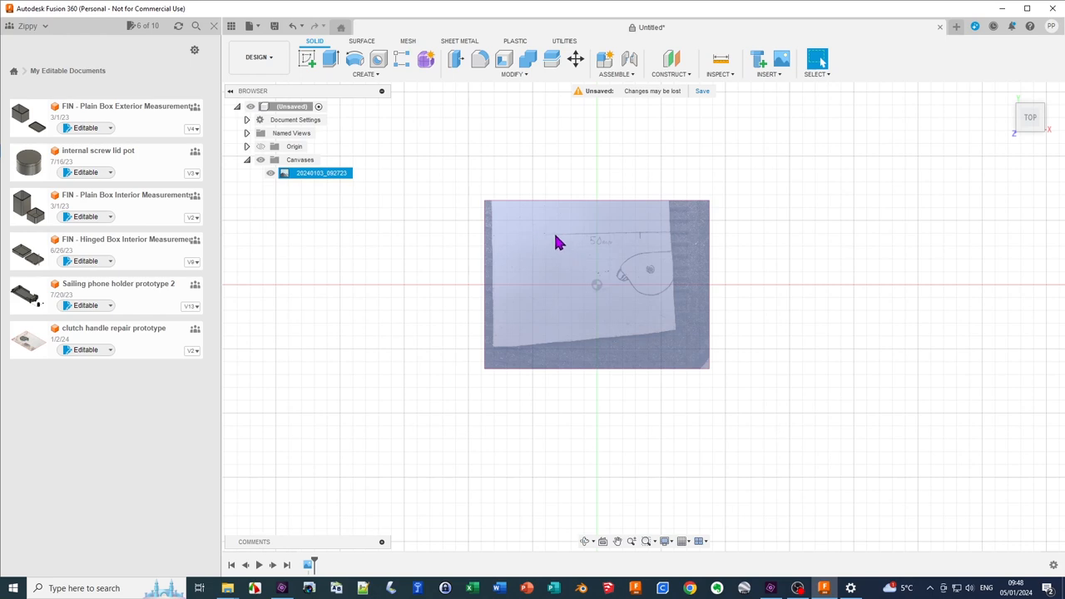
mouse_move(643, 243)
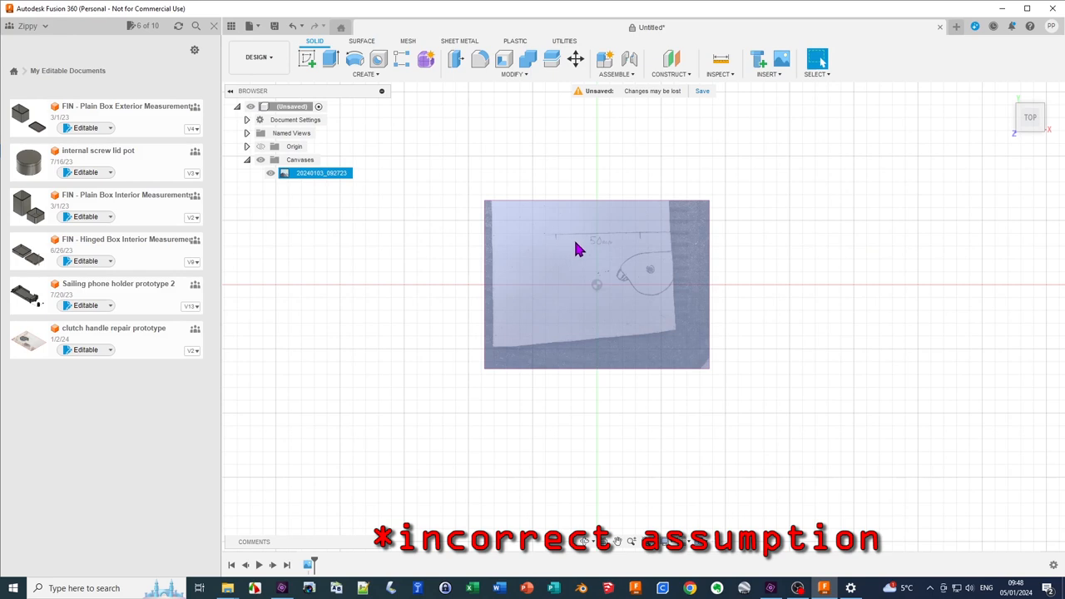
mouse_move(632, 252)
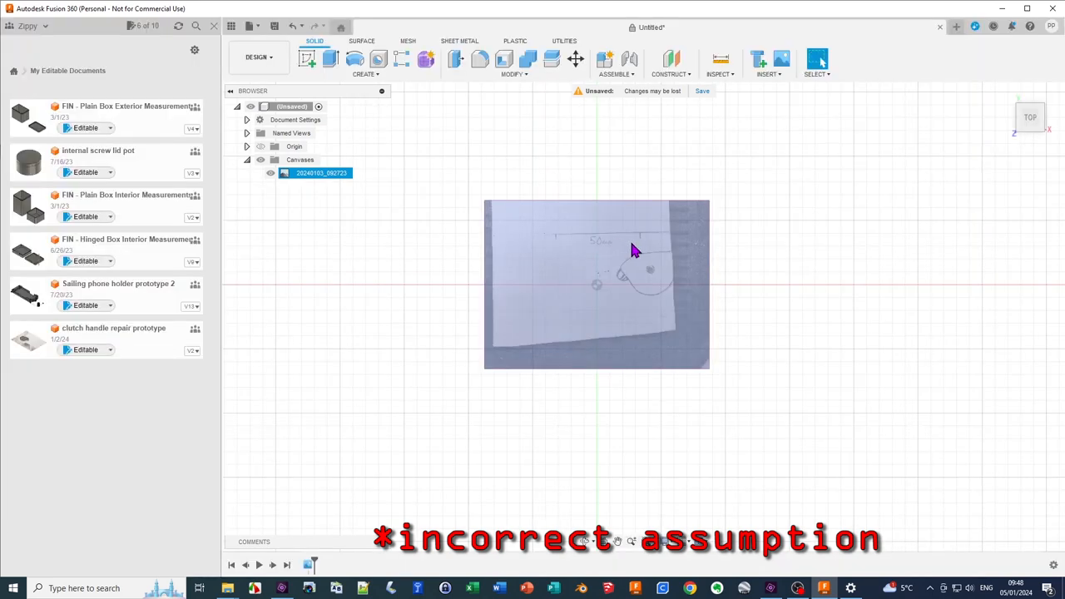
mouse_move(642, 246)
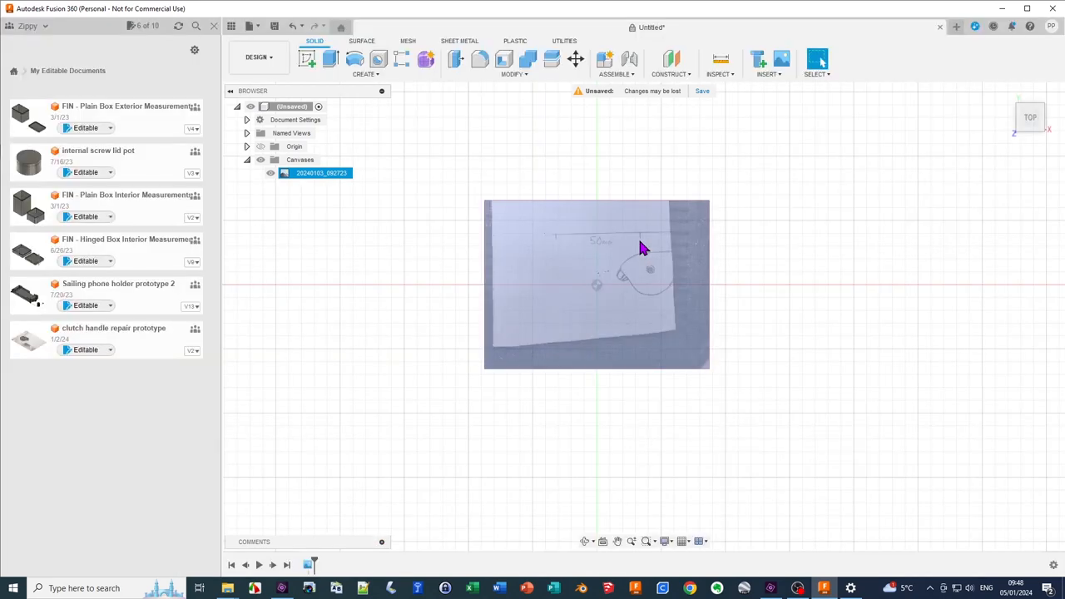
mouse_move(641, 281)
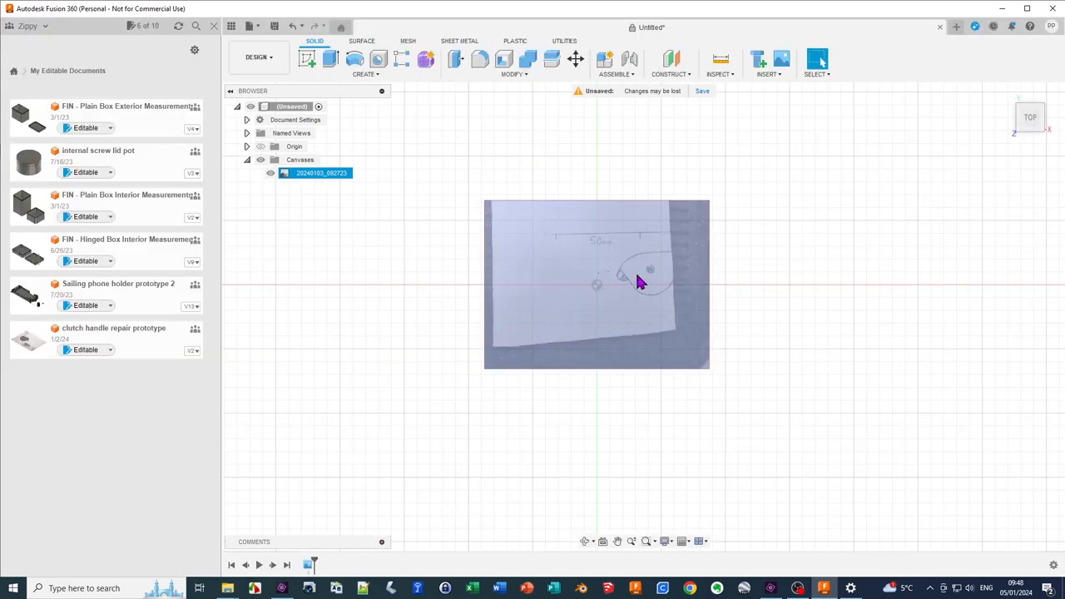
mouse_move(563, 248)
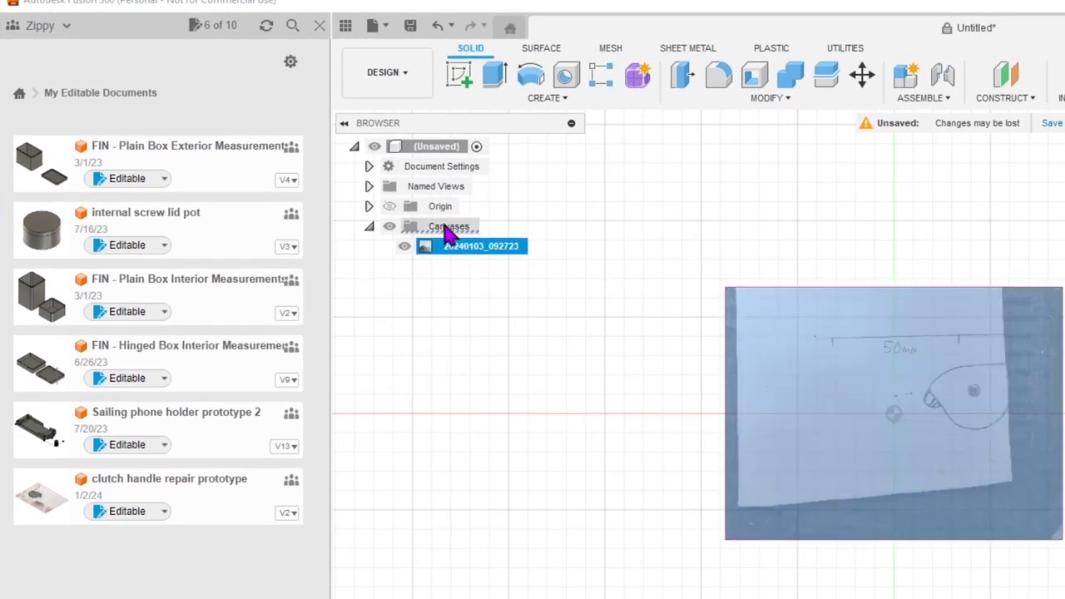
- Calibrate the canvas so the sketch's marked line measures 50 mm
right_click(481, 246)
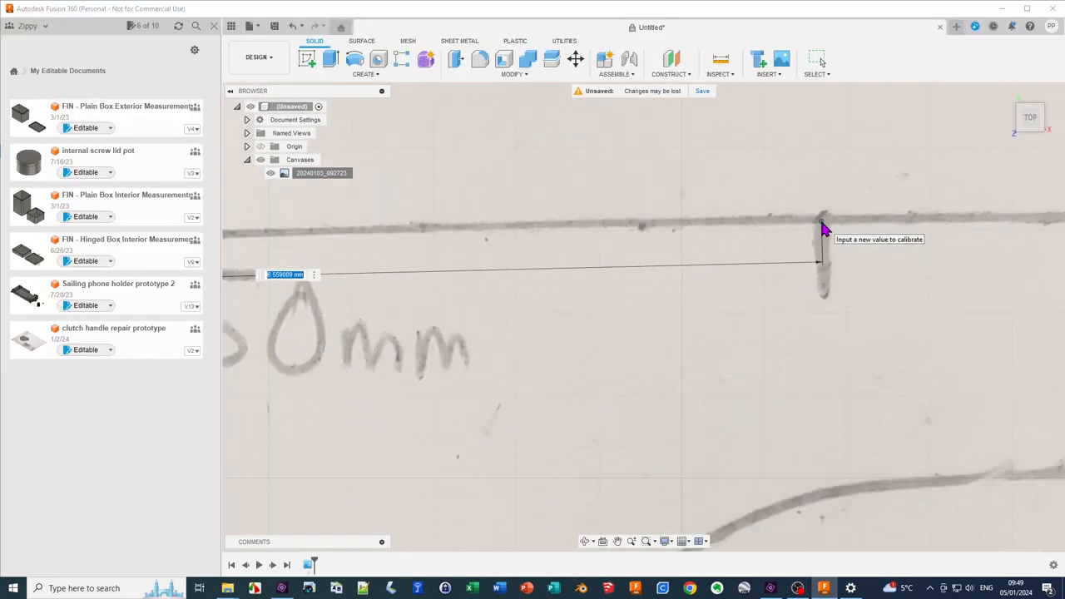
mouse_move(298, 311)
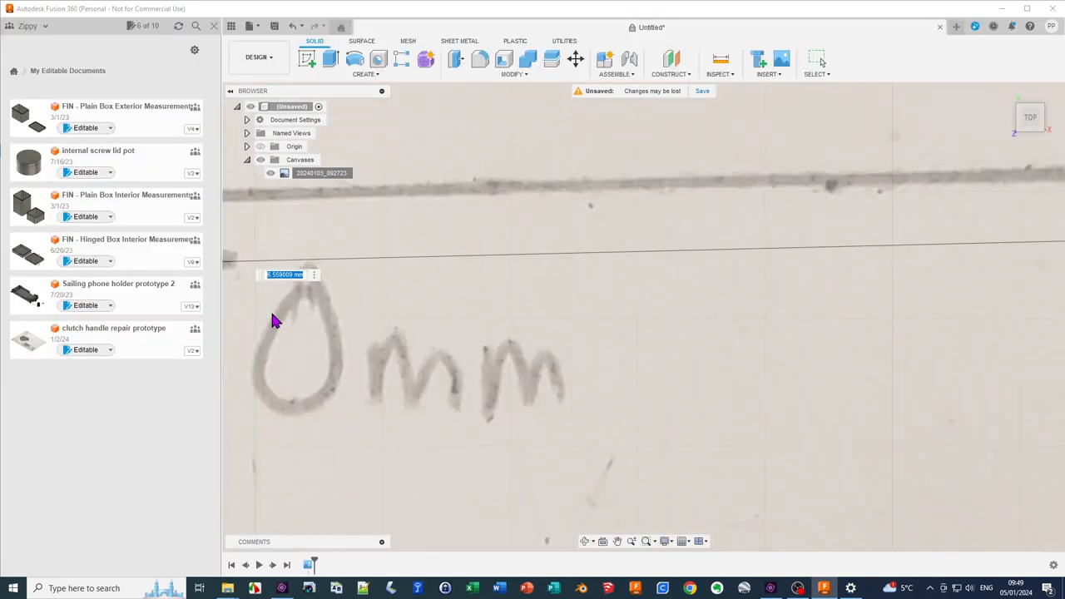
text(9)
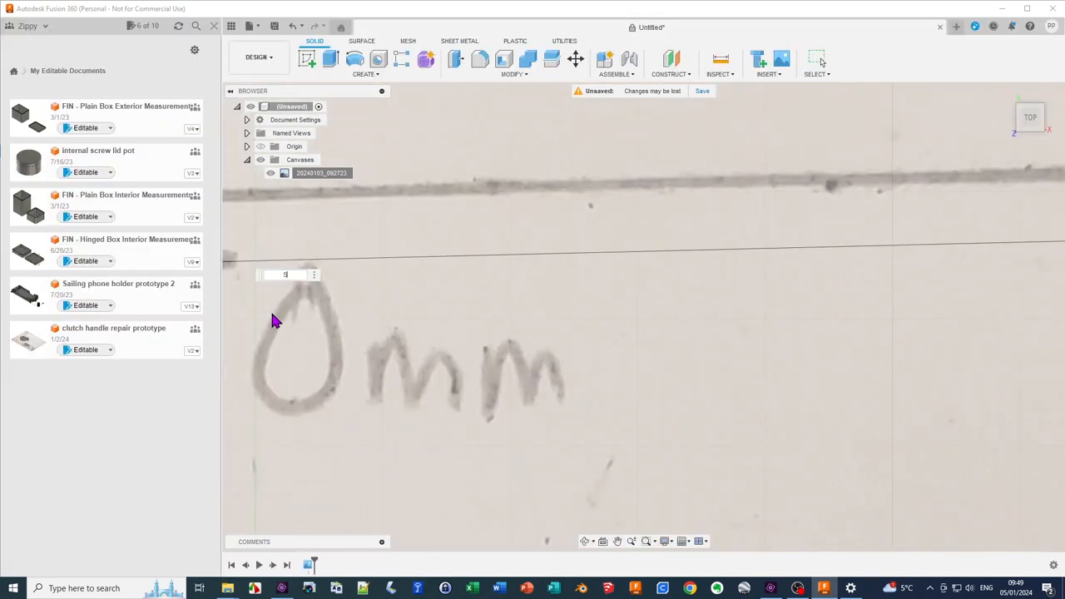
text(50)
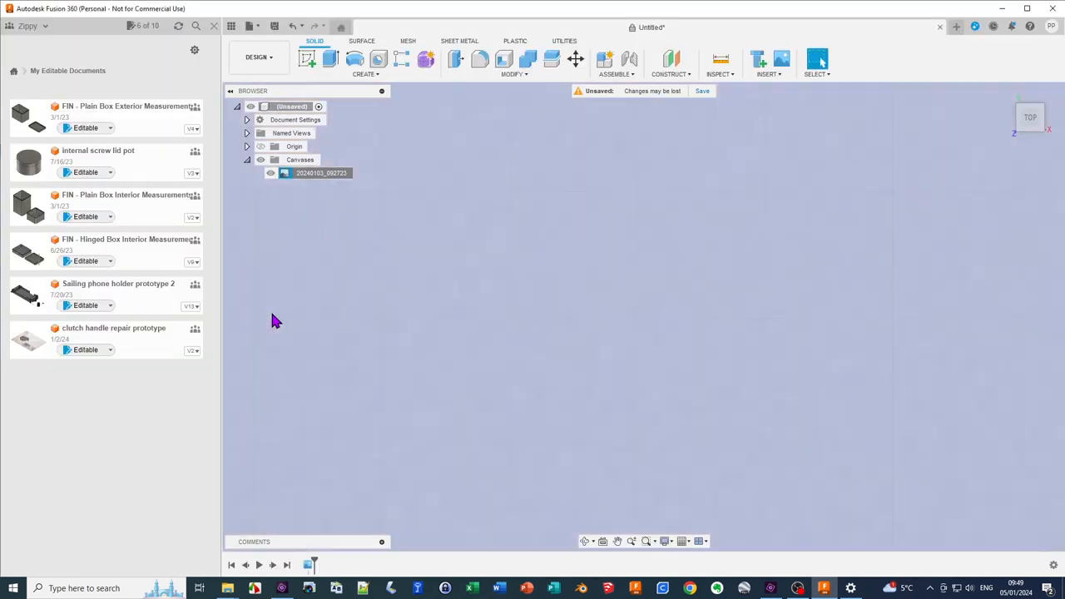
mouse_move(619, 336)
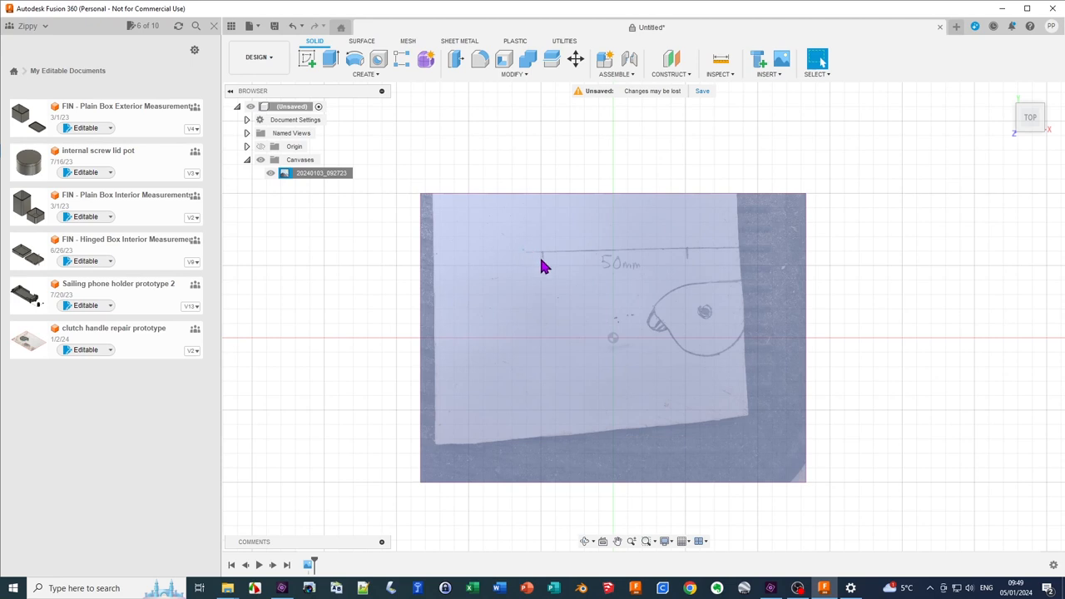
mouse_move(673, 246)
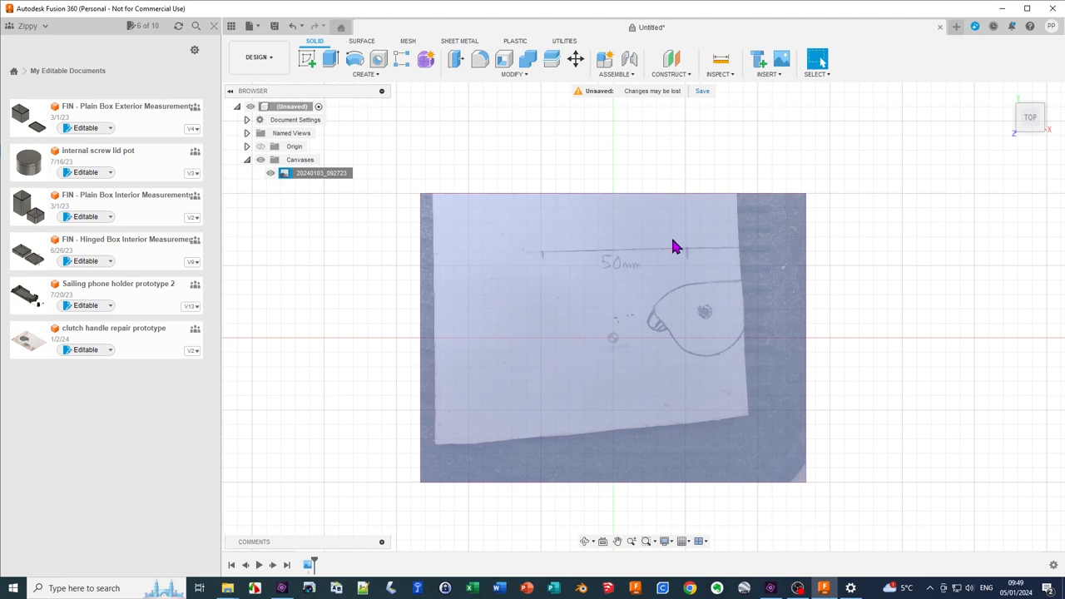
mouse_move(616, 390)
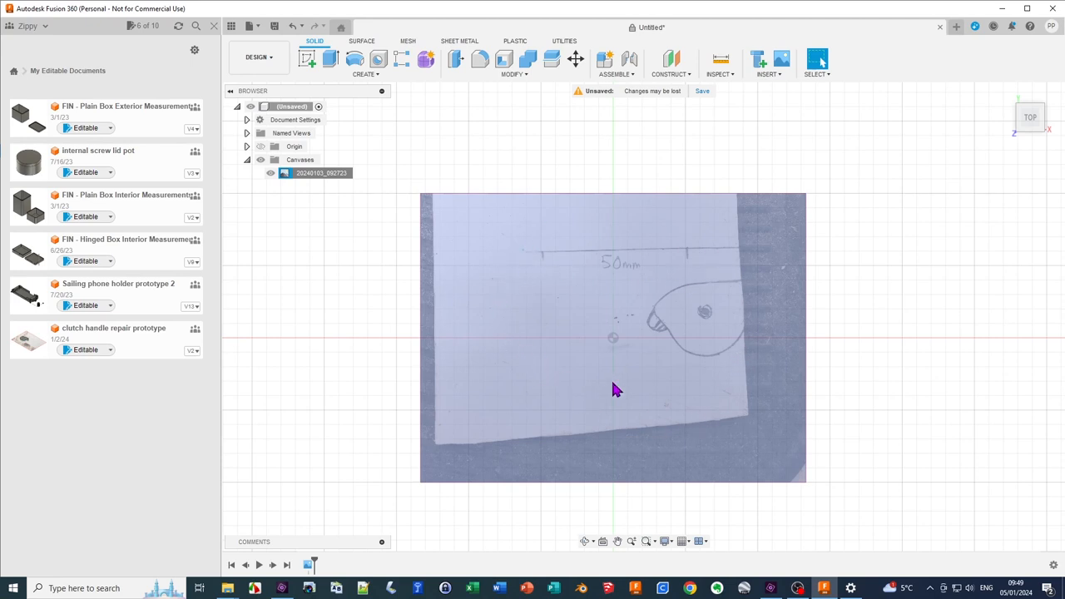
mouse_move(556, 266)
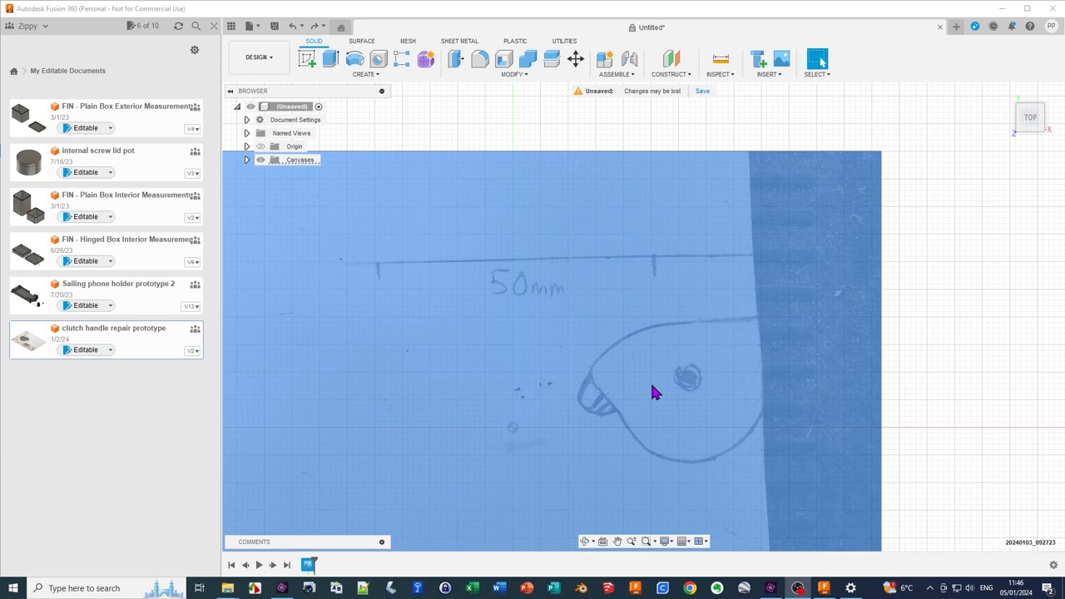
mouse_move(669, 325)
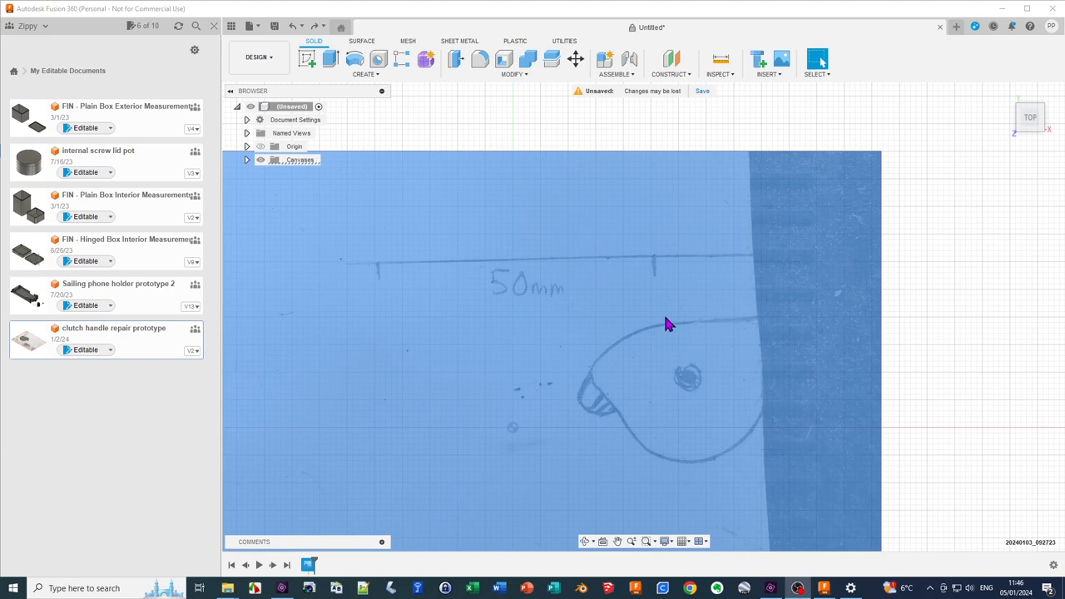
mouse_move(664, 394)
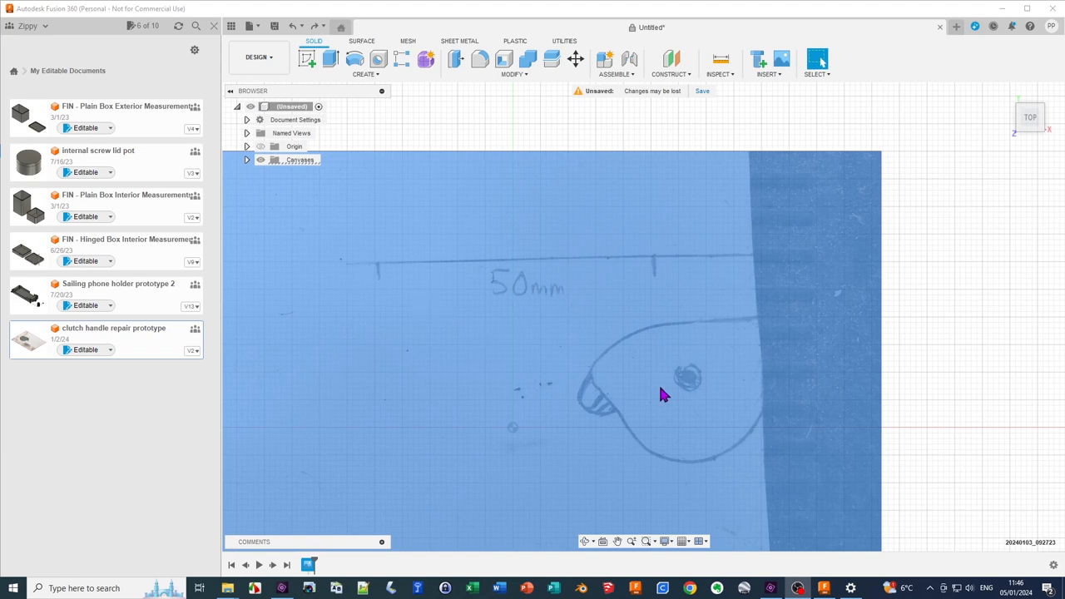
mouse_move(586, 392)
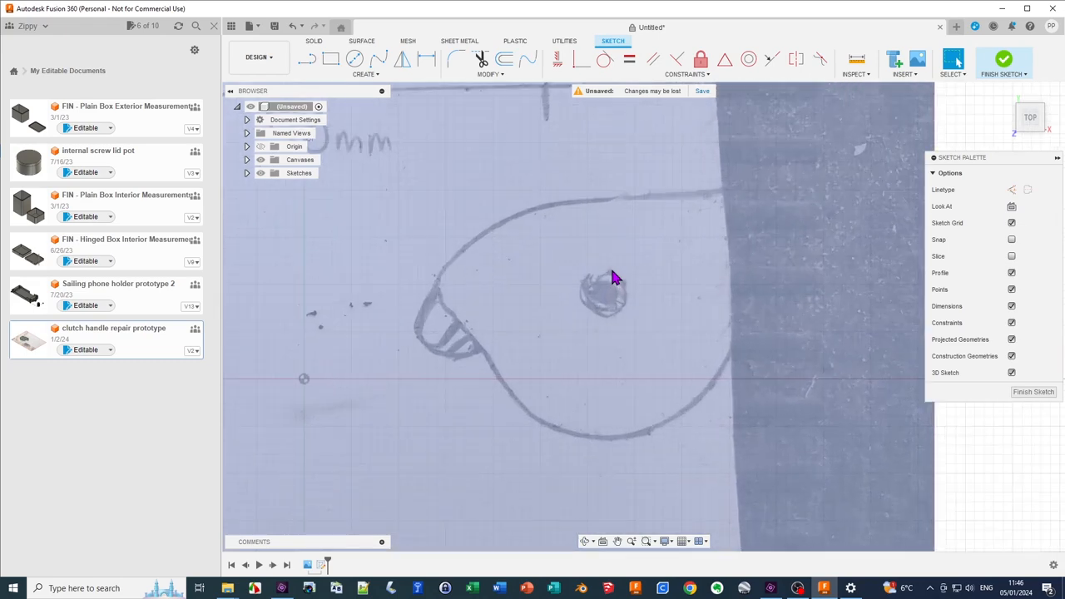
mouse_move(329, 114)
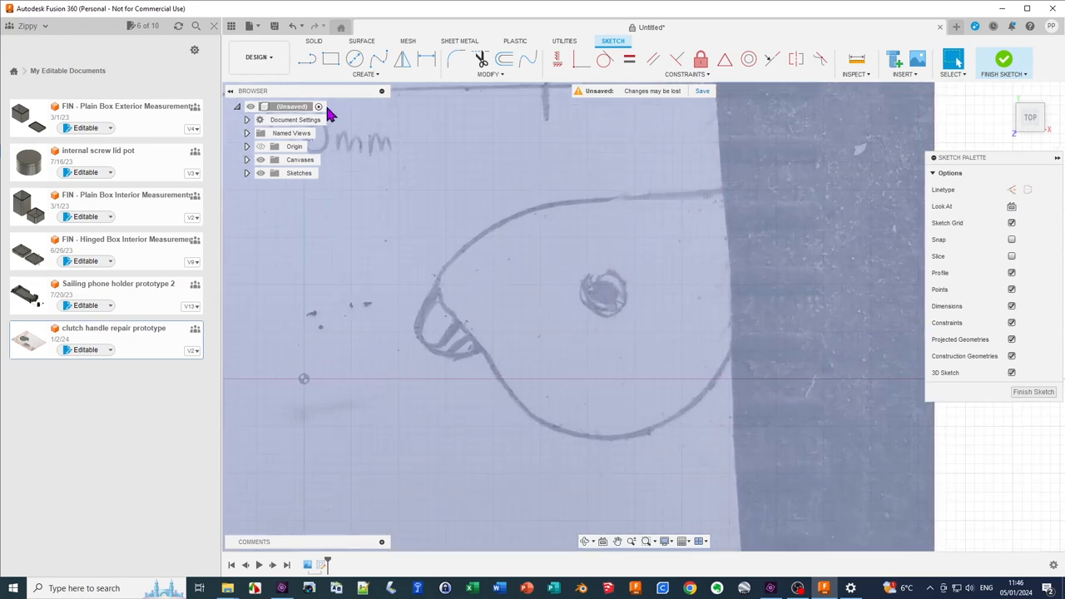
- Start a new sketch and begin a 3-Point Arc along the handle outline
click(306, 58)
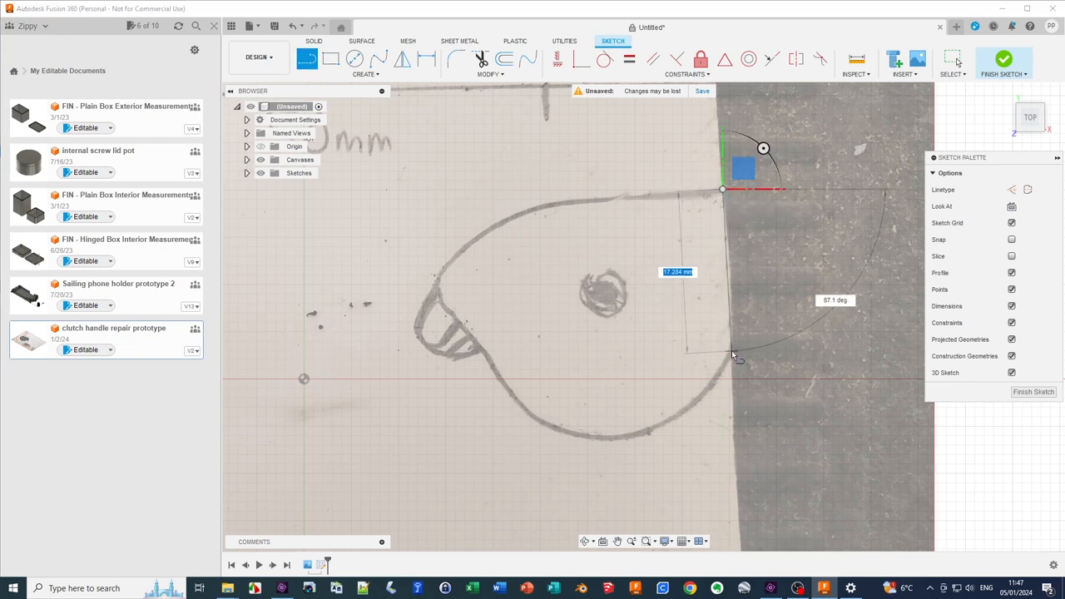
mouse_move(733, 353)
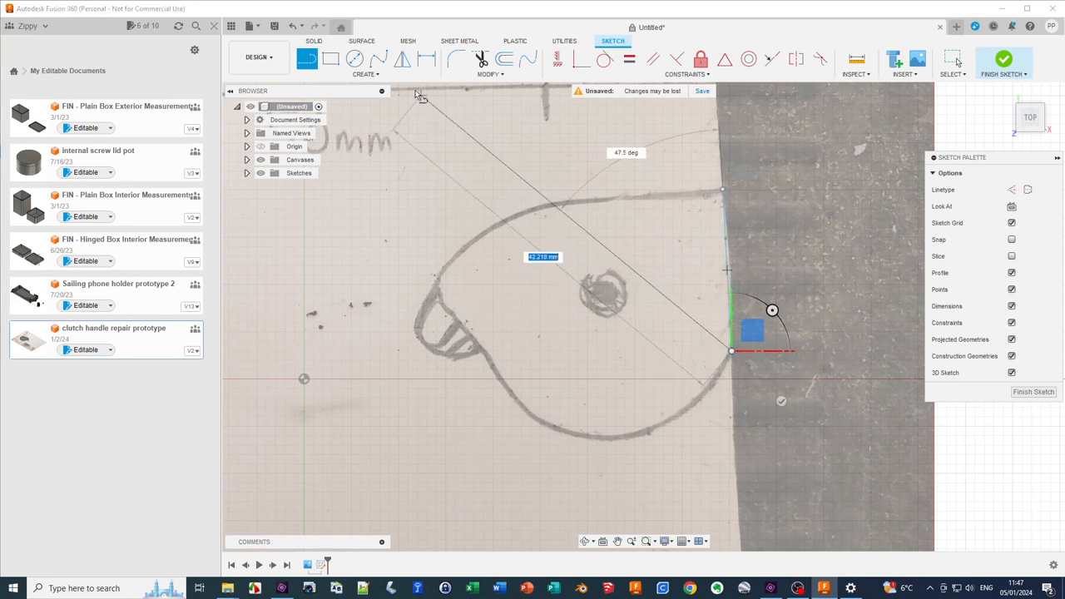
click(366, 73)
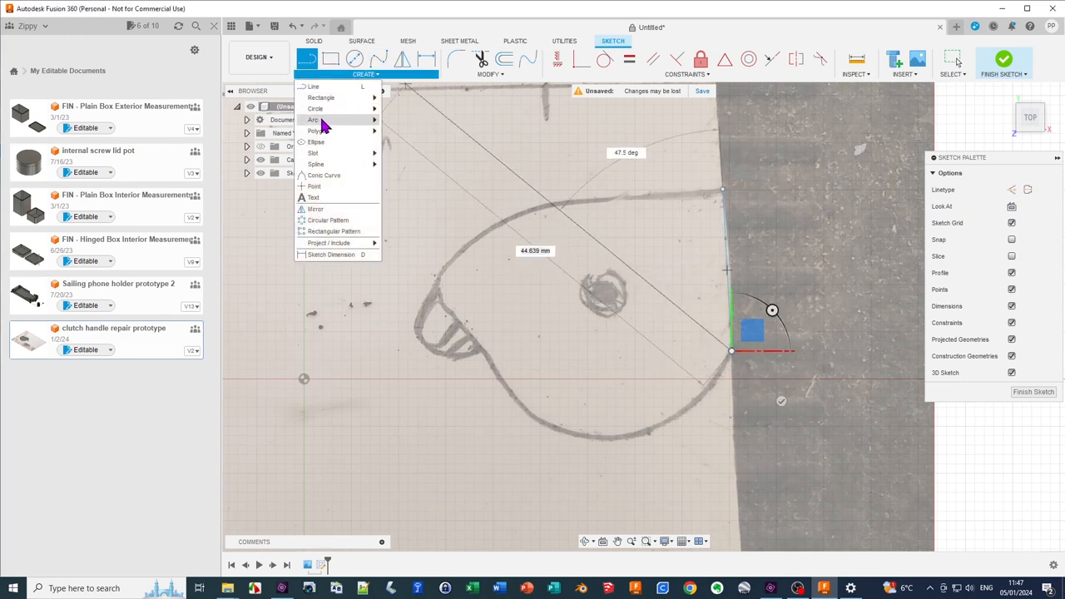
click(313, 120)
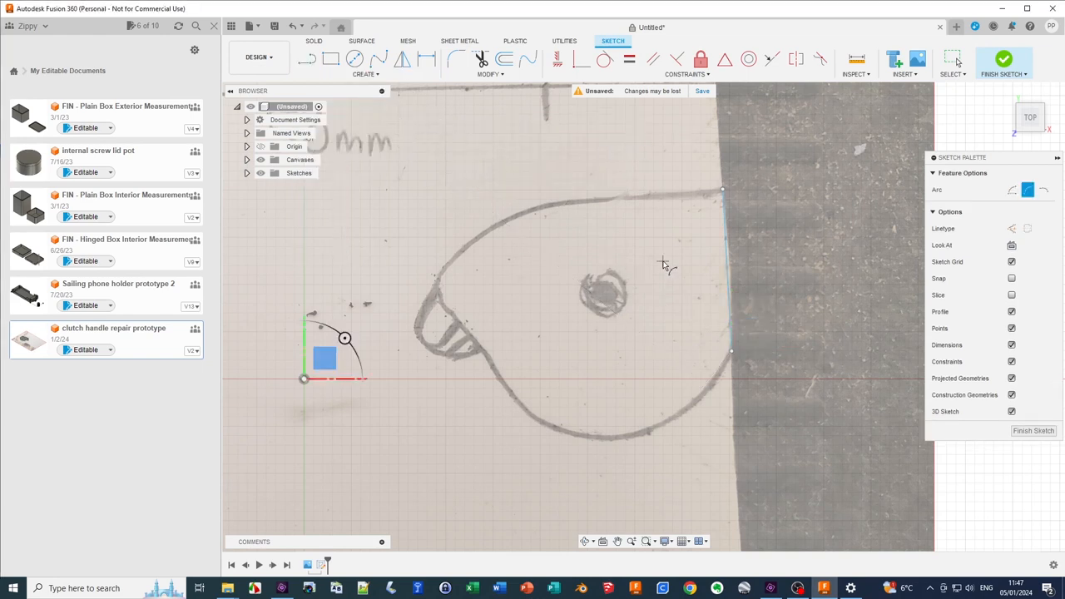
mouse_move(732, 356)
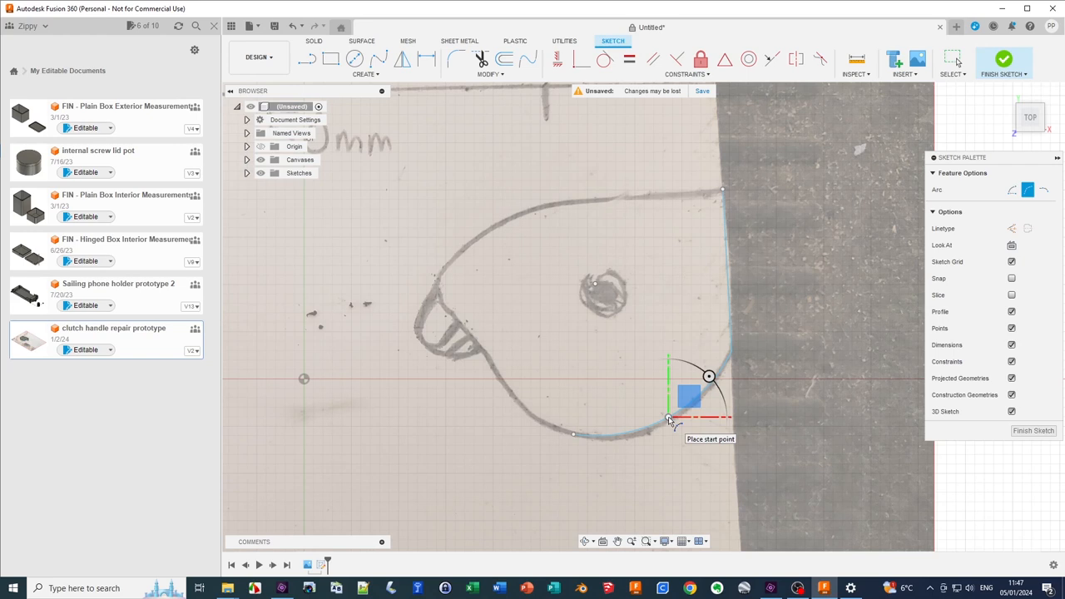
mouse_move(573, 436)
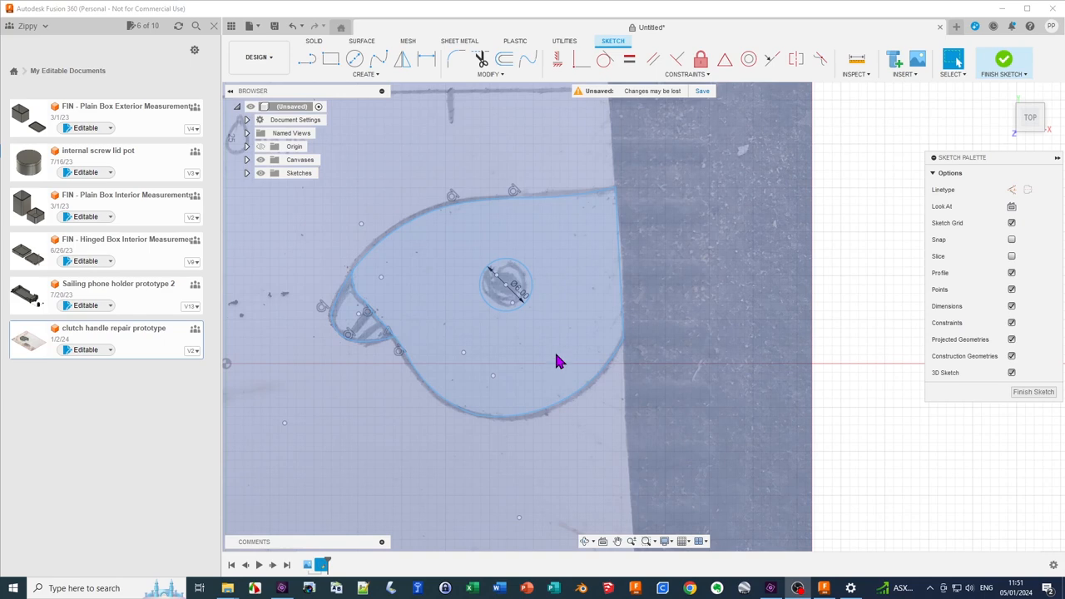
mouse_move(559, 353)
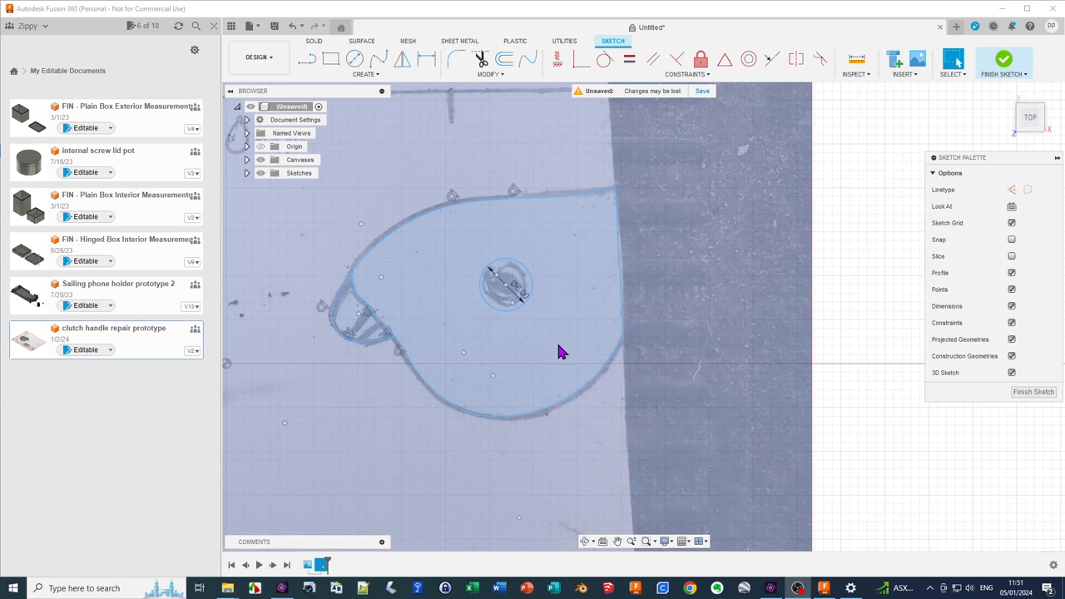
mouse_move(612, 343)
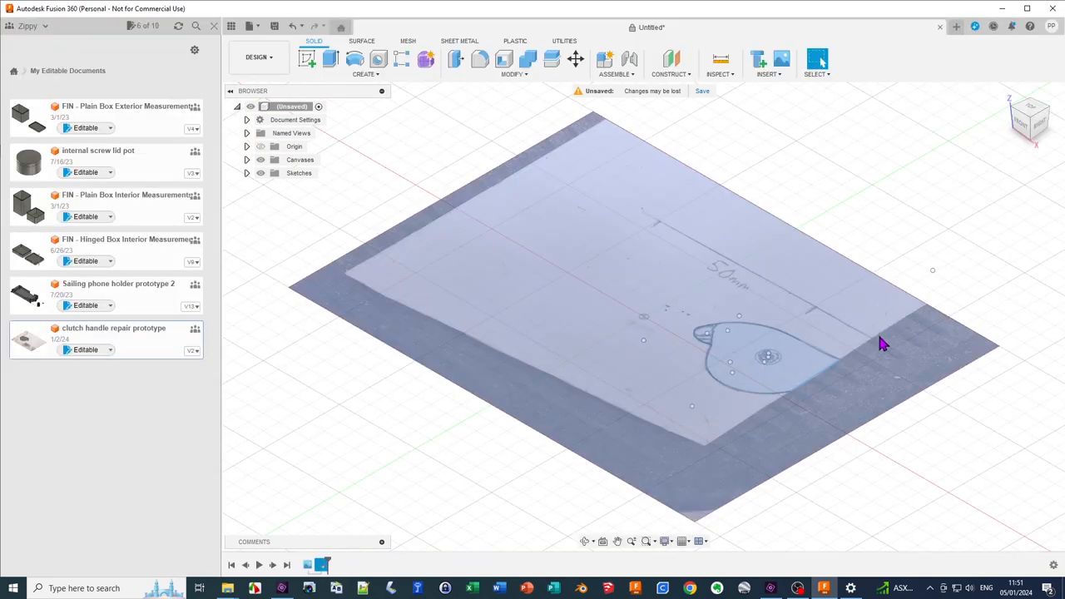
mouse_move(782, 379)
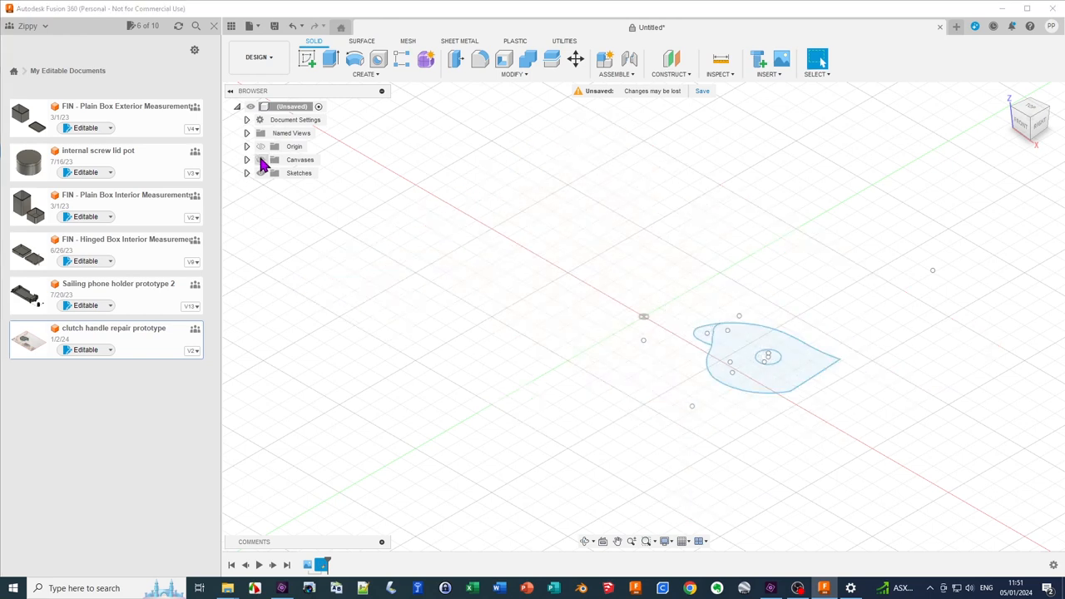
mouse_move(656, 351)
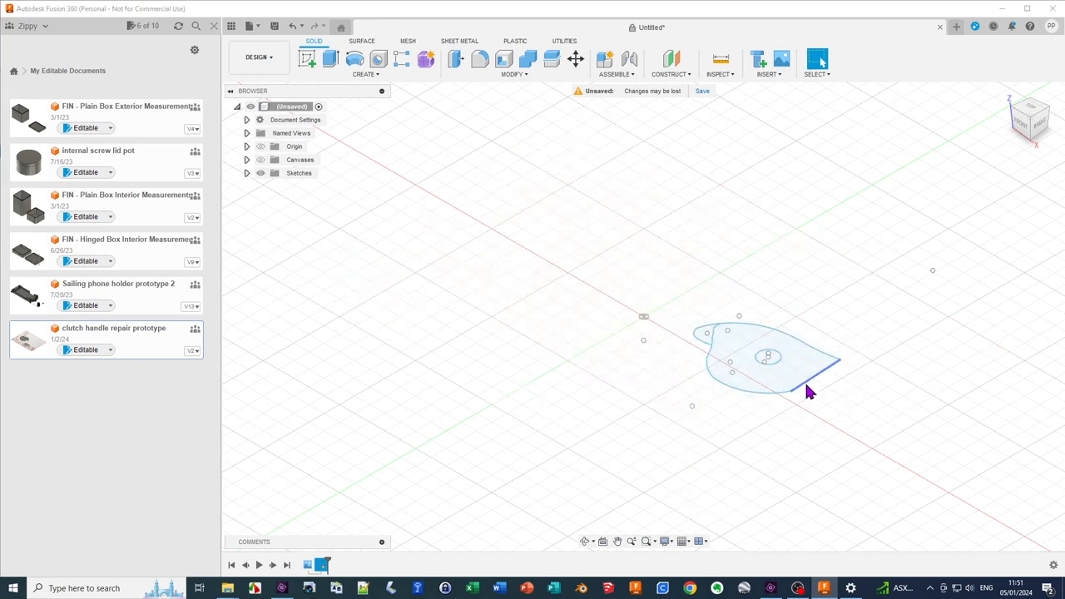
- Select the traced handle profile with its centre hole
click(782, 383)
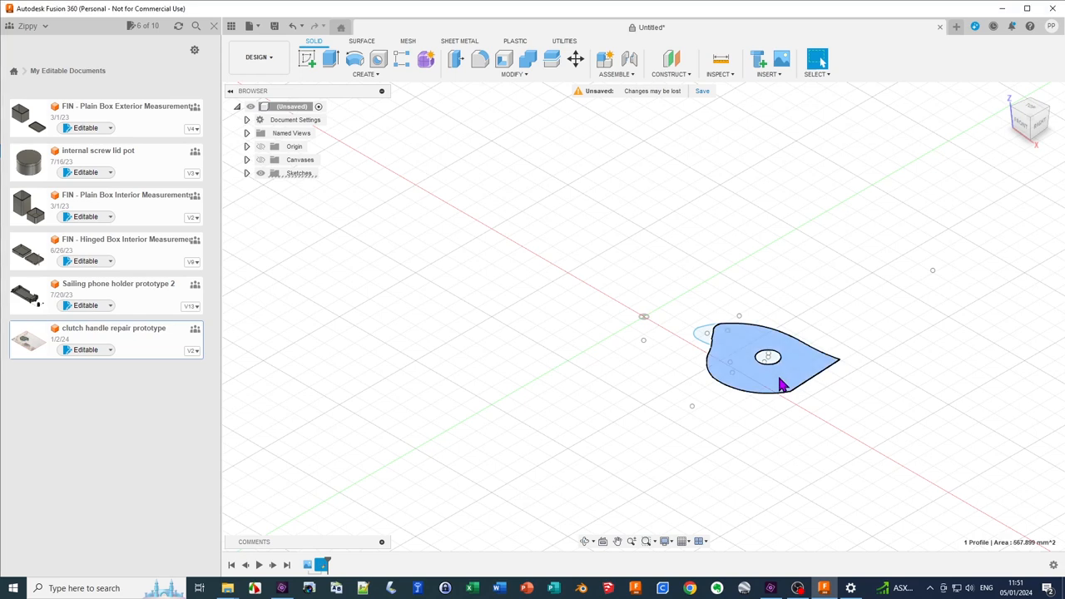
- Extrude the handle profile into a 2 mm flat plate with the hole
click(330, 58)
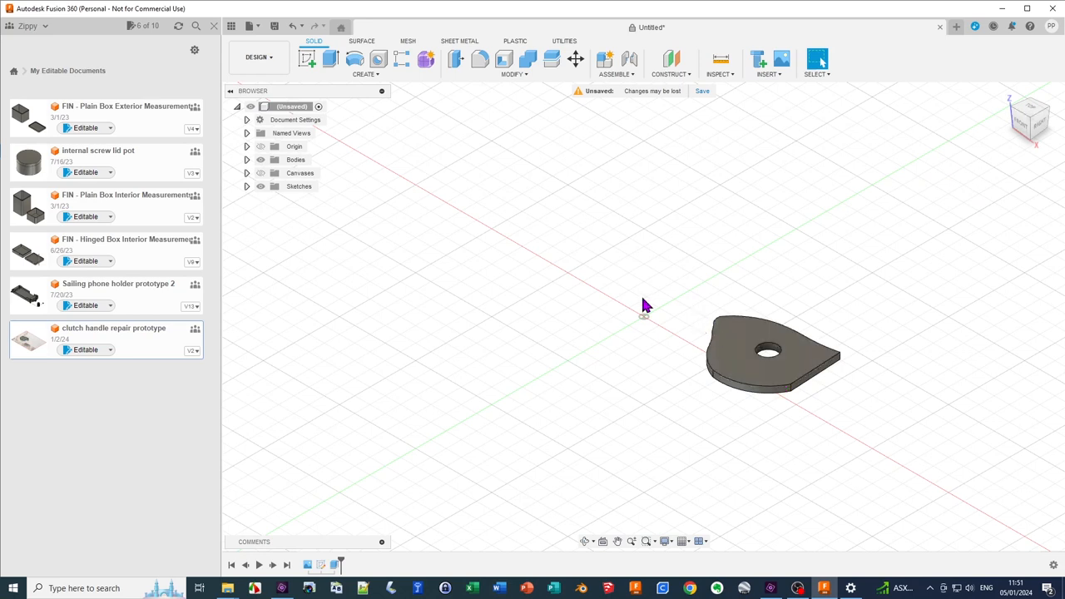
mouse_move(270, 191)
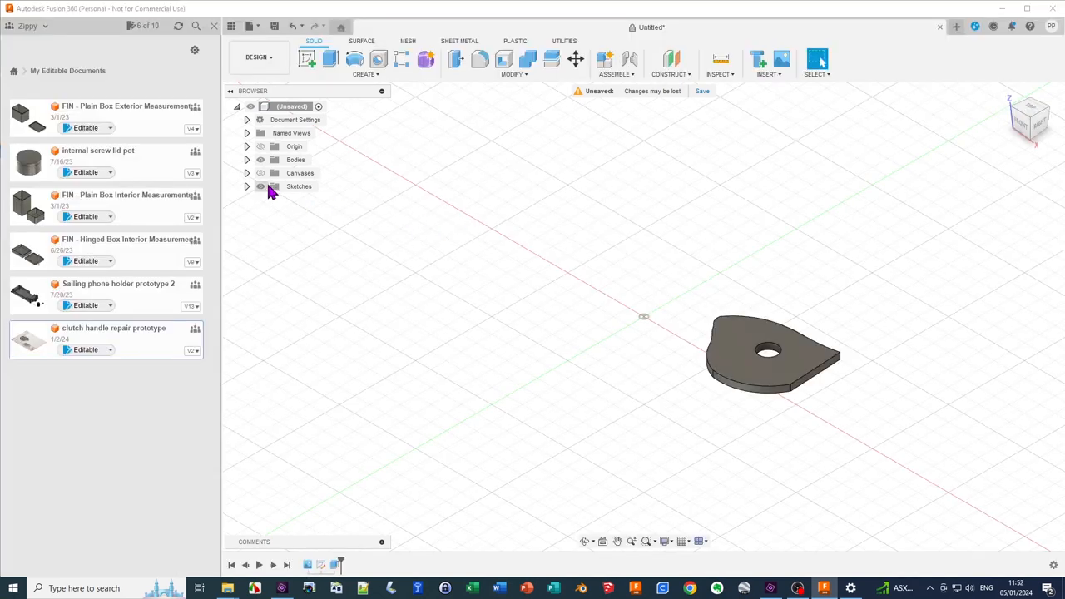
- Show Sketch1 again and extrude its curved lip region into an upright wall
click(246, 187)
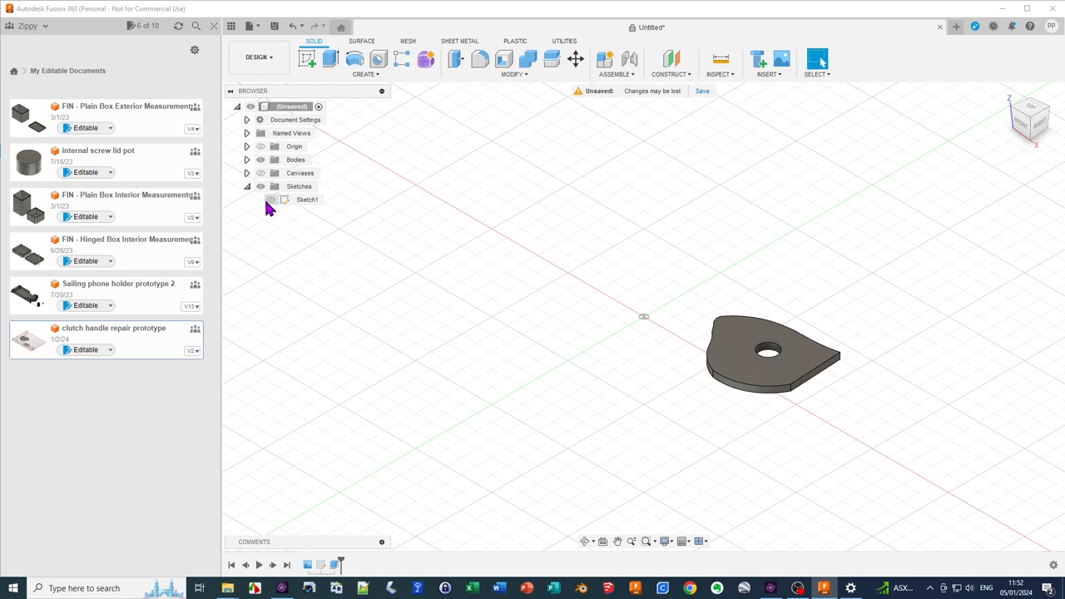
click(270, 200)
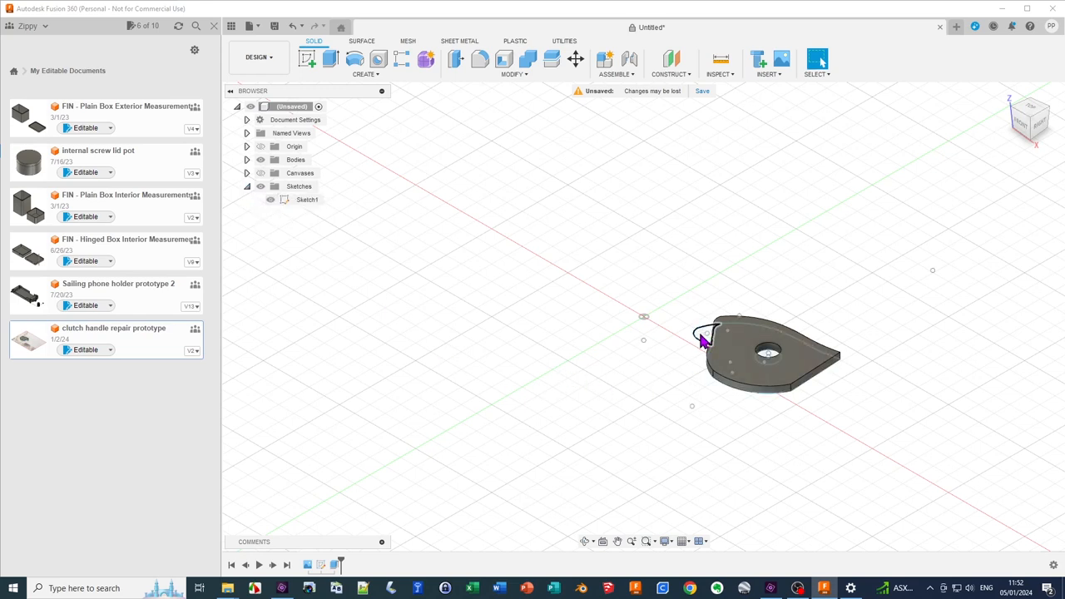
click(308, 199)
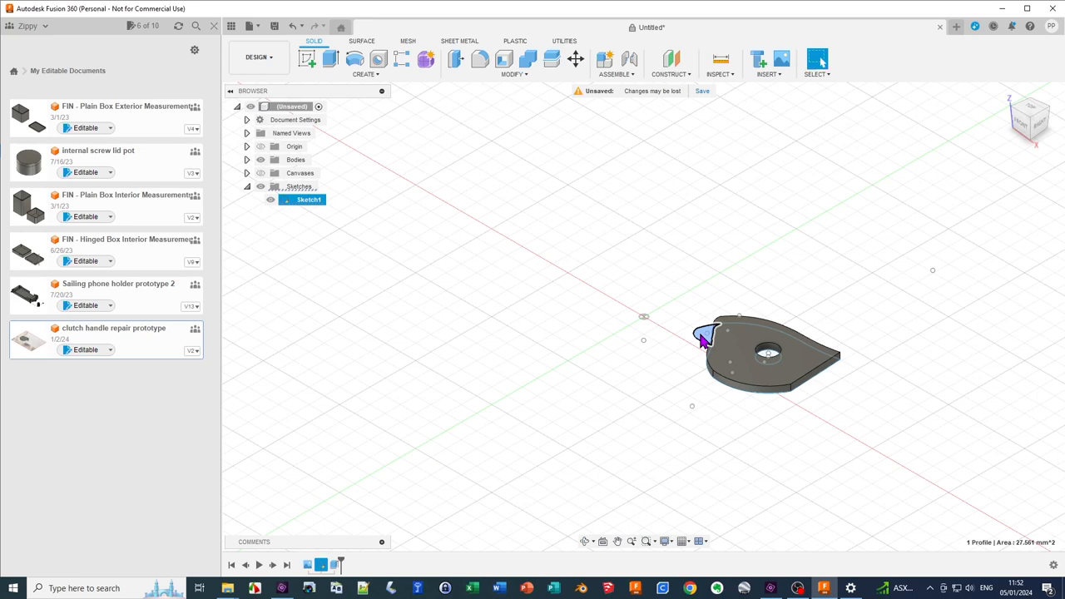
click(330, 60)
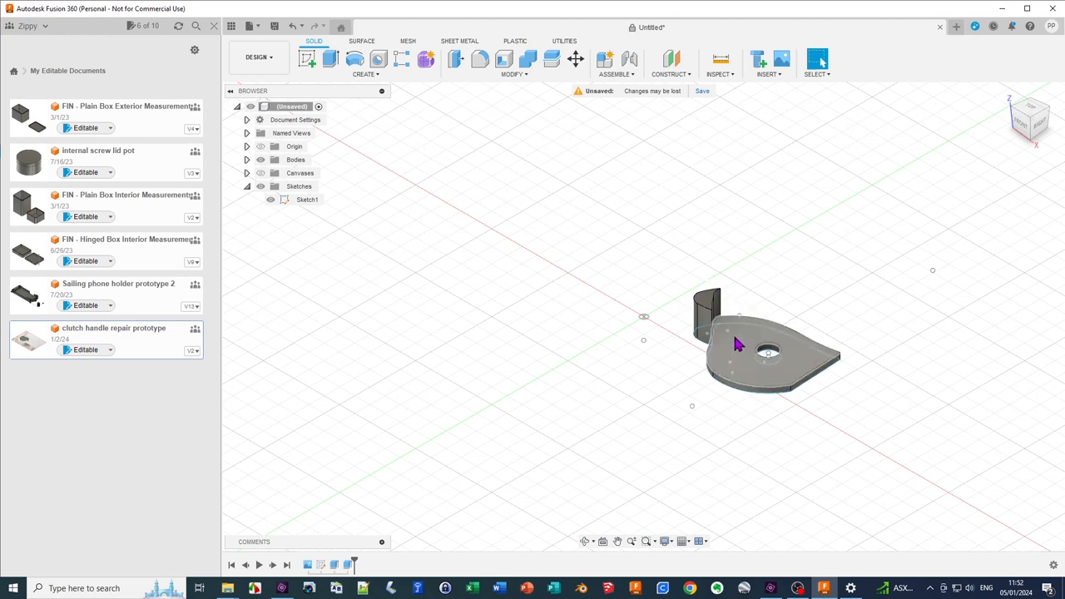
mouse_move(751, 371)
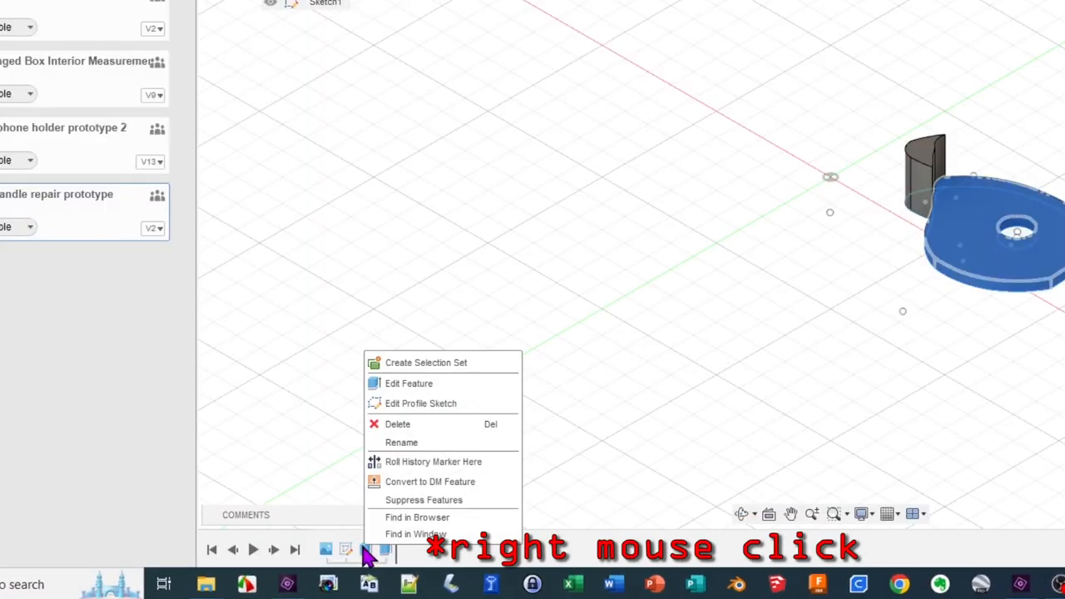
mouse_move(409, 383)
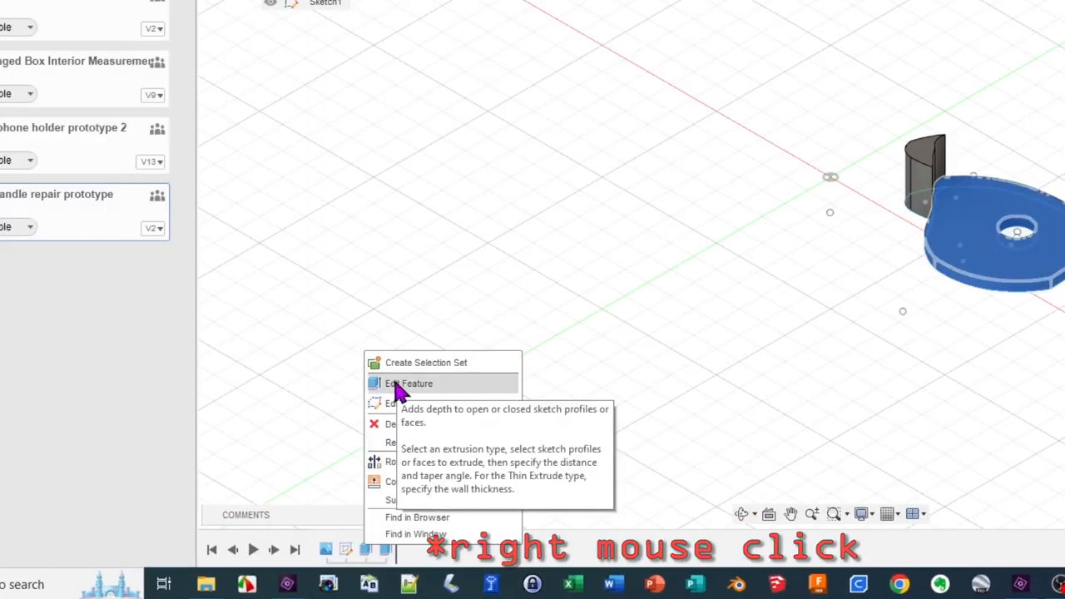
- Edit the plate extrude to start at a 4 mm offset and Join it with the wall body
click(410, 383)
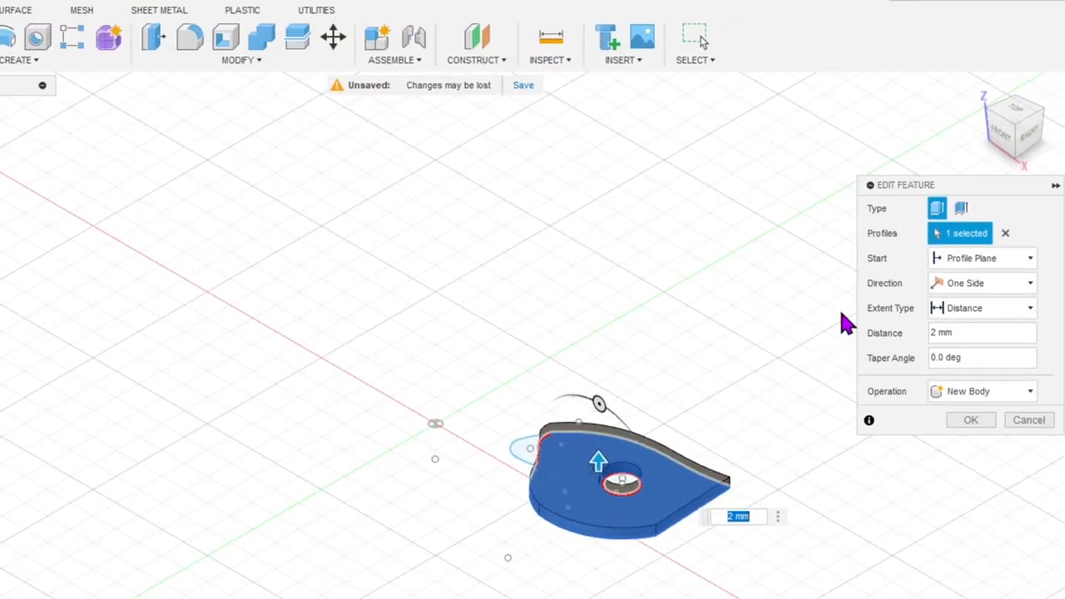
mouse_move(702, 446)
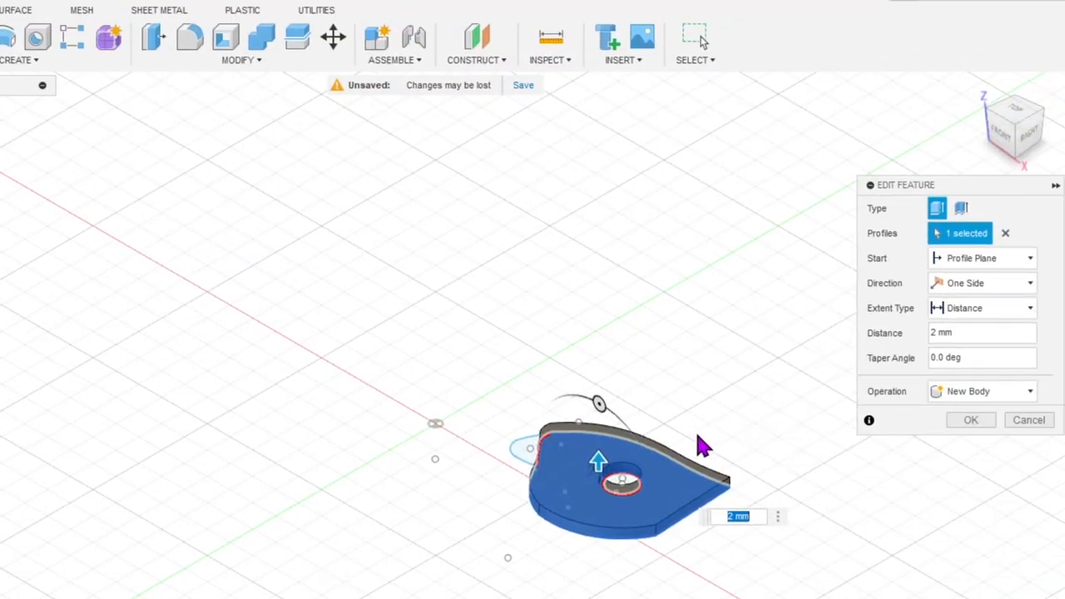
mouse_move(715, 414)
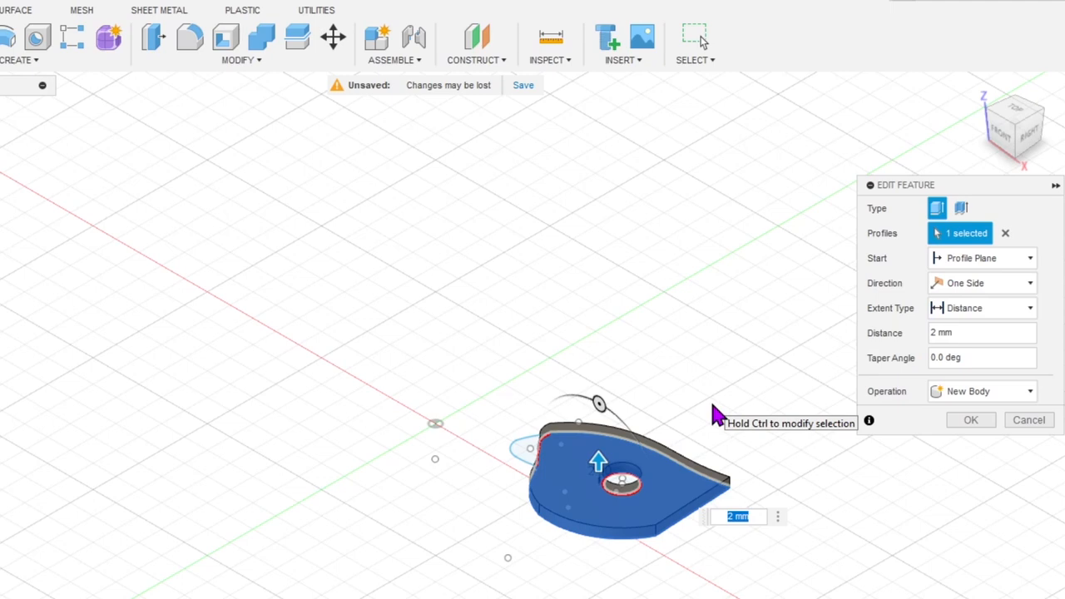
click(982, 258)
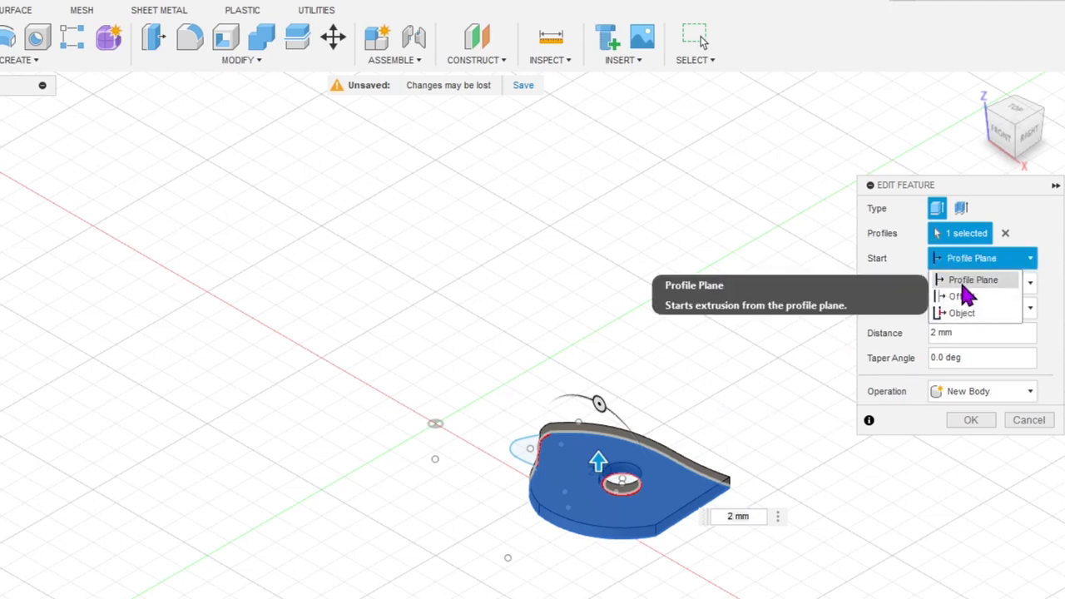
click(957, 296)
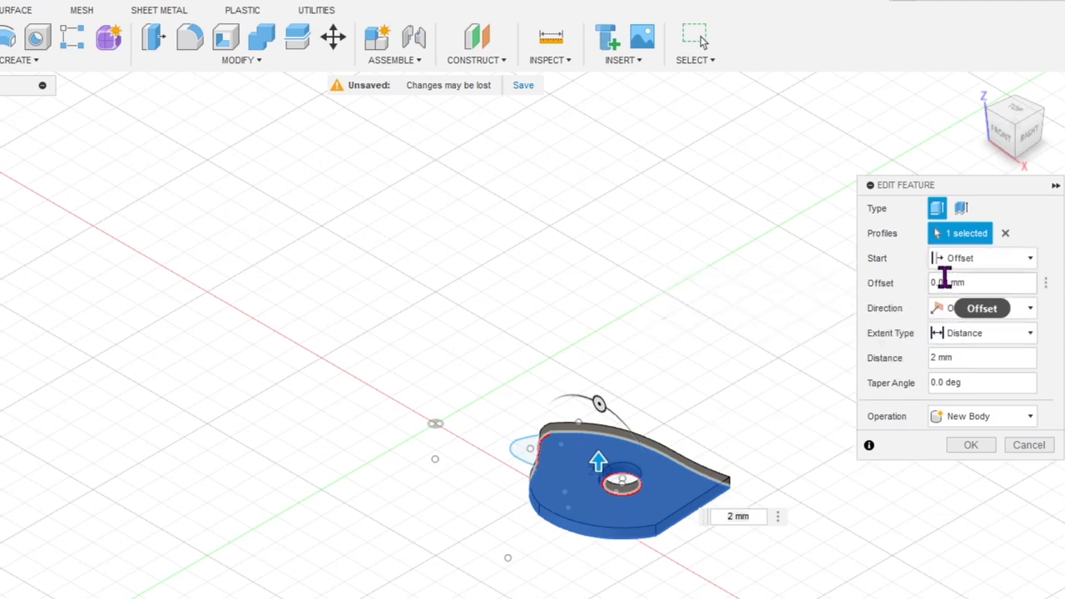
click(981, 283)
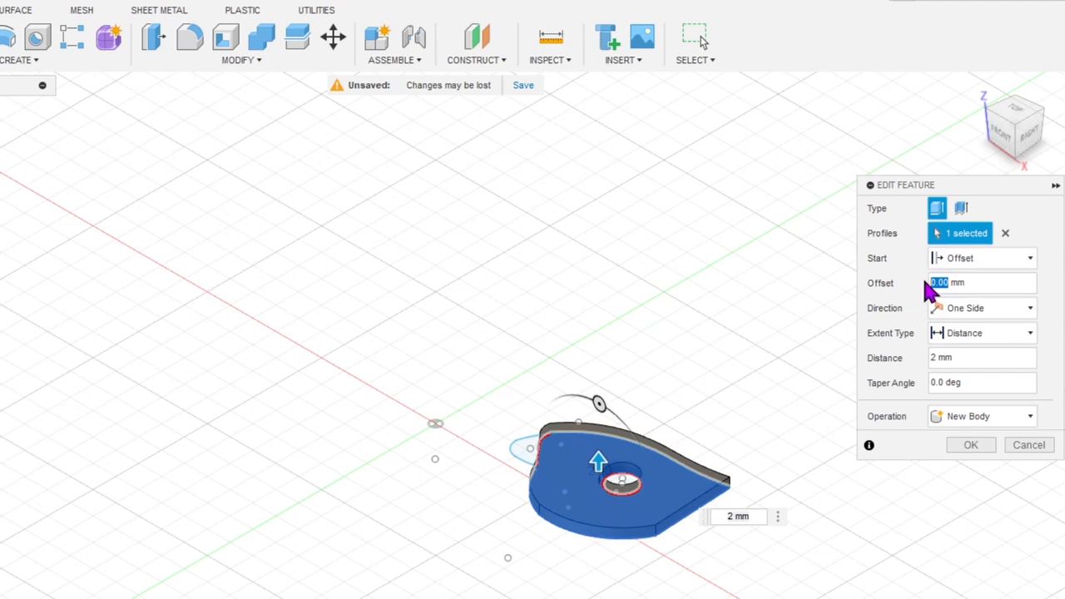
text(4 mm)
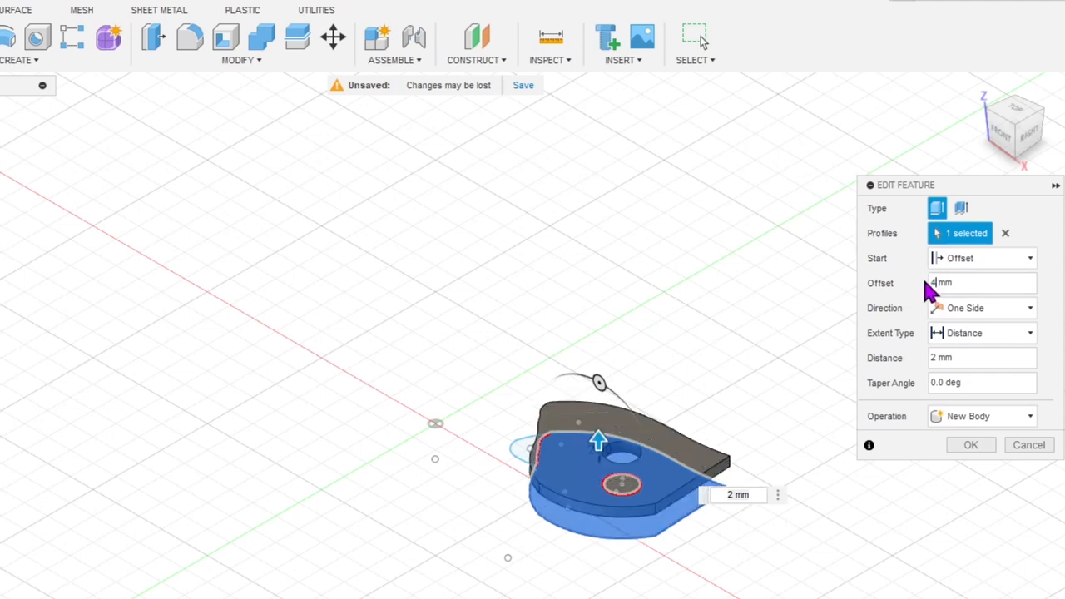
click(982, 357)
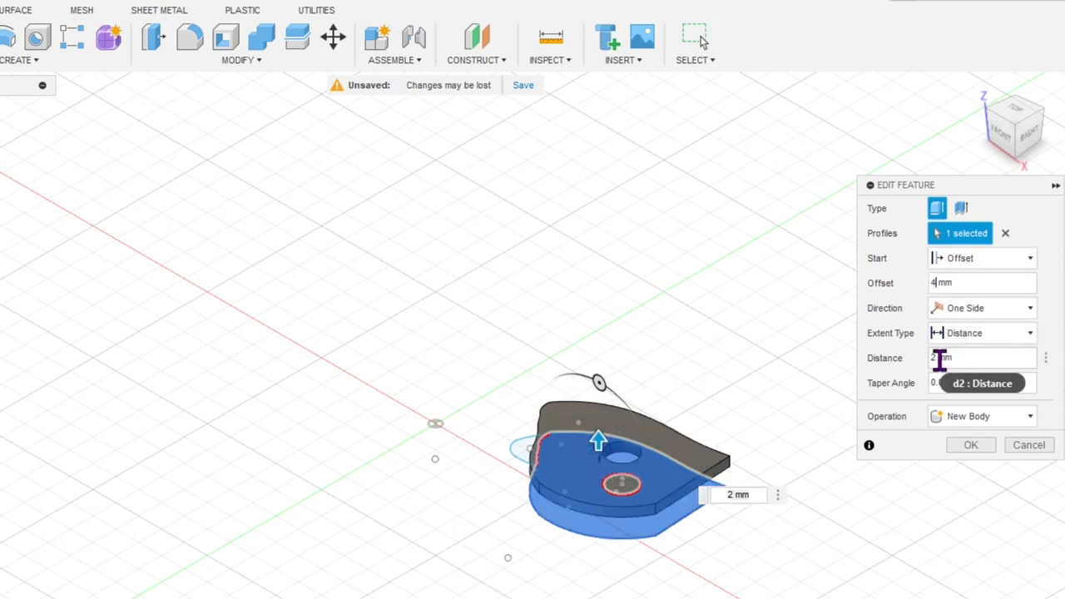
click(982, 416)
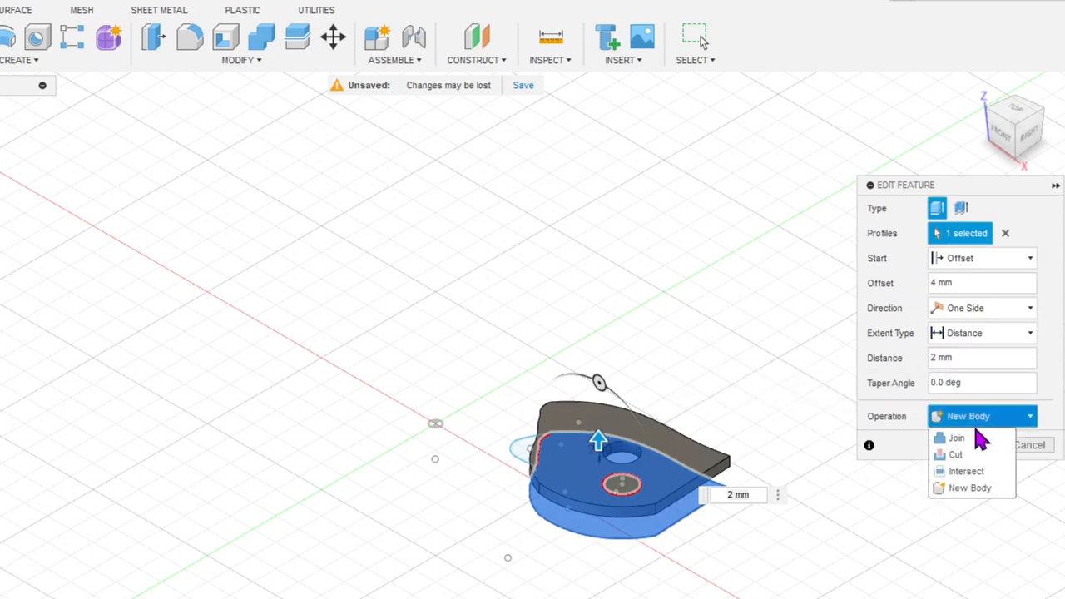
click(956, 437)
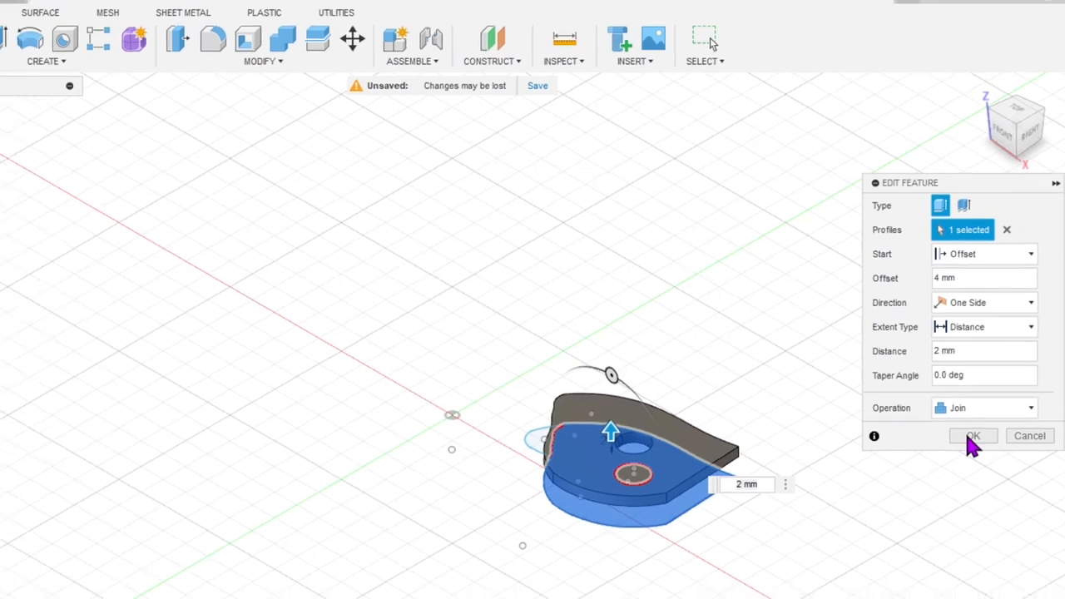
click(972, 436)
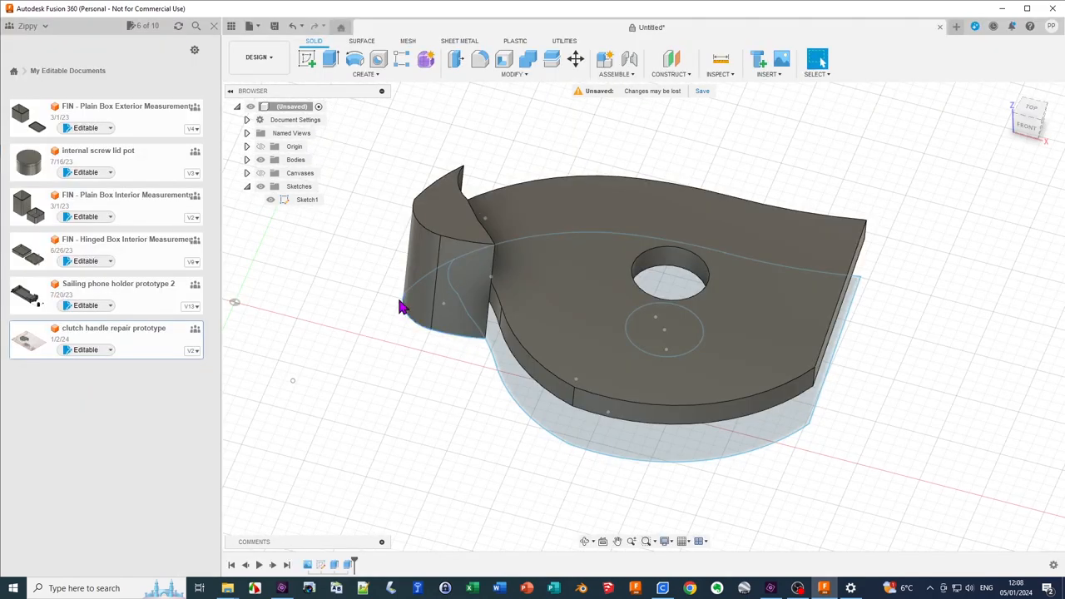
mouse_move(356, 283)
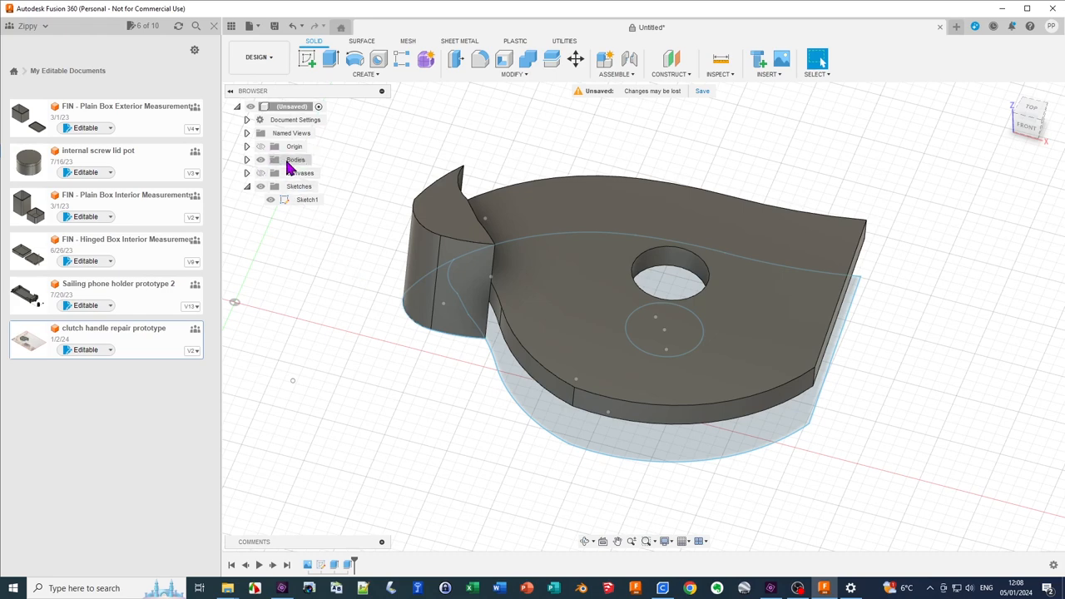
- Choose Save As Mesh for Body1, set up as binary STL in millimetres at high refinement
click(246, 160)
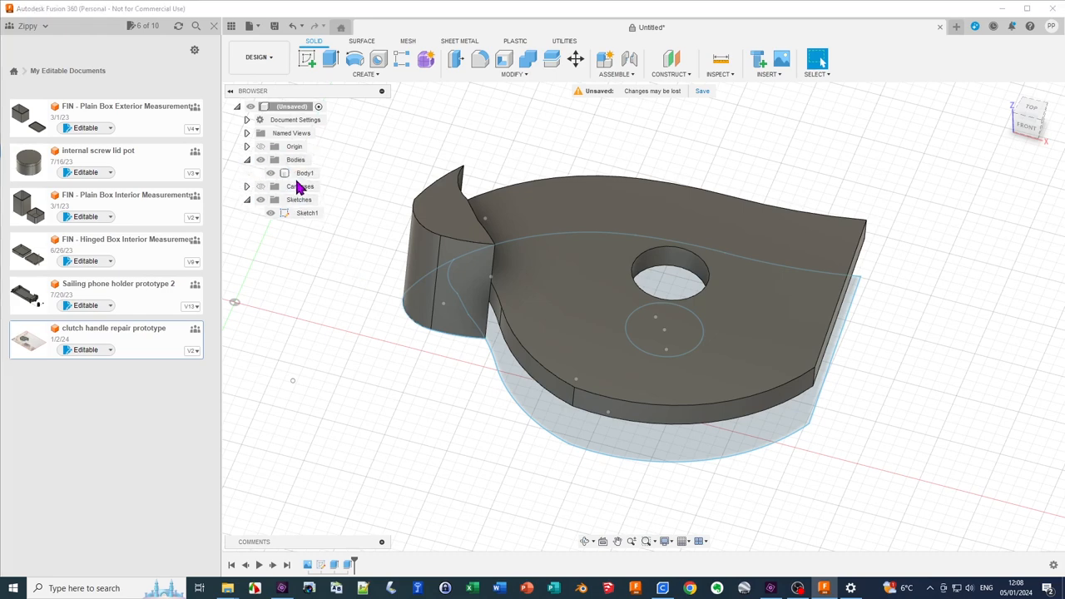
click(305, 172)
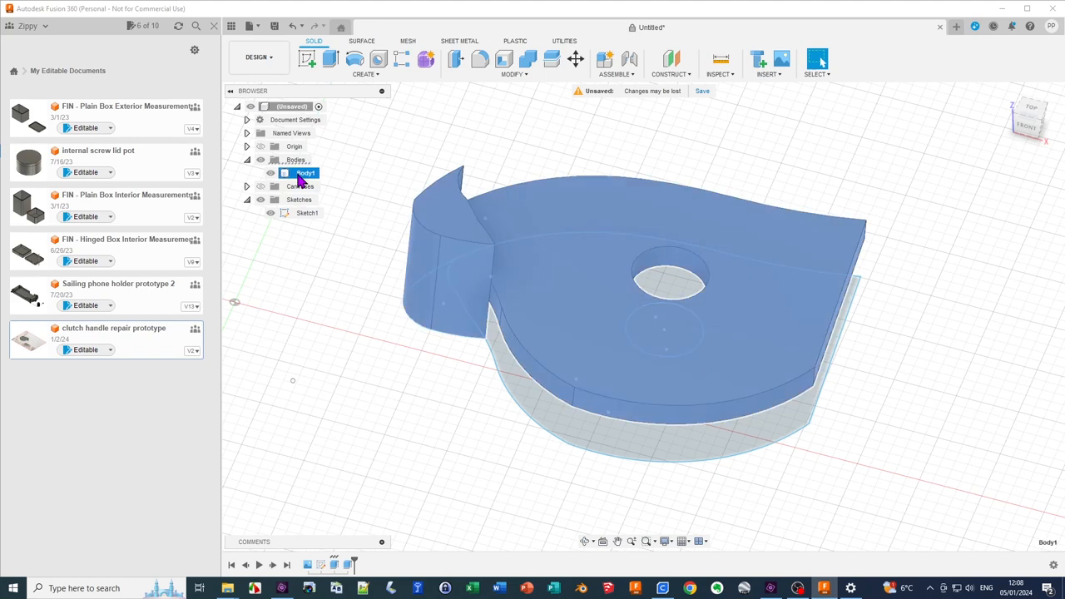
right_click(305, 172)
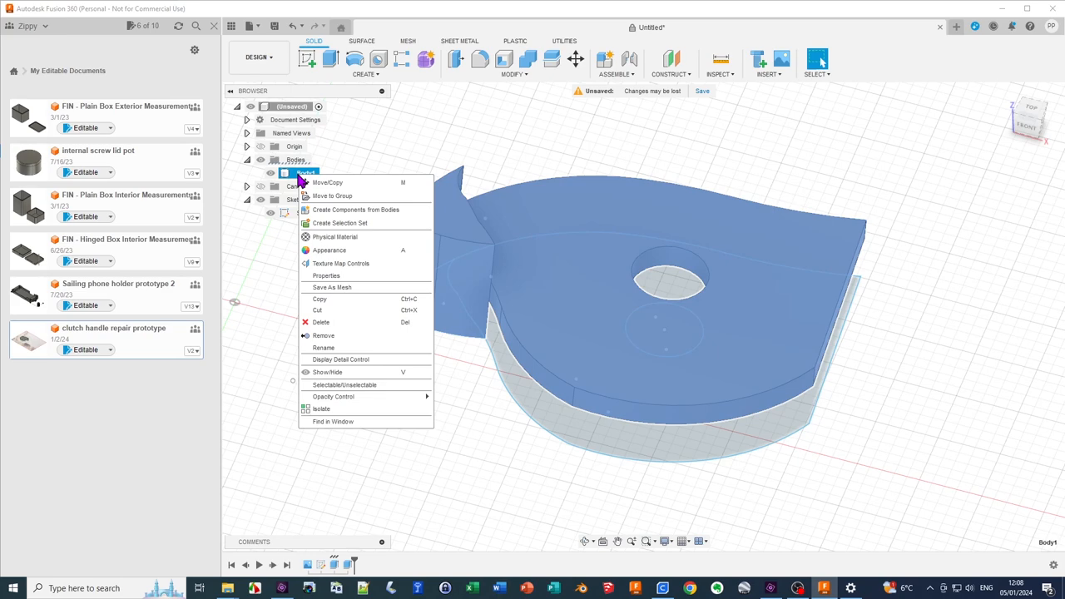
click(332, 293)
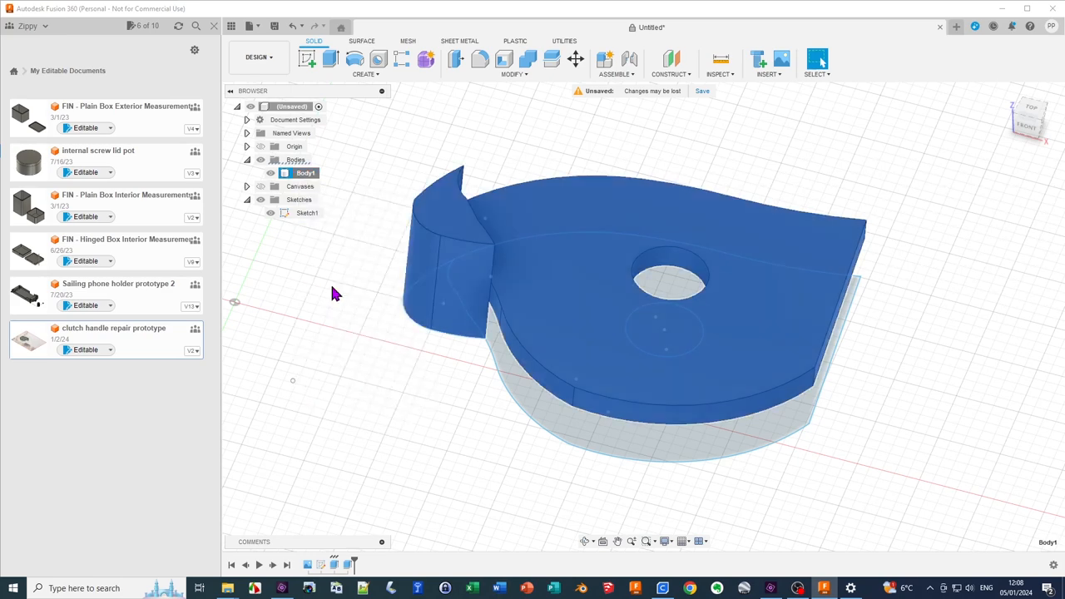
click(816, 60)
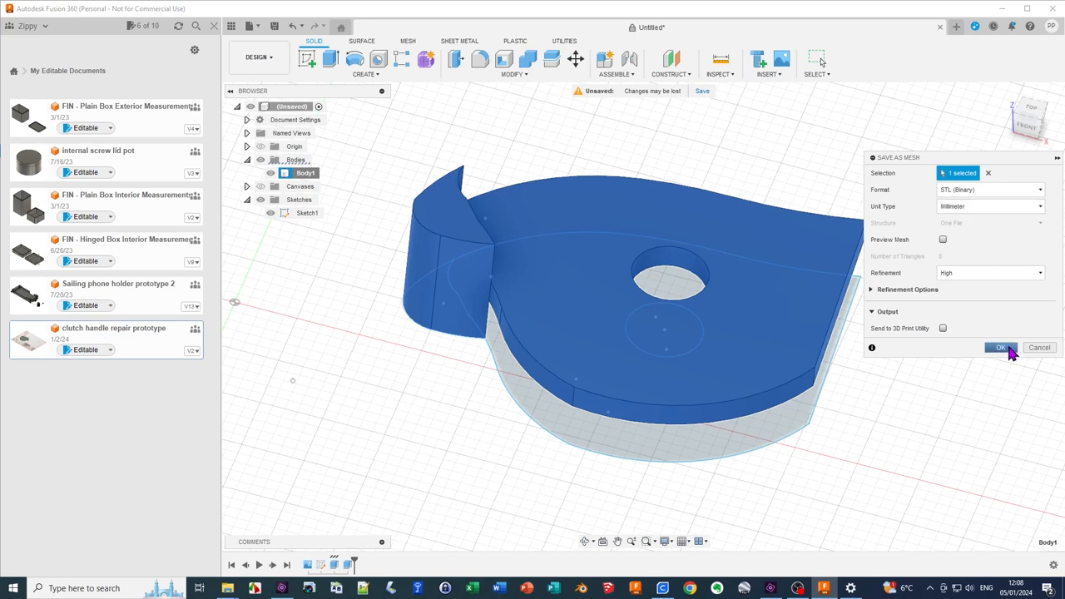
- Export the body as an STL file named clutch_repair_001 to the computer
click(1000, 348)
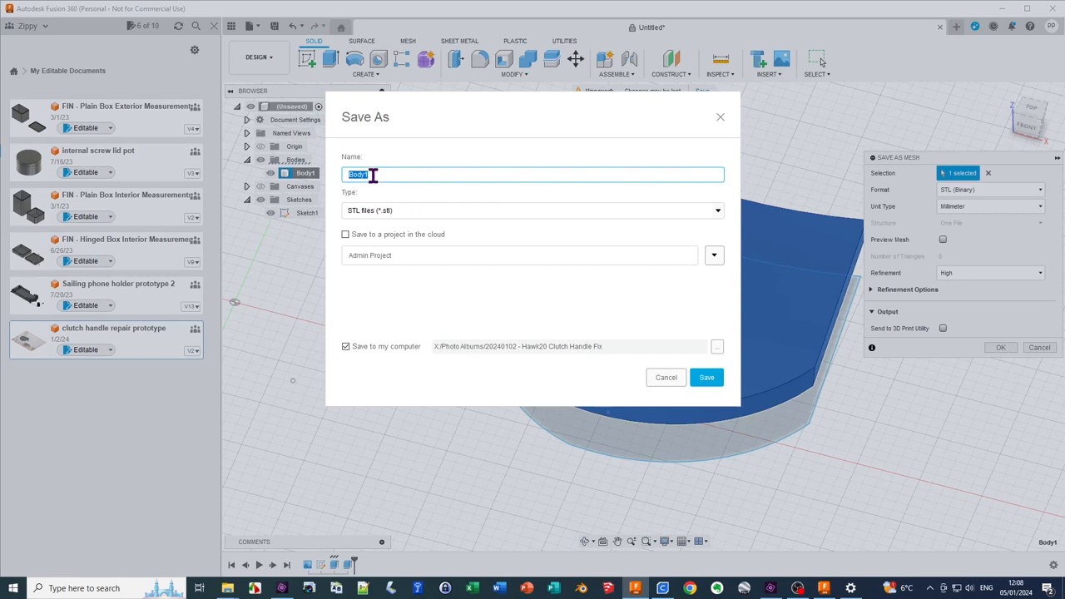
text(clutch_repair_00)
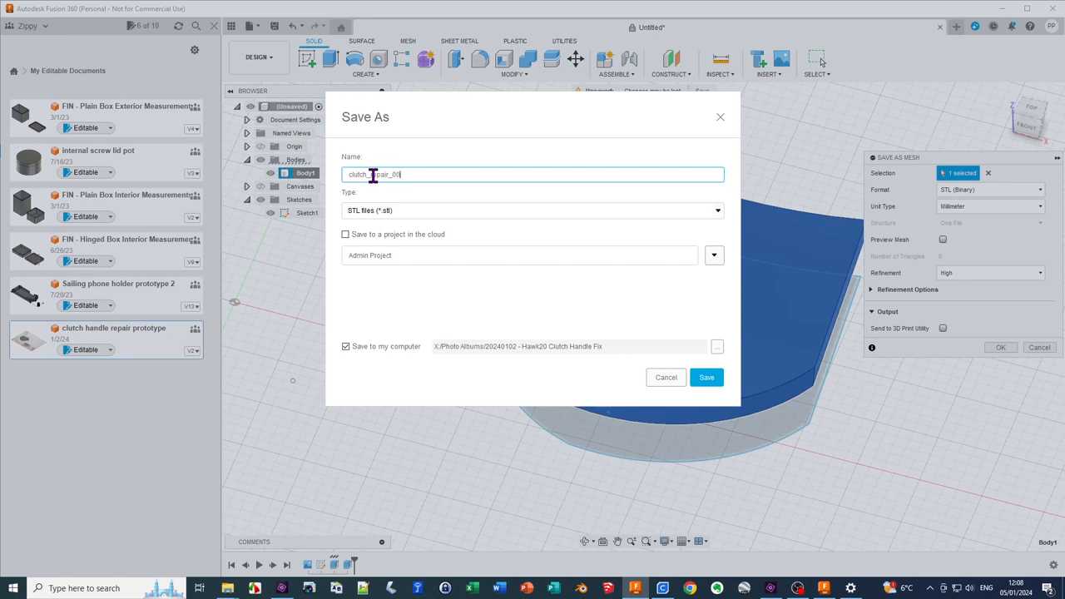
text(1)
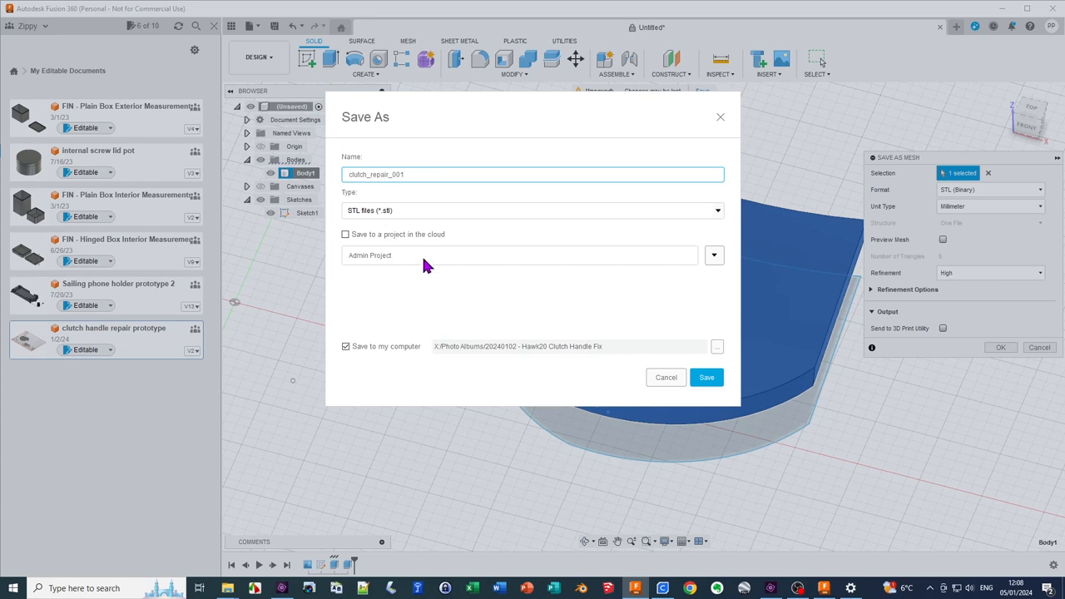
mouse_move(523, 347)
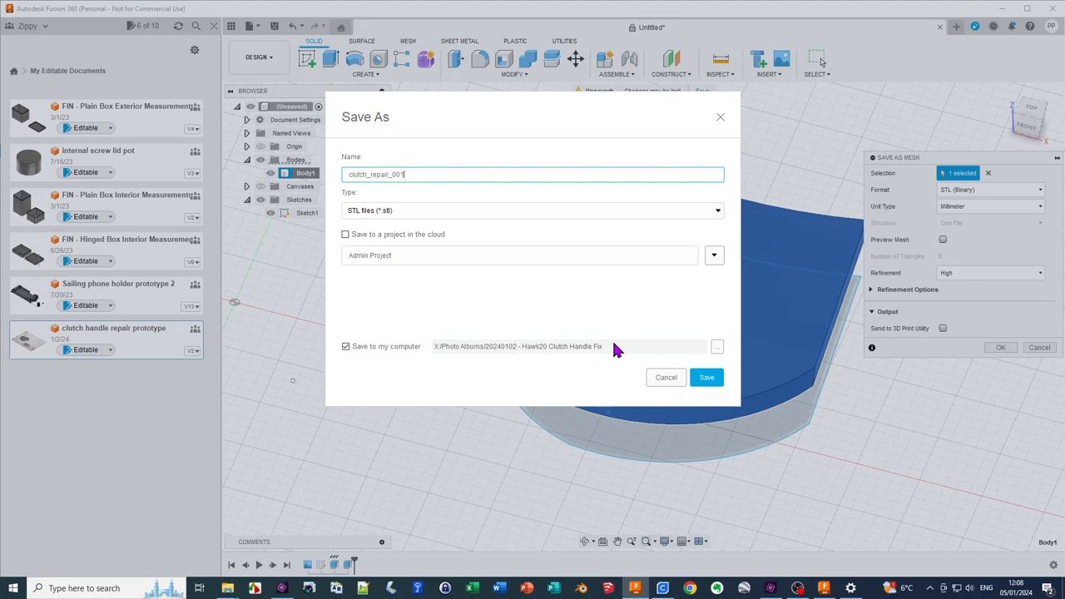
click(706, 376)
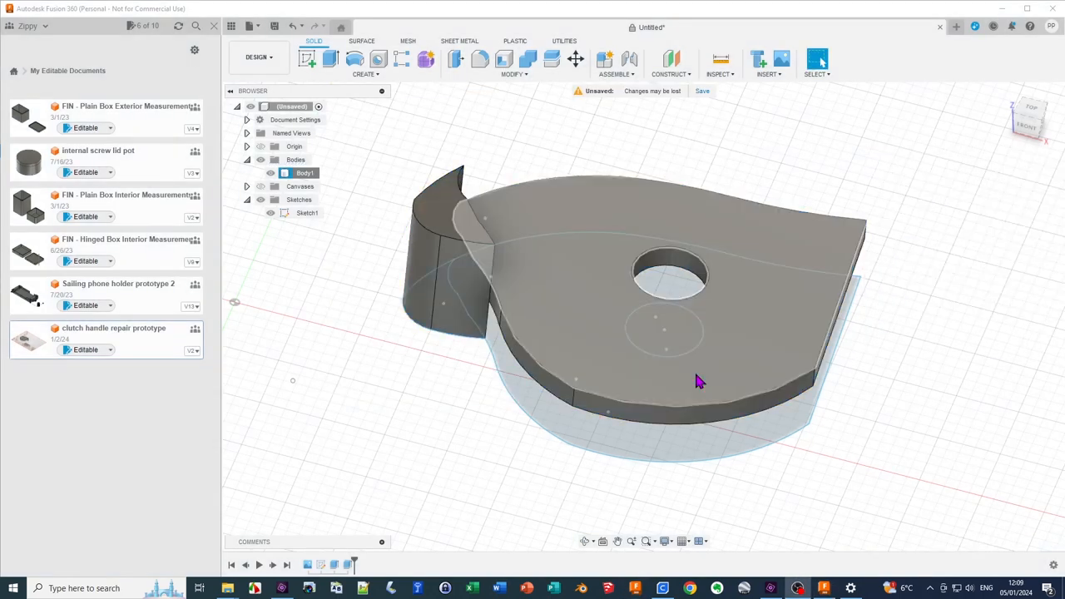
mouse_move(706, 390)
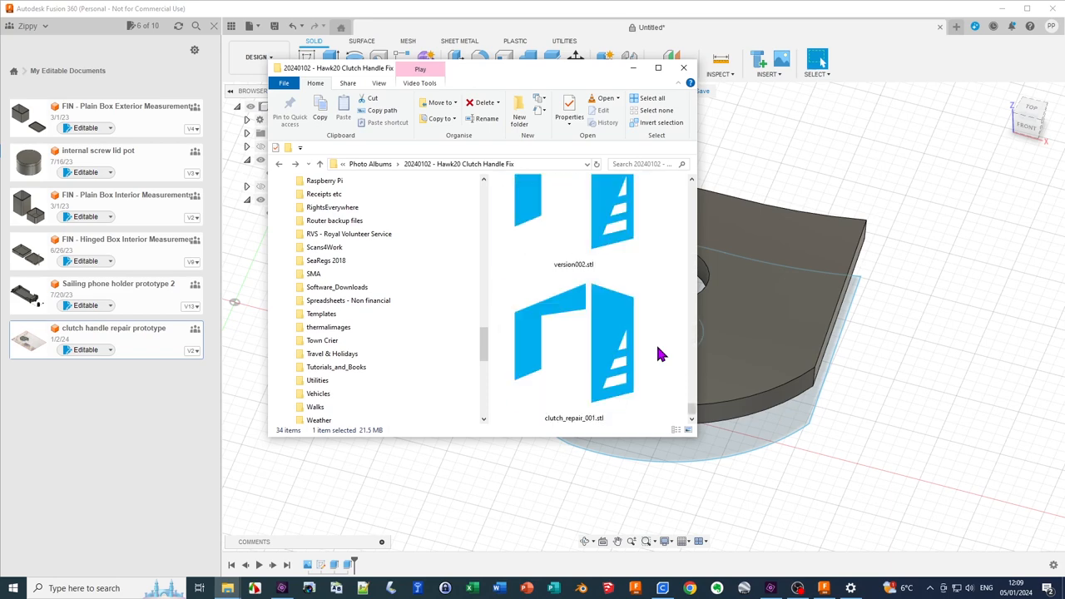
- Select the newly exported clutch_repair_001.stl in the Clutch Handle Fix folder
click(572, 341)
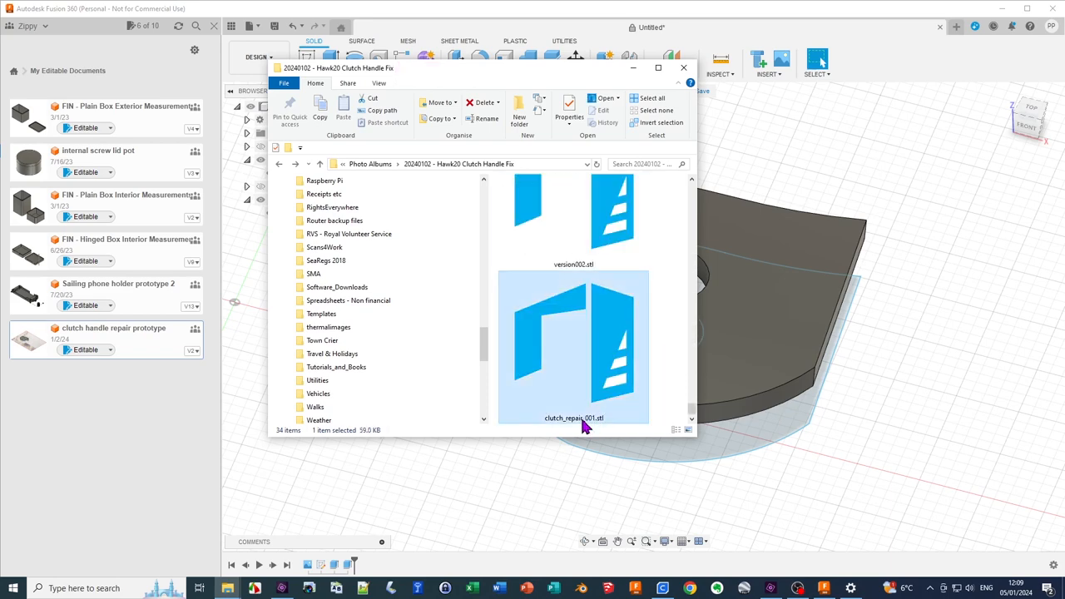
mouse_move(589, 426)
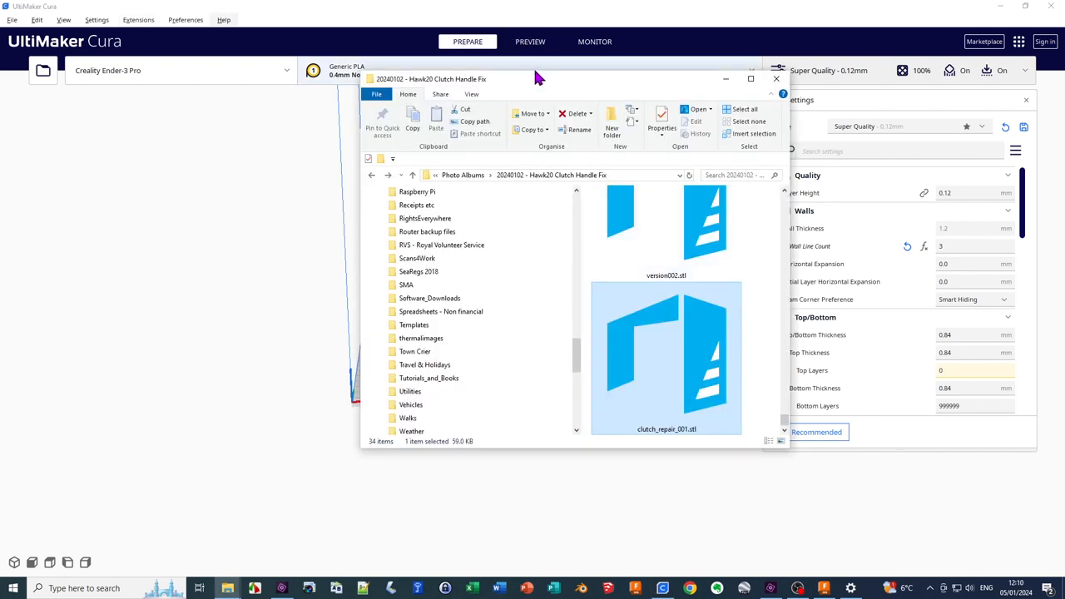
mouse_move(641, 358)
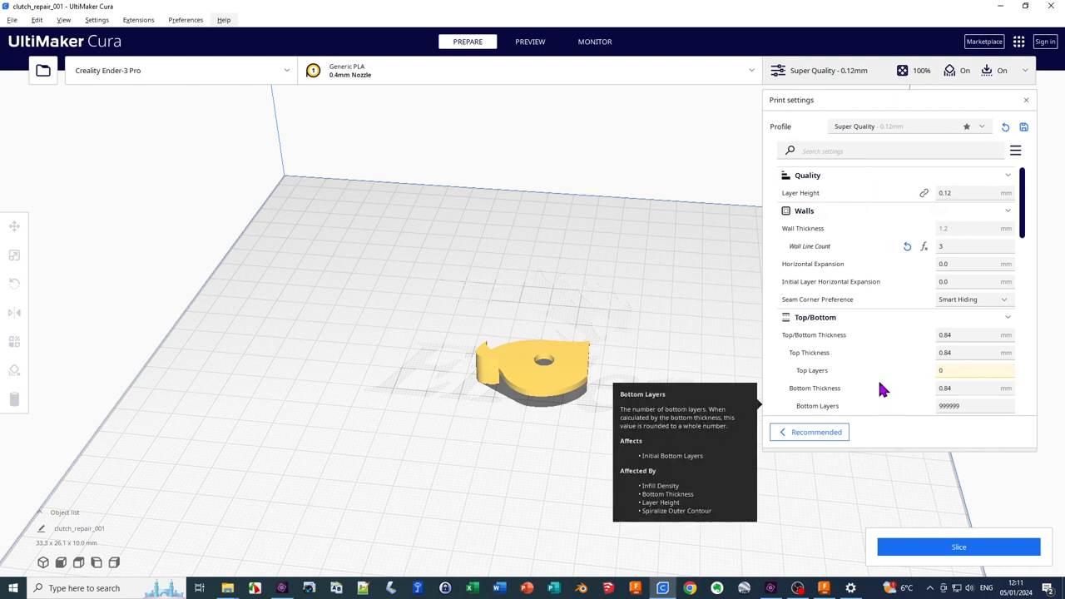
mouse_move(874, 318)
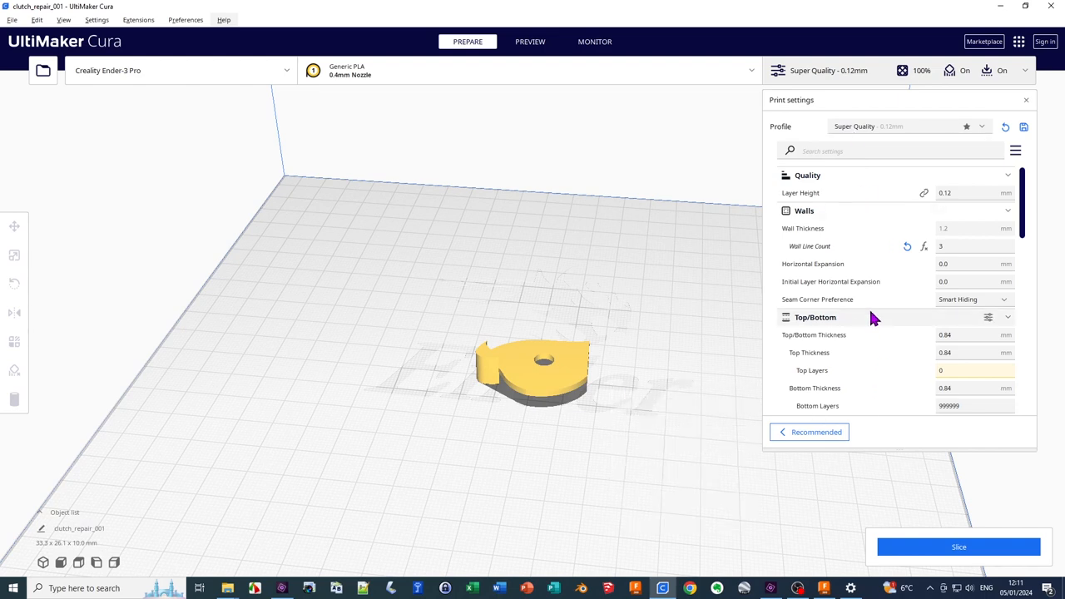
- Load clutch_repair_001 onto the Ender-3 Pro build plate and review its custom settings, including 100% infill
click(902, 127)
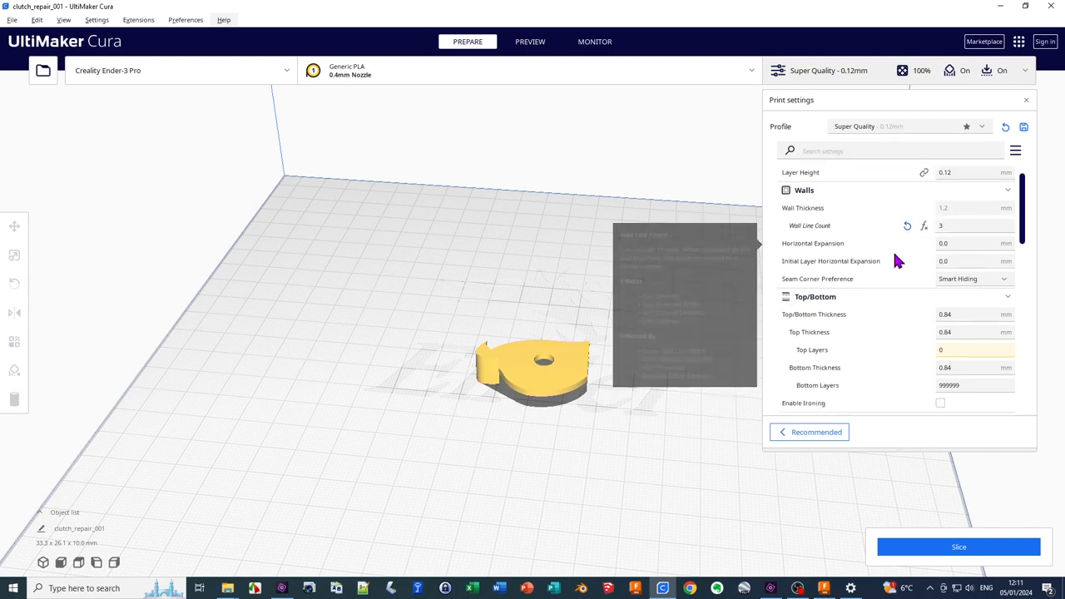
scroll(down, 3)
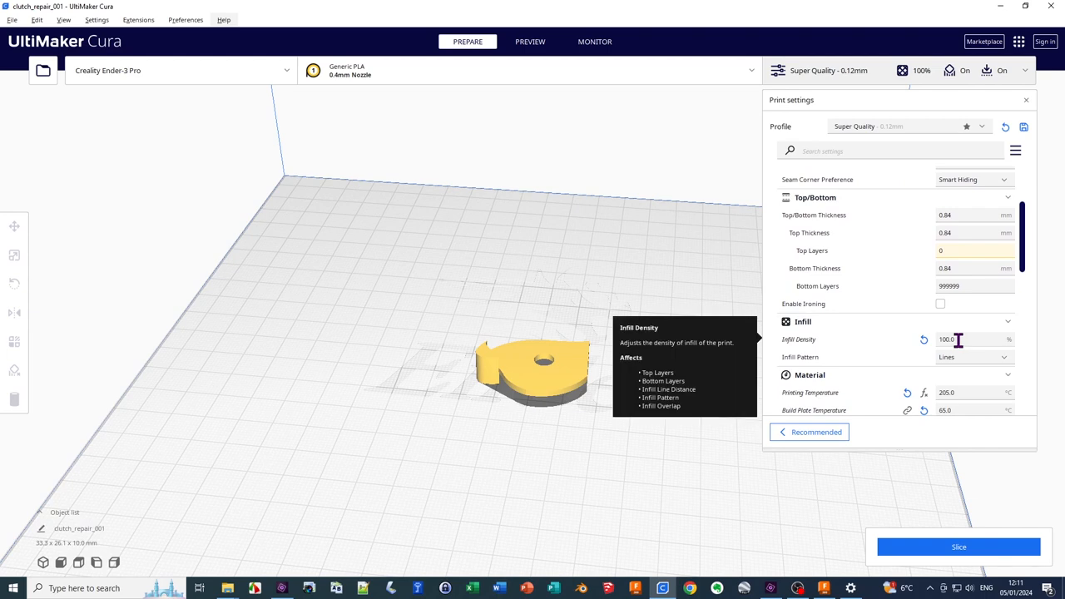
click(973, 340)
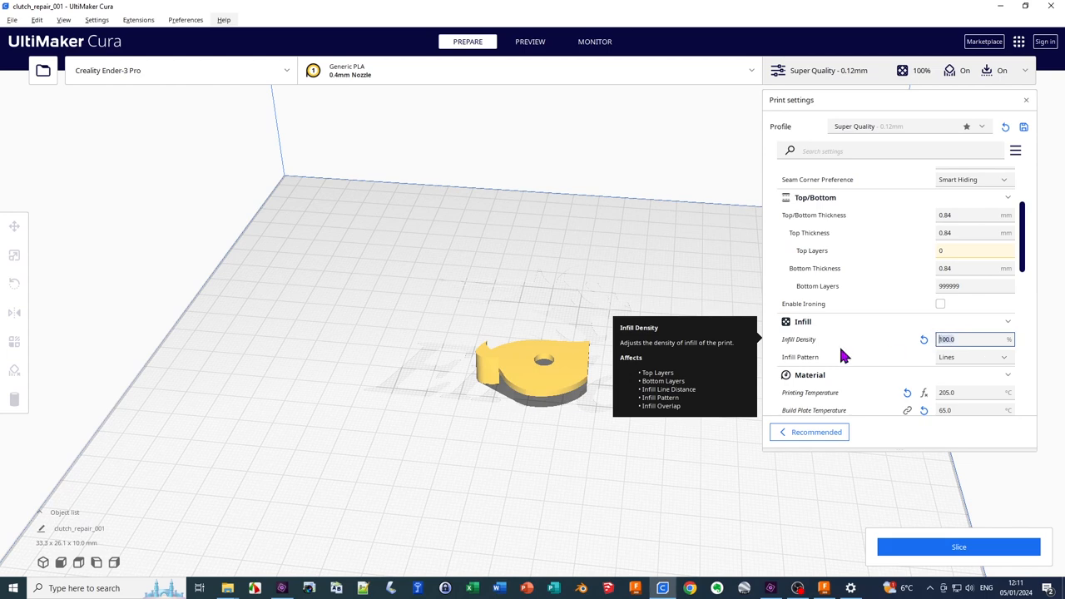
scroll(down, 3)
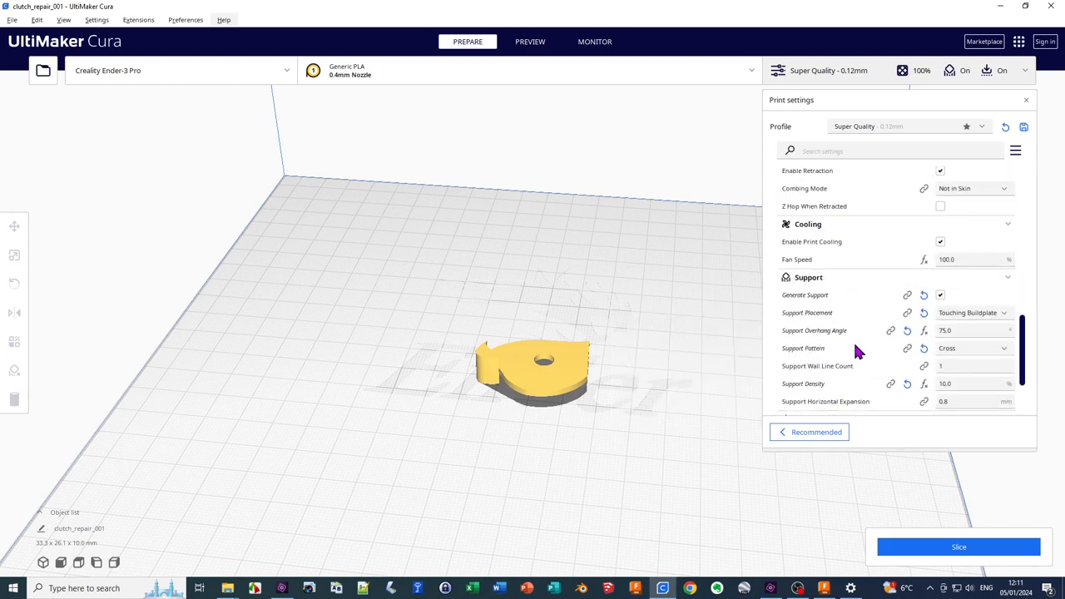
mouse_move(874, 323)
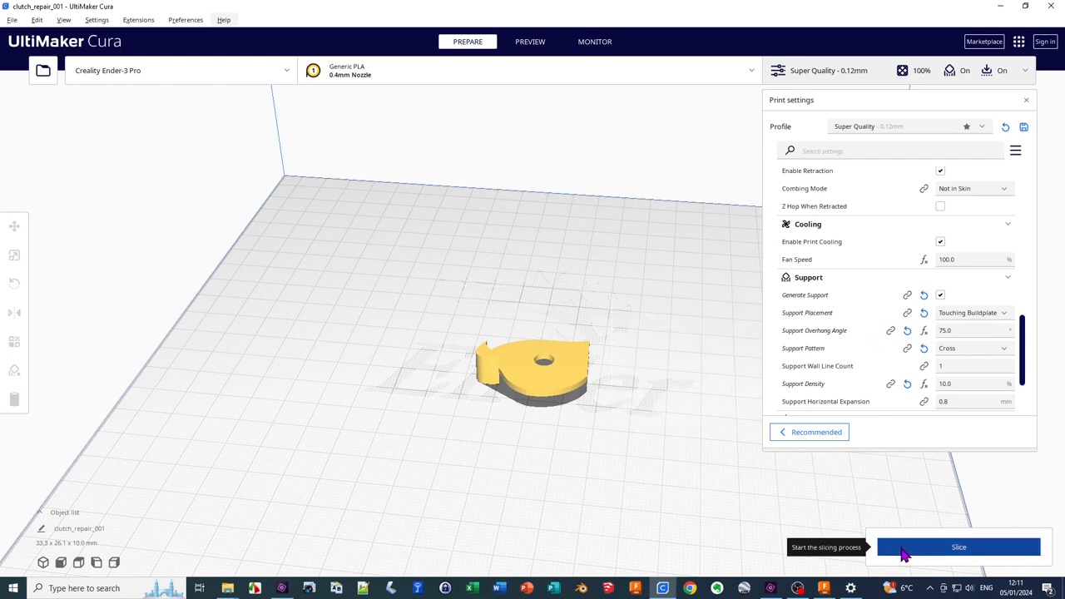
- Slice the clutch handle (38 min, 5 g estimate) and inspect the layer preview with supports
click(959, 545)
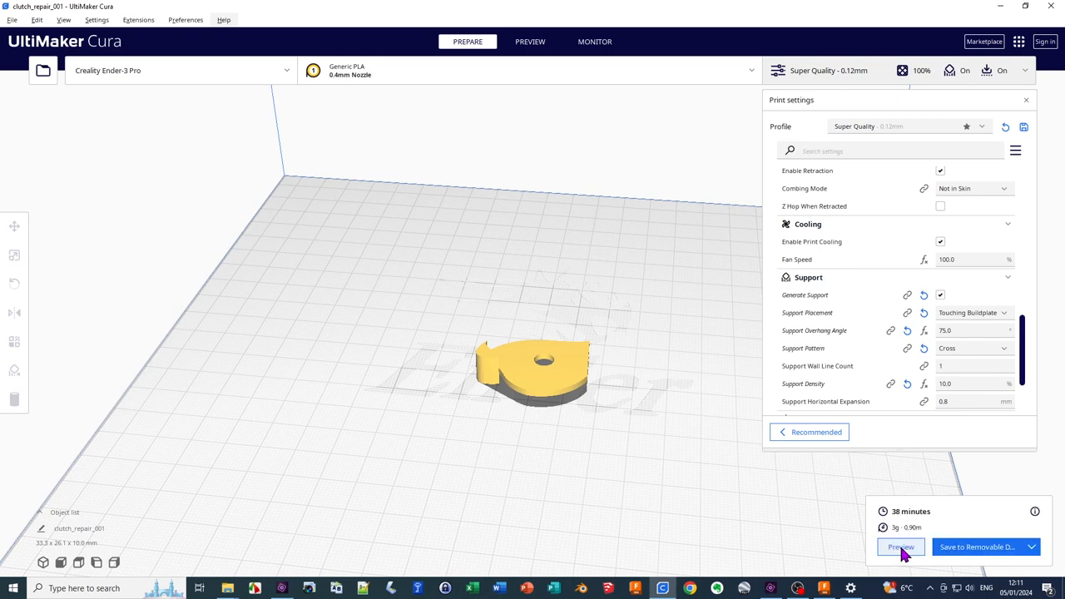
click(901, 546)
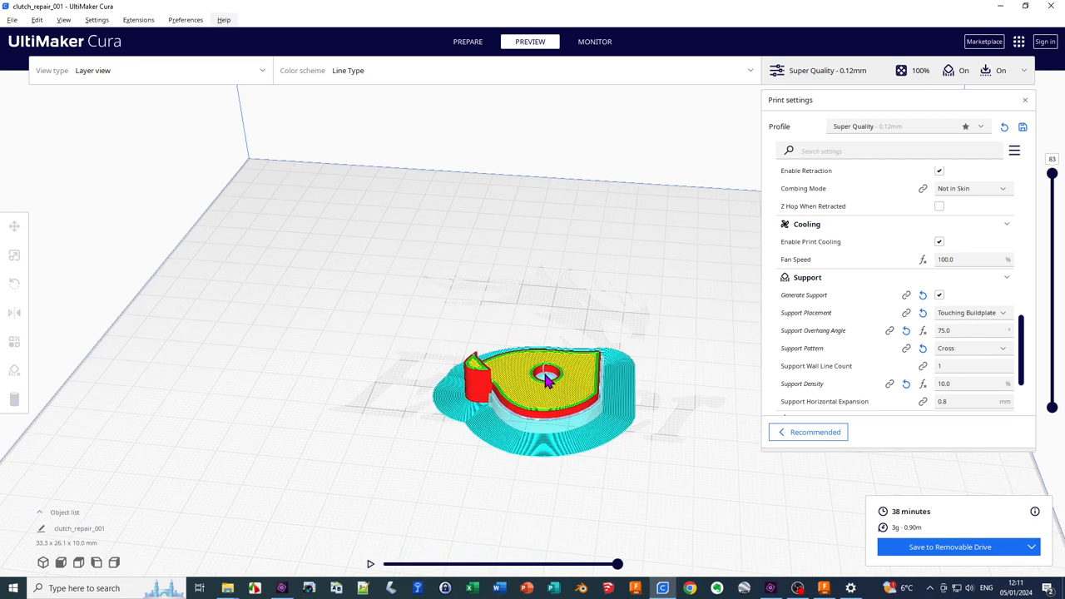
drag(545, 379, 532, 389)
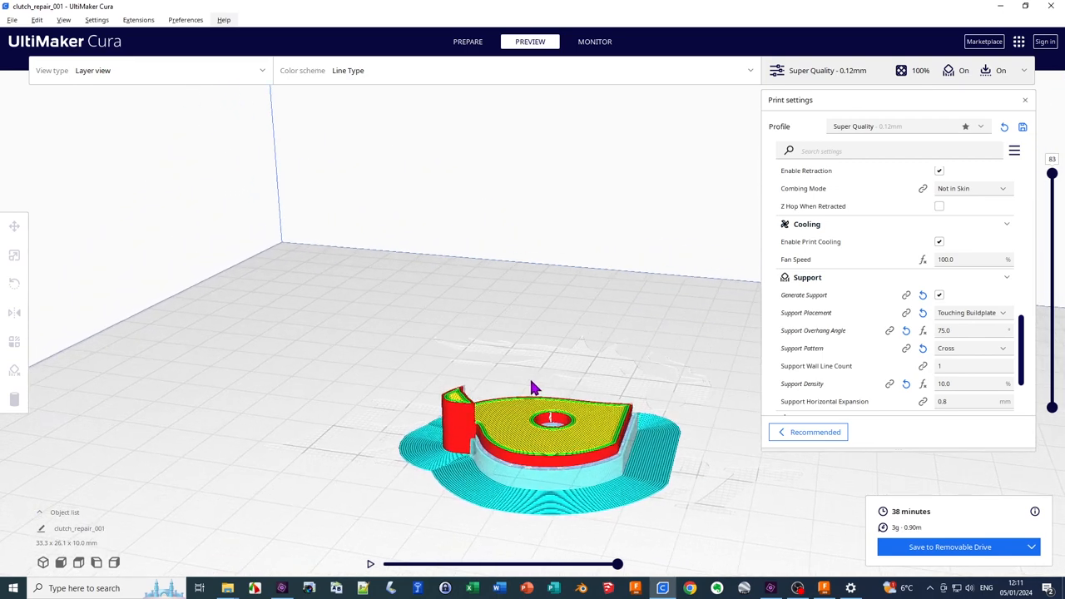
mouse_move(699, 373)
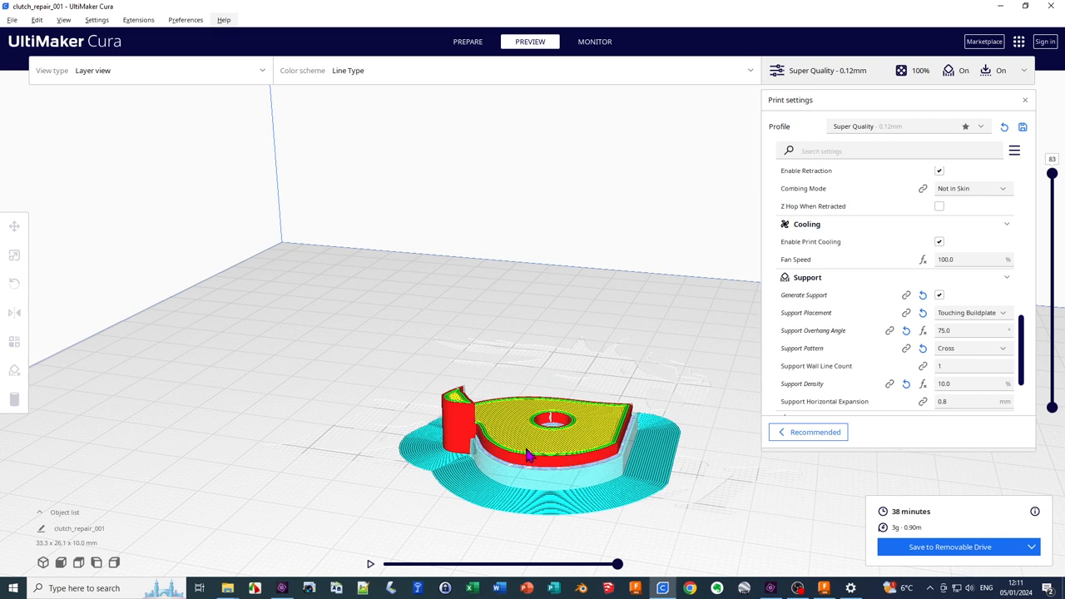
mouse_move(543, 489)
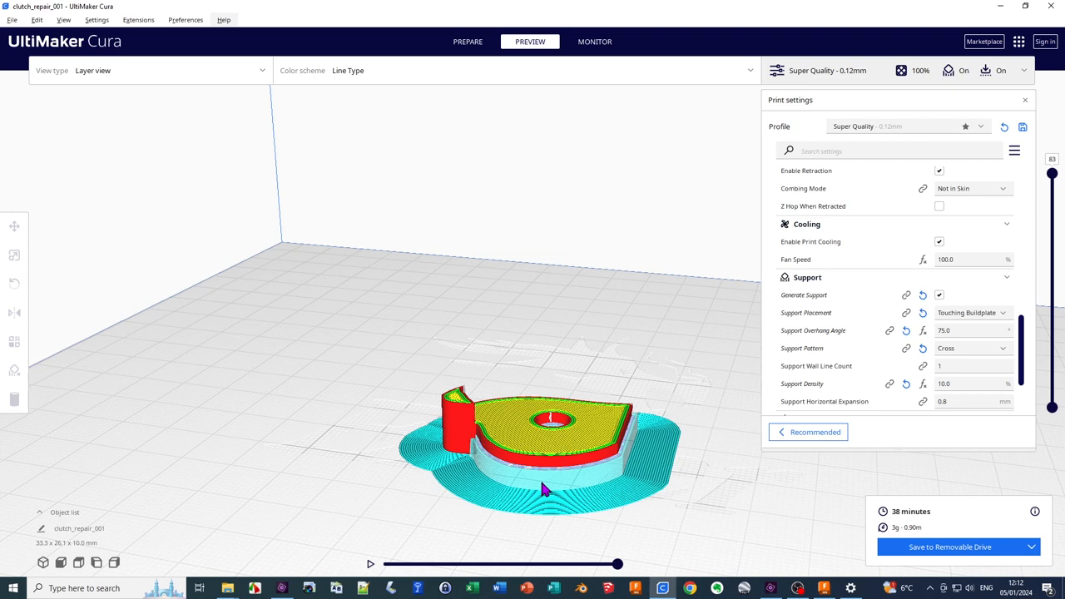
mouse_move(553, 458)
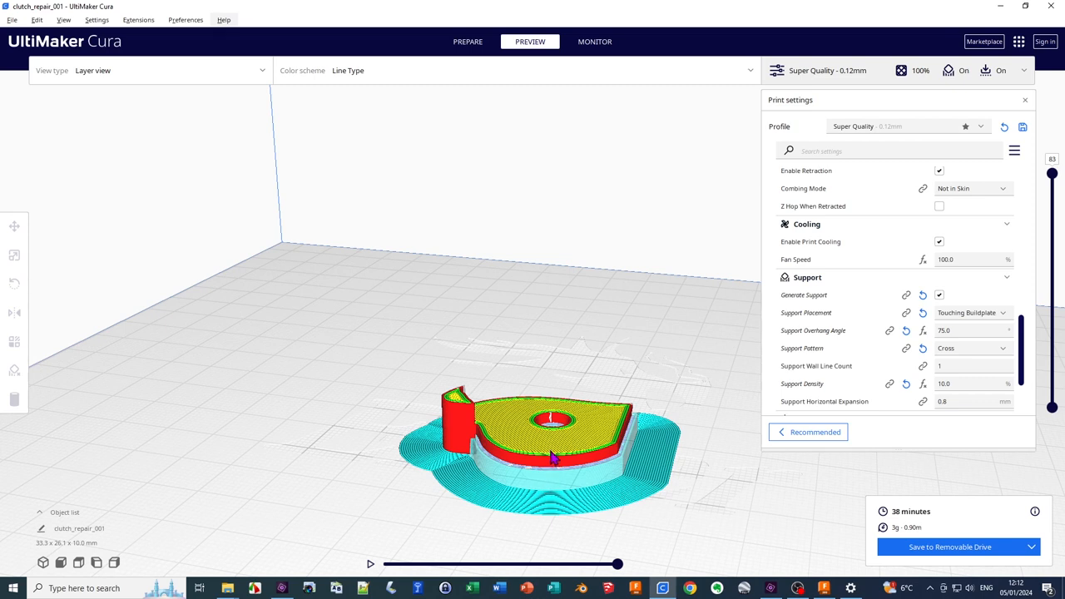
mouse_move(491, 483)
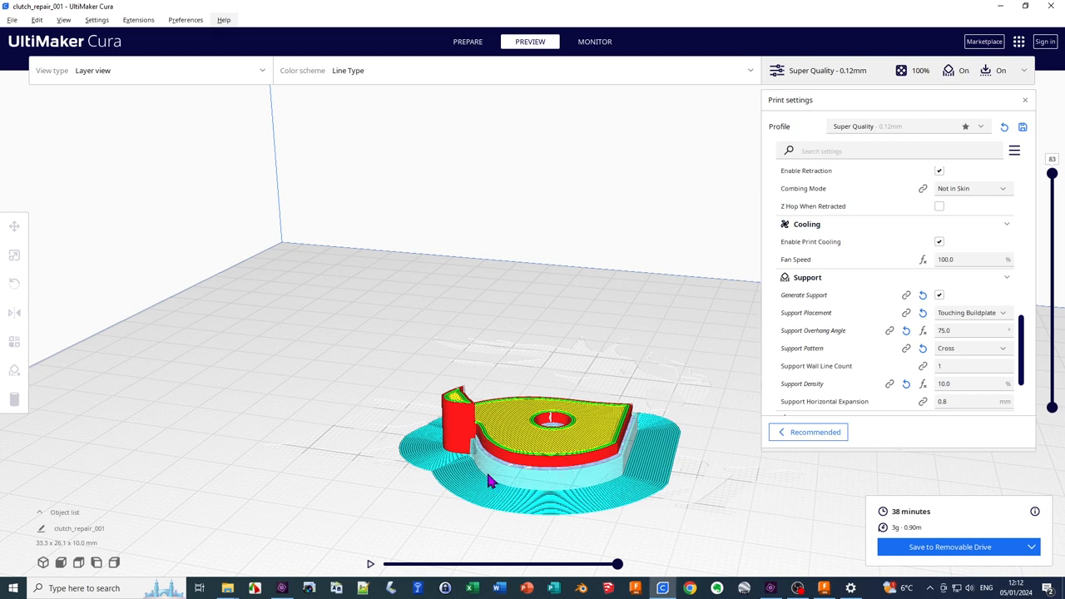
mouse_move(499, 483)
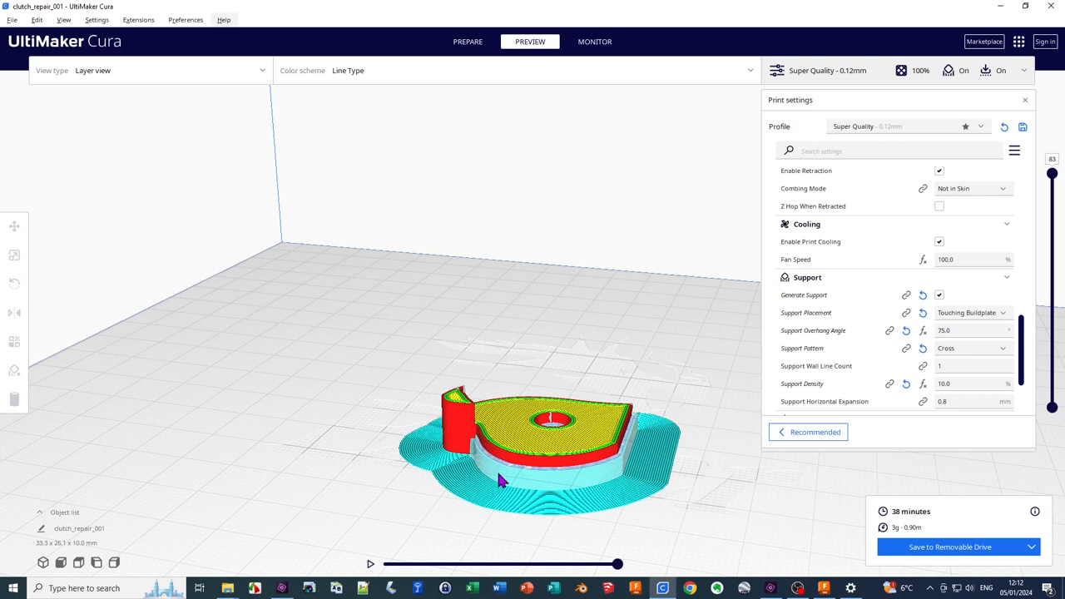
mouse_move(499, 479)
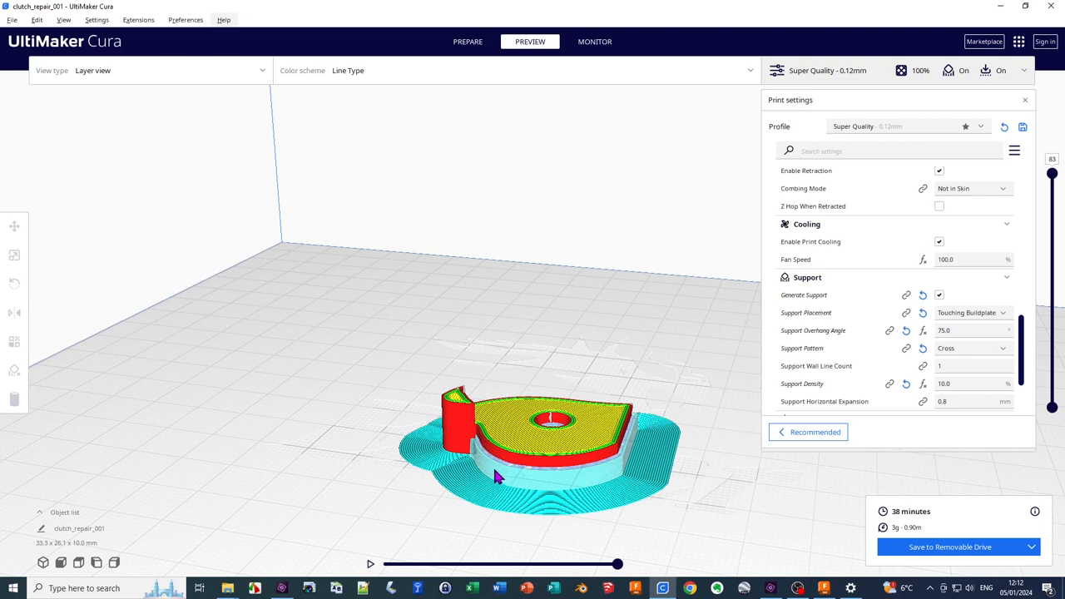
mouse_move(503, 484)
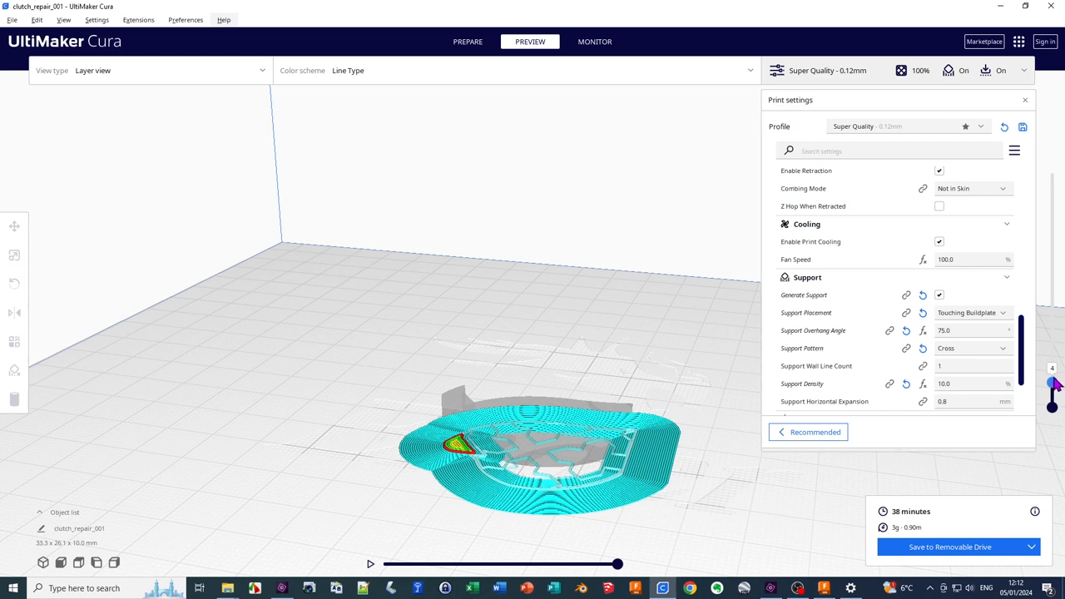
drag(1052, 381, 1052, 352)
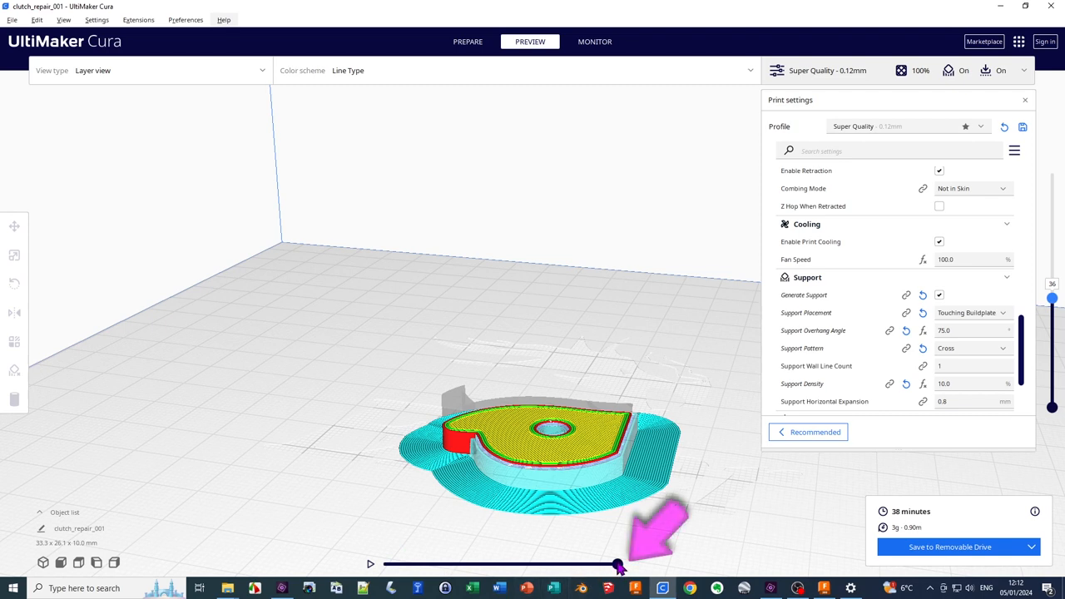
drag(618, 564, 446, 564)
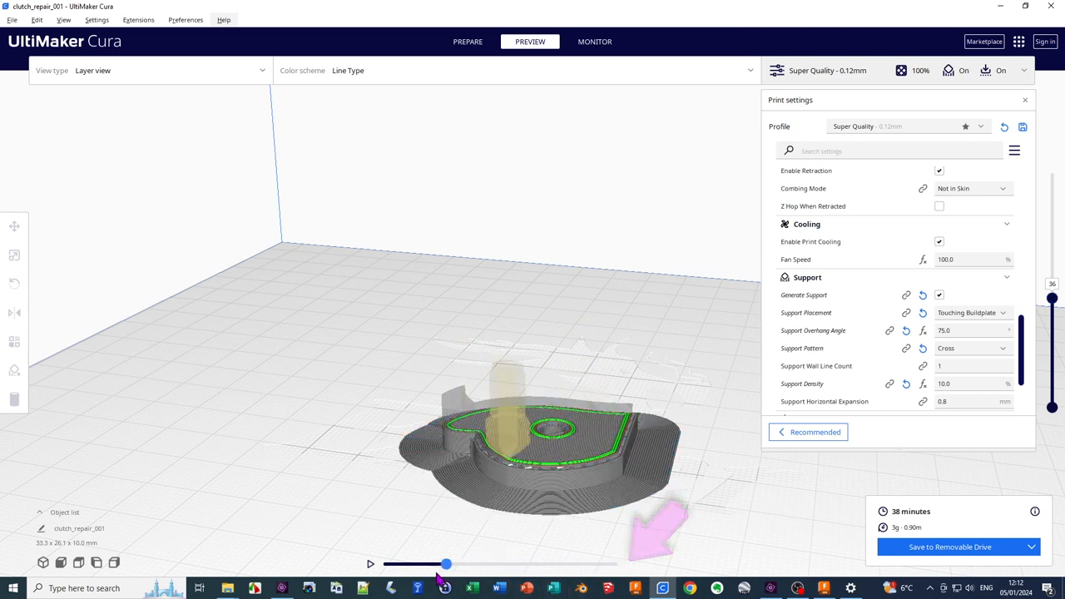
drag(446, 565, 381, 565)
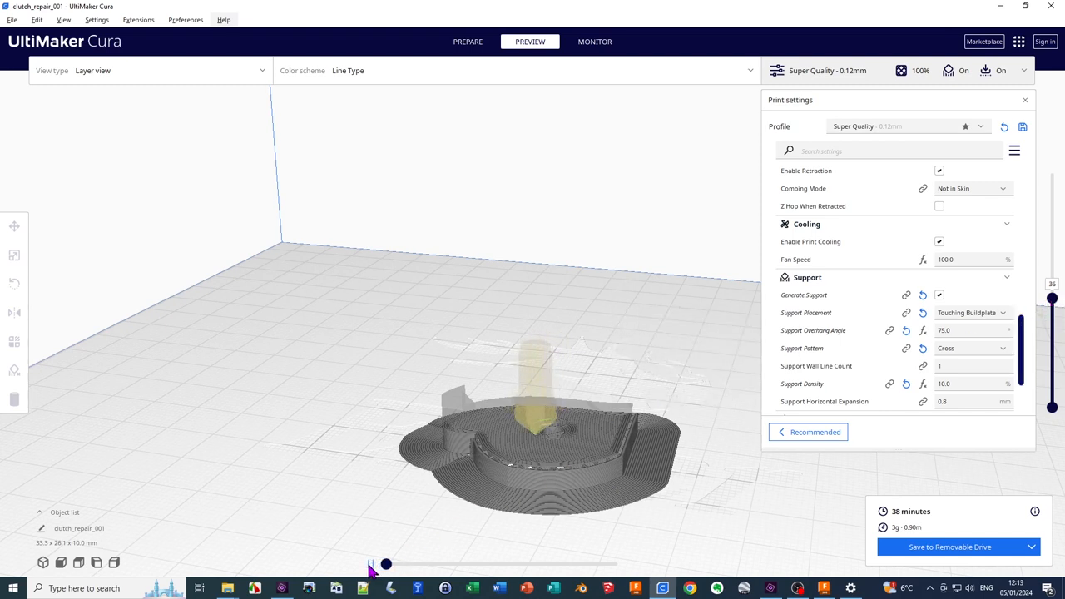
drag(385, 564, 391, 564)
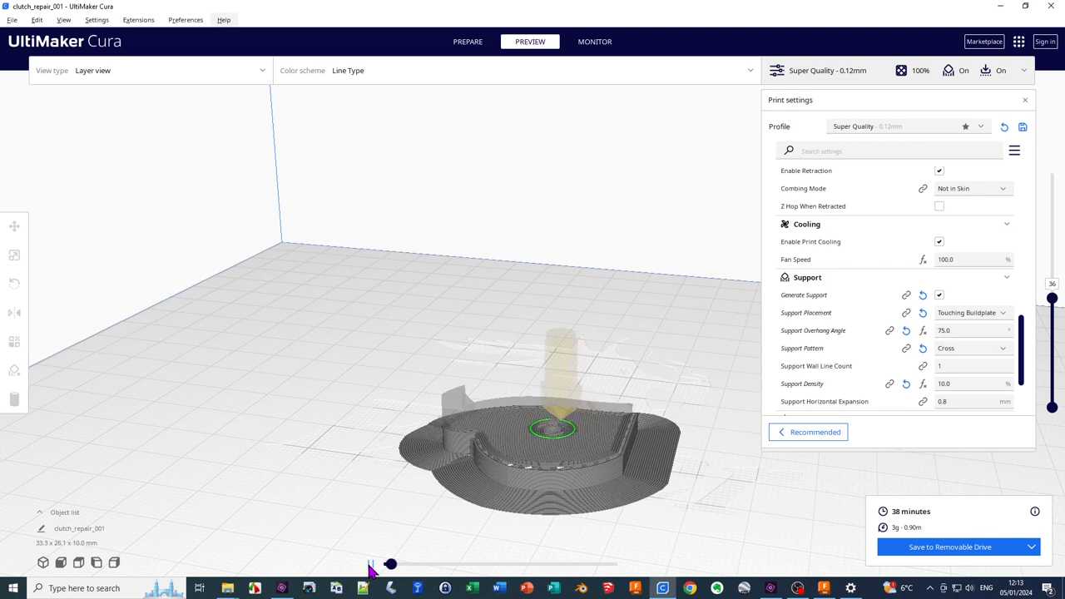
drag(391, 564, 397, 564)
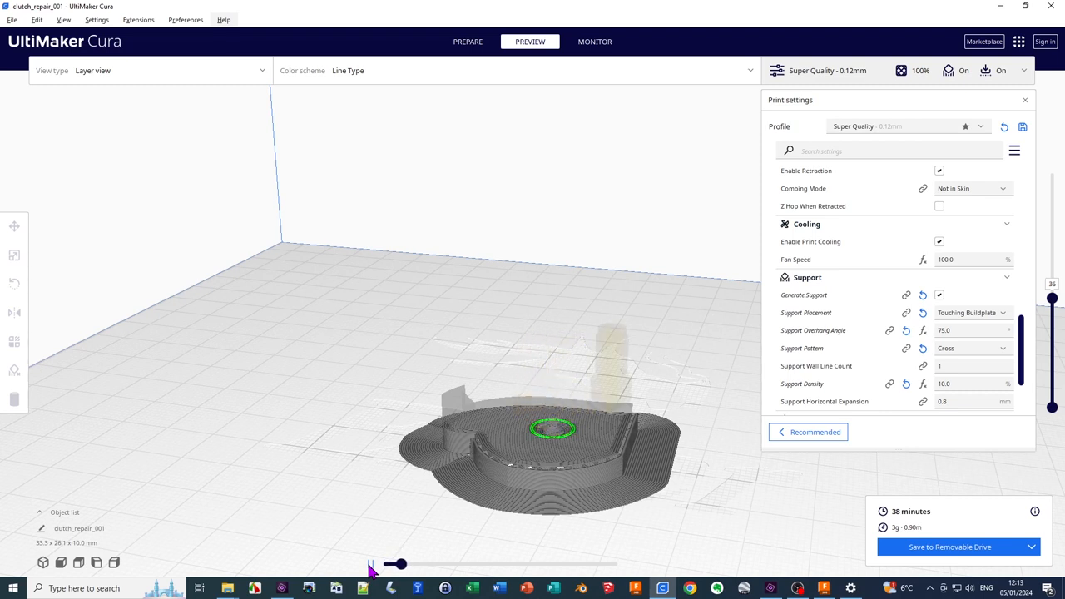
drag(399, 564, 408, 564)
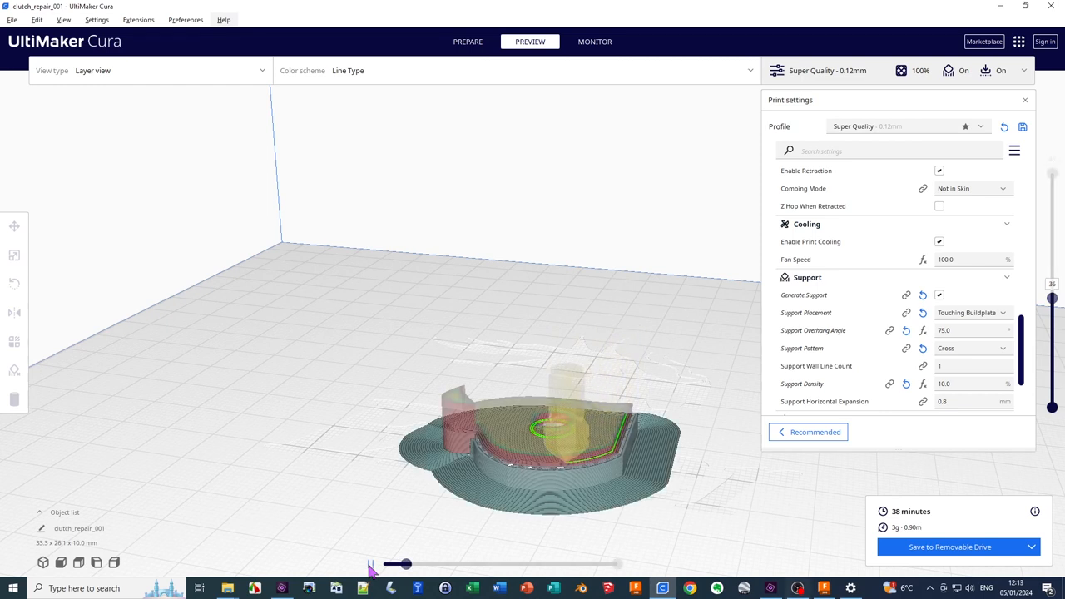
drag(402, 564, 617, 564)
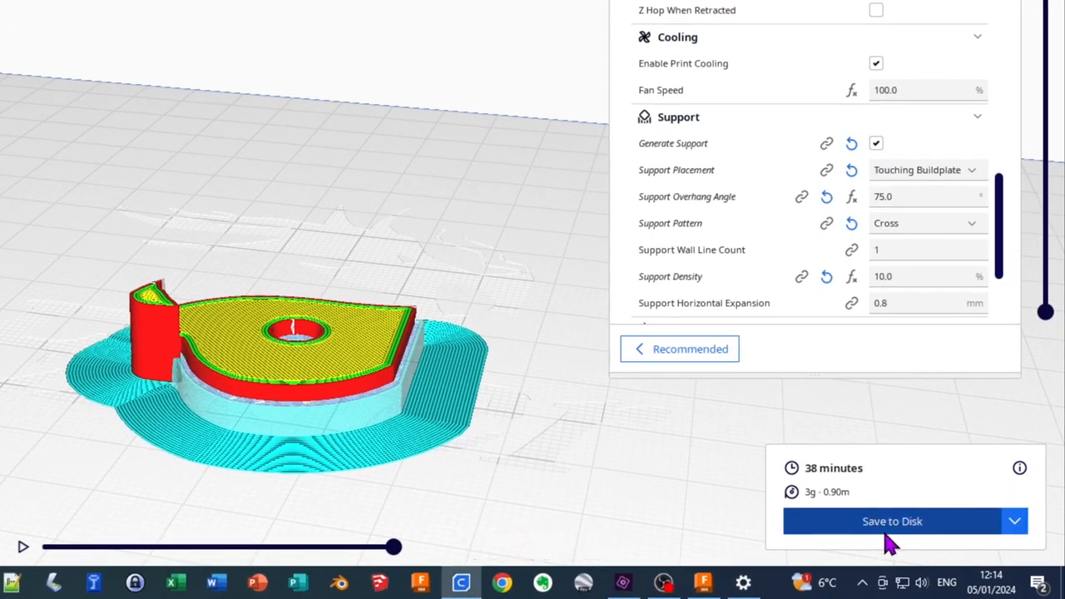
- Save the sliced part to disk as clutch_repair_001.gcode and show its containing folder
click(1015, 521)
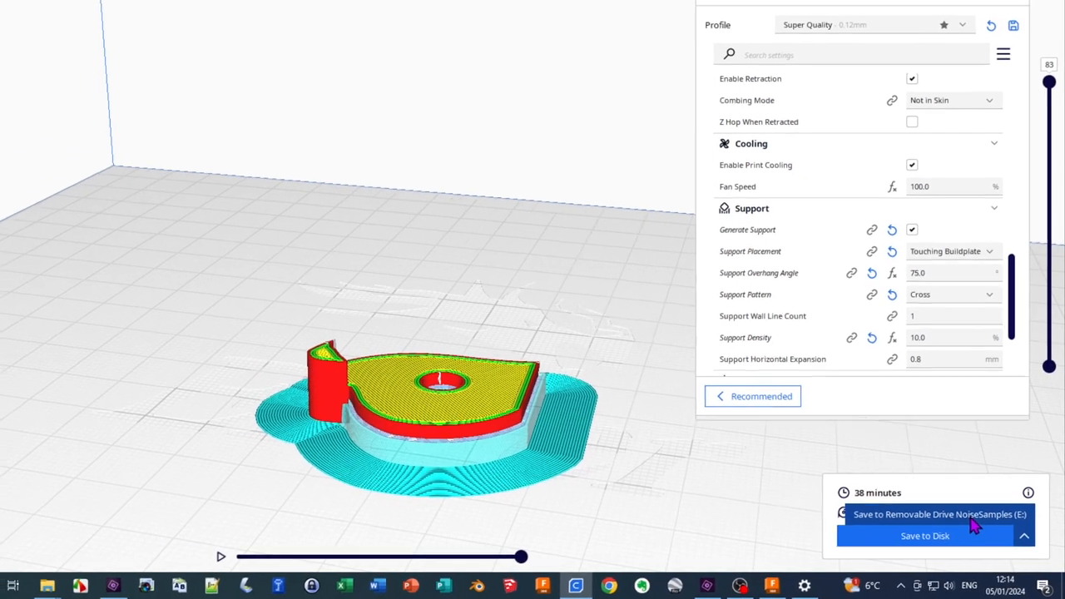
click(926, 536)
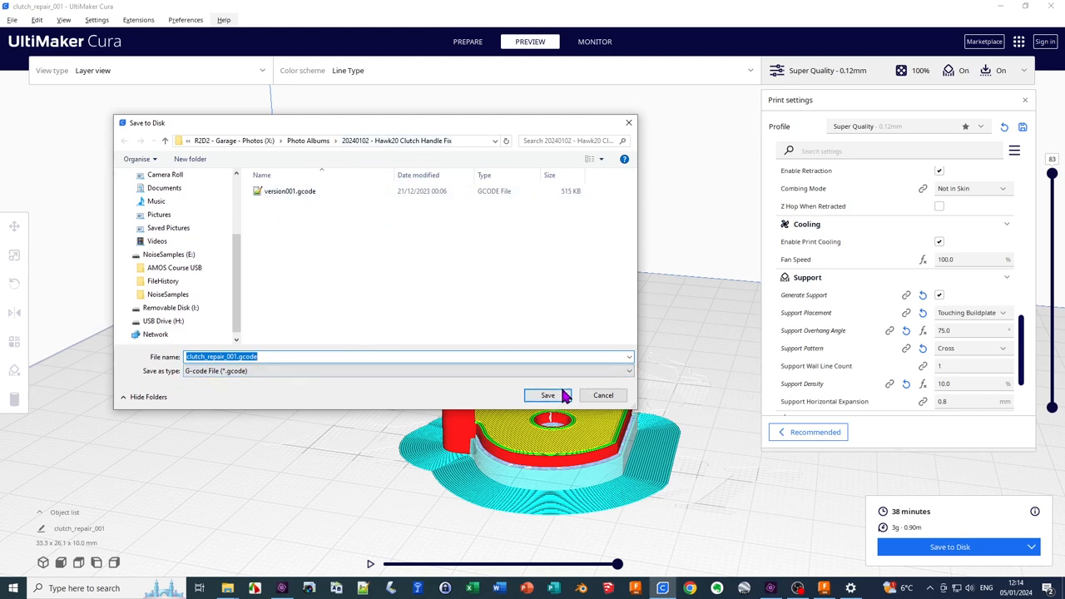
click(548, 396)
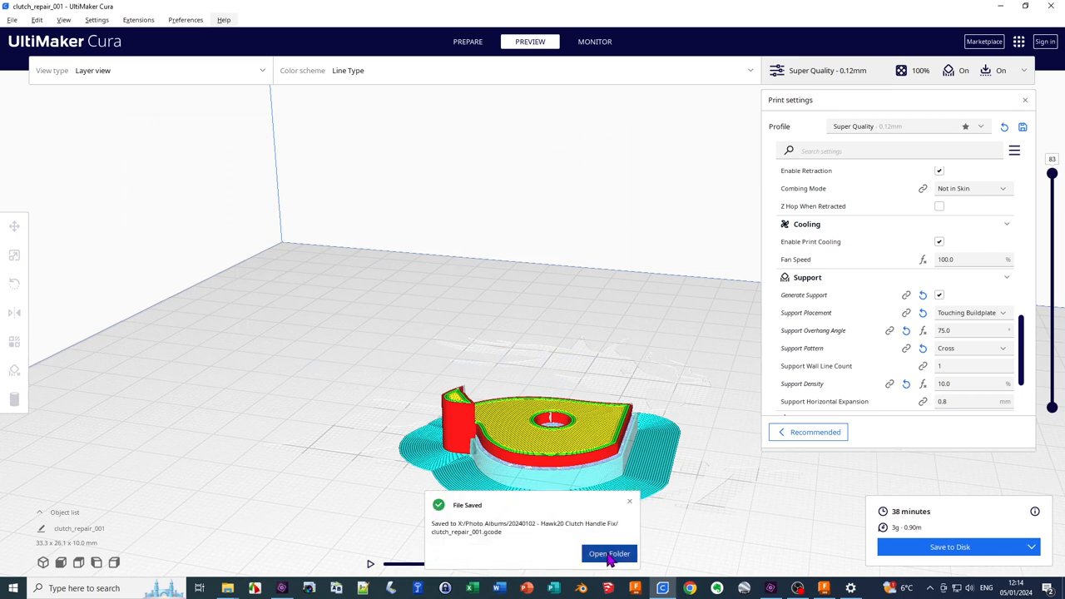
click(609, 552)
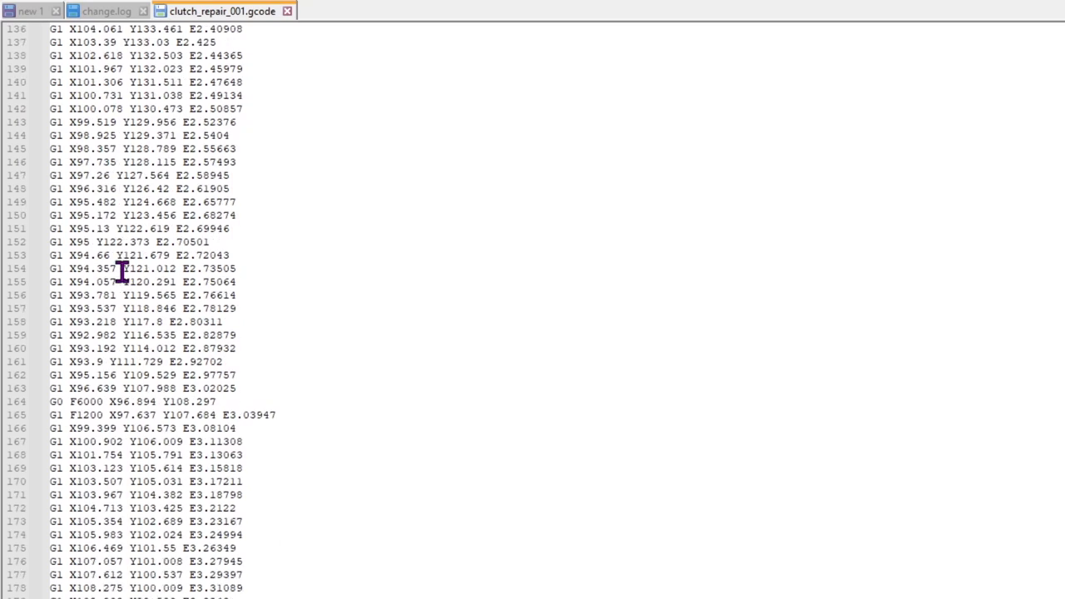
mouse_move(363, 422)
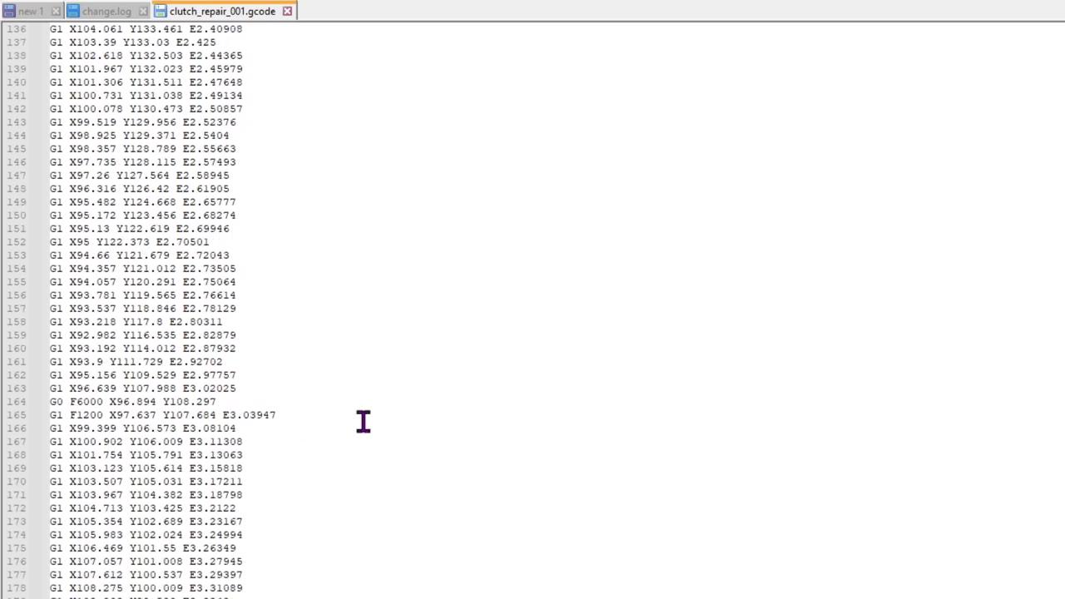
mouse_move(324, 478)
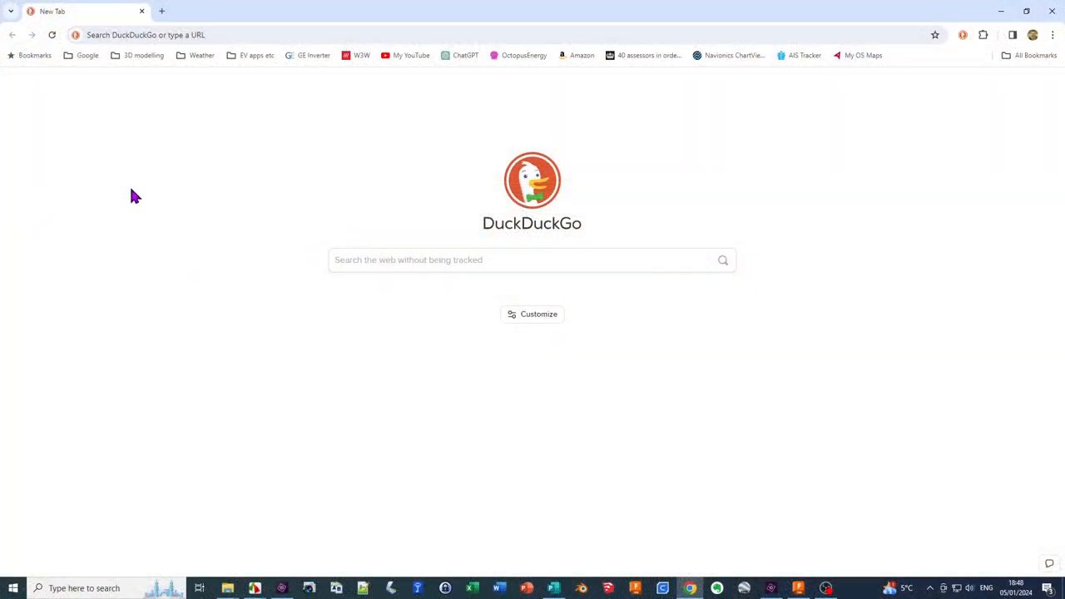
mouse_move(174, 183)
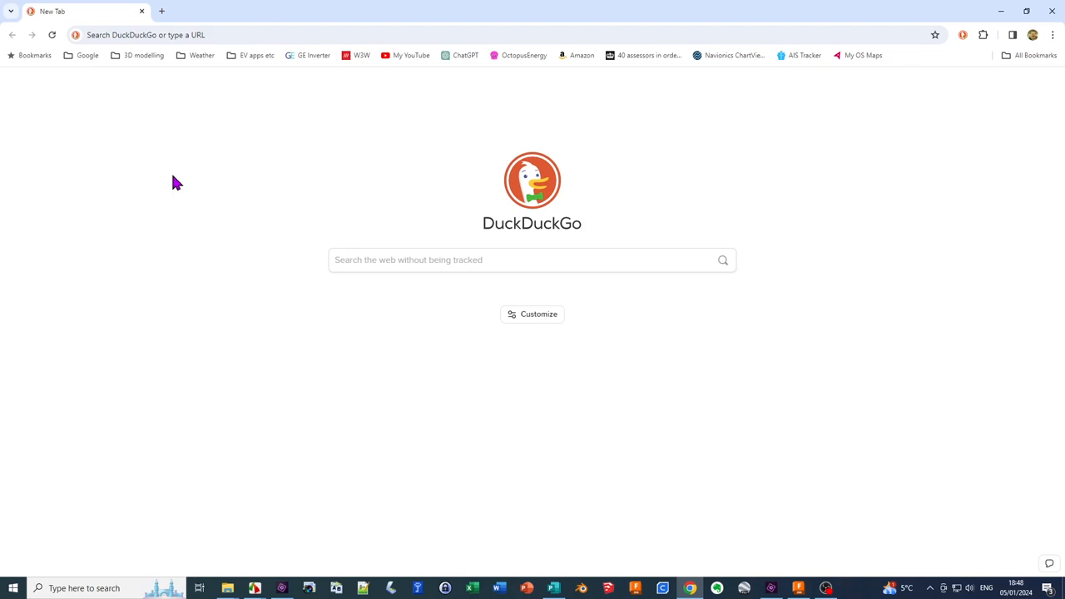
mouse_move(185, 183)
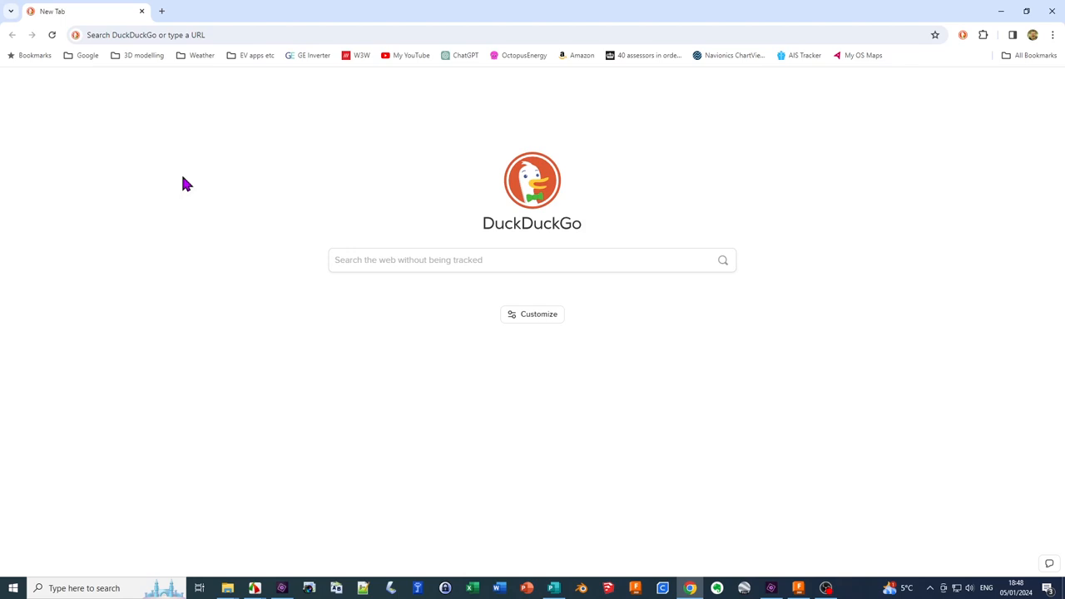
mouse_move(174, 33)
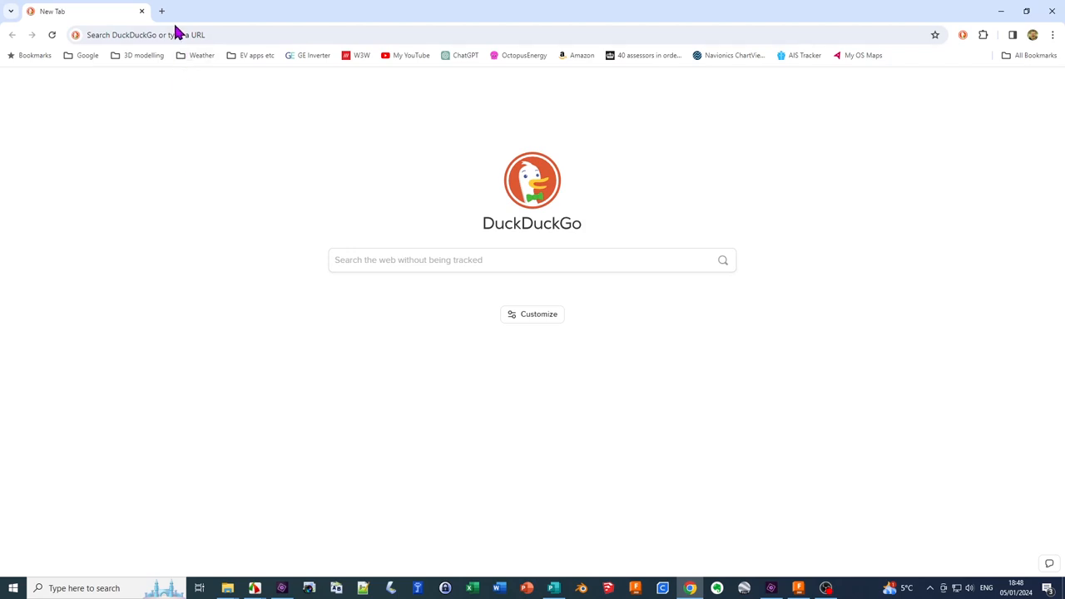
- Go to the i.materialise online 3D printing site from the 3D modelling bookmarks
click(143, 55)
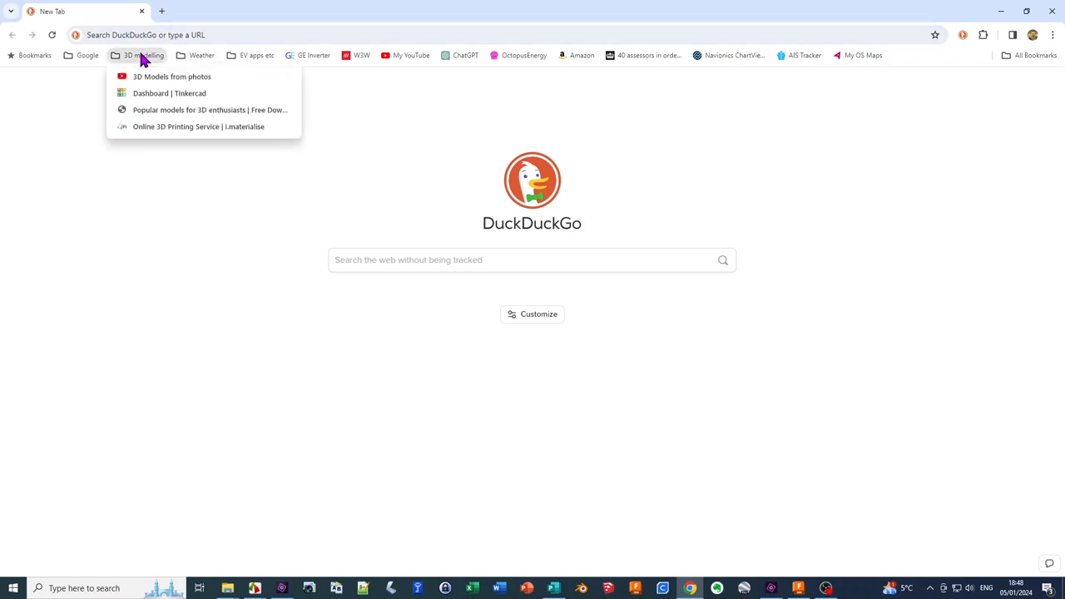
click(198, 127)
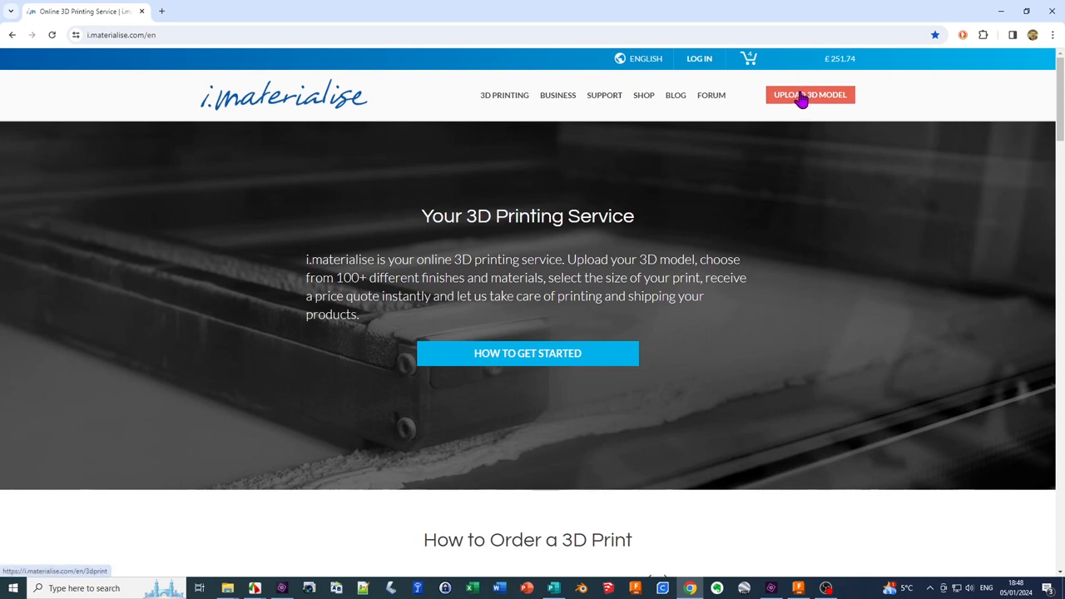
mouse_move(599, 215)
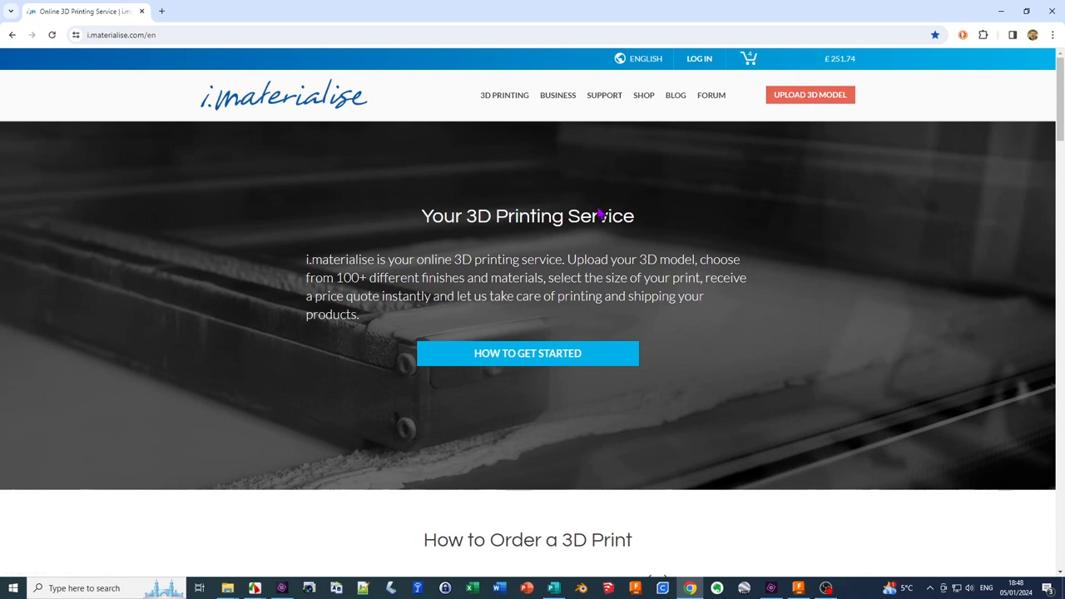
- Read the How to Get Started overview, then reach the Upload 3D Model quote page
click(528, 353)
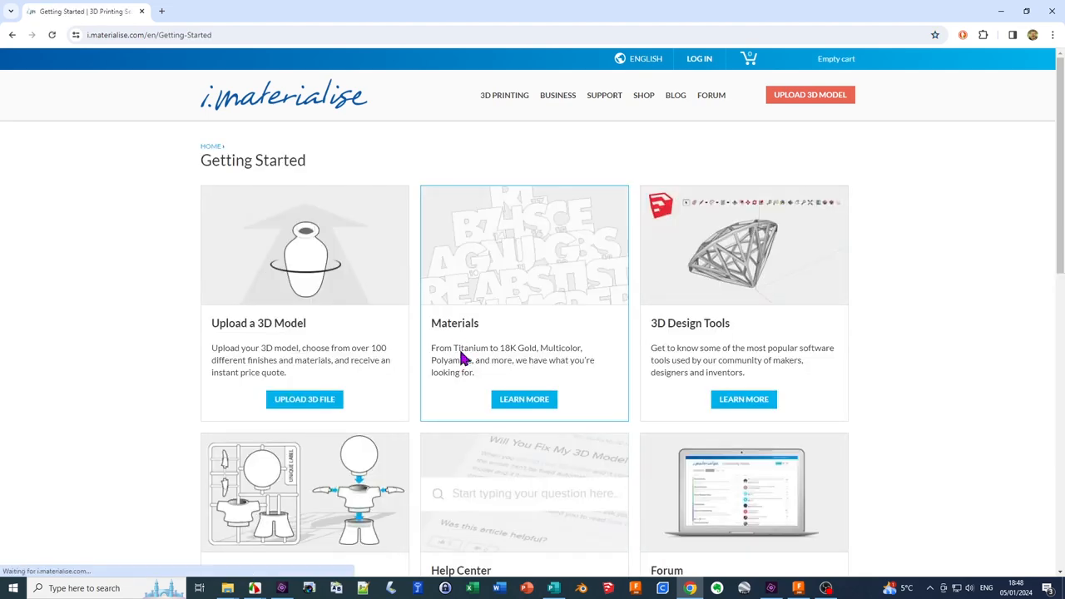
scroll(down, 3)
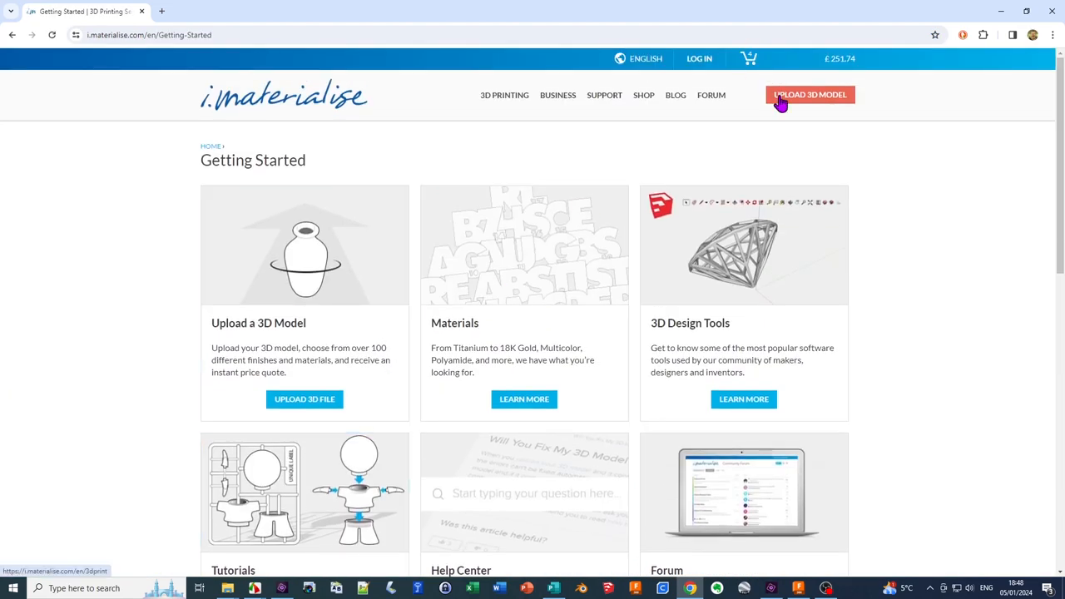
click(808, 93)
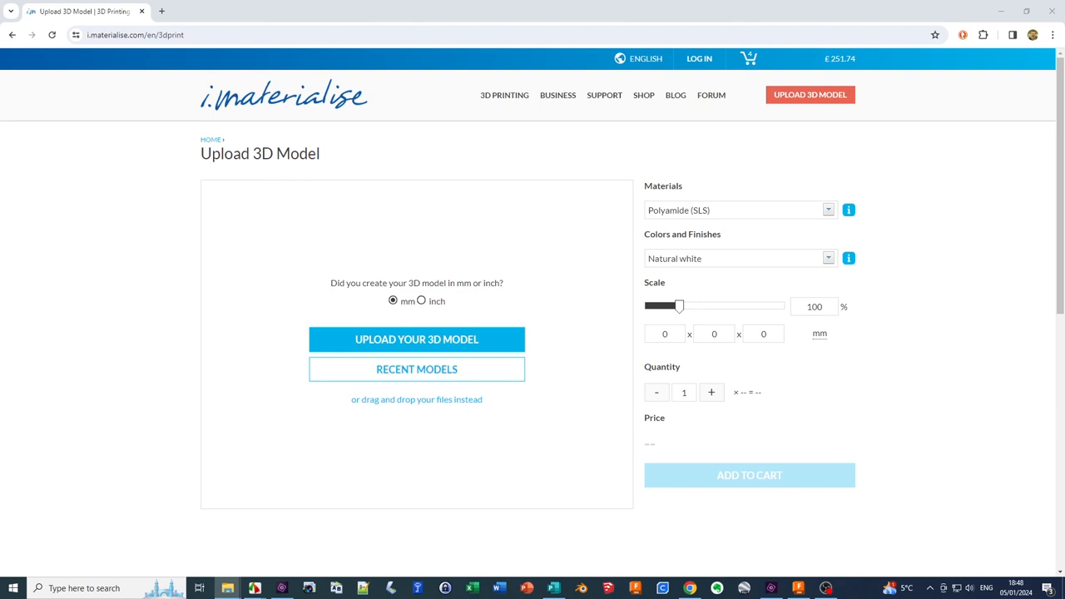
- Upload the clutch handle model (33.22 × 25.37 × 10 mm, £13.15 Polyamide) and browse the material list
click(416, 340)
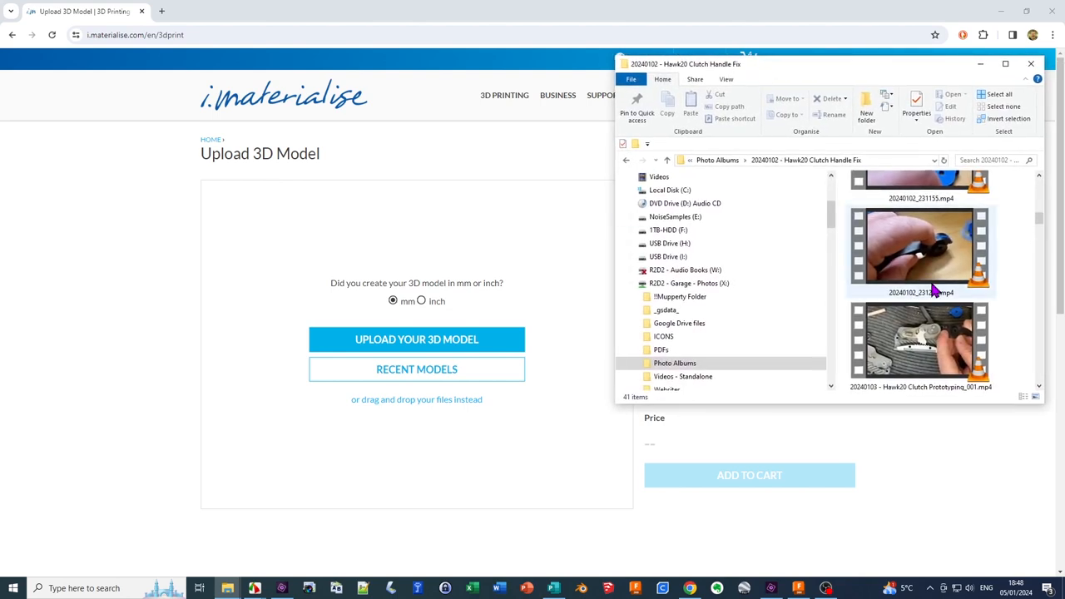
scroll(down, 3)
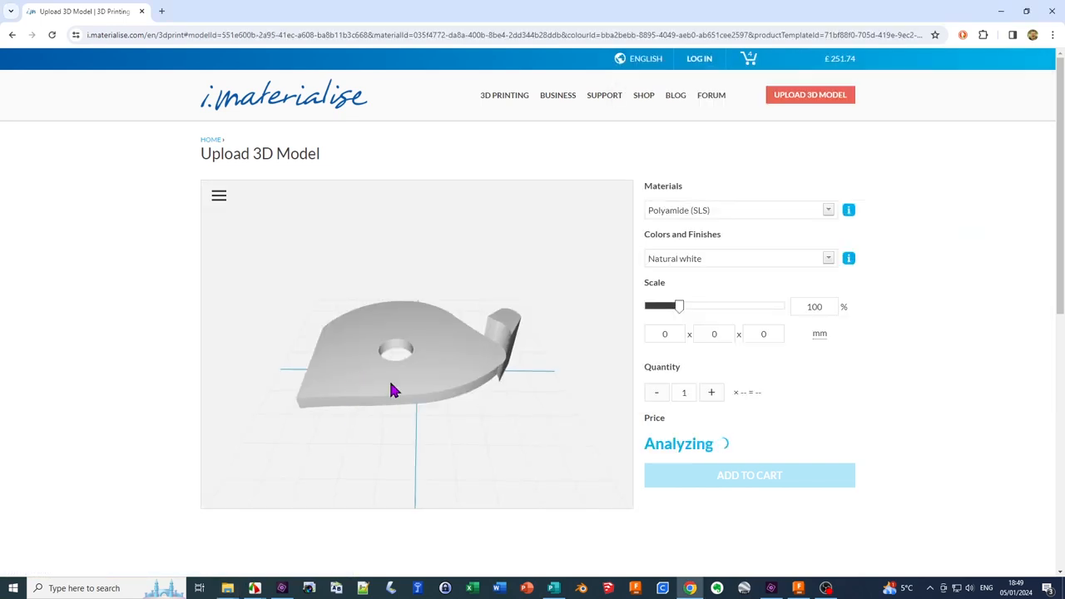
drag(396, 392, 480, 326)
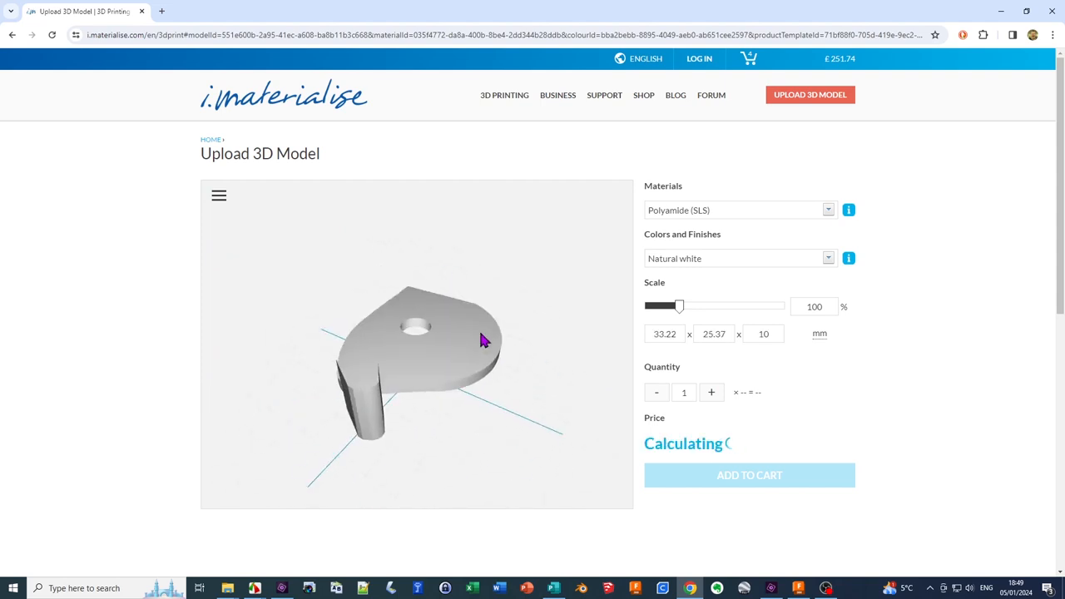
click(739, 210)
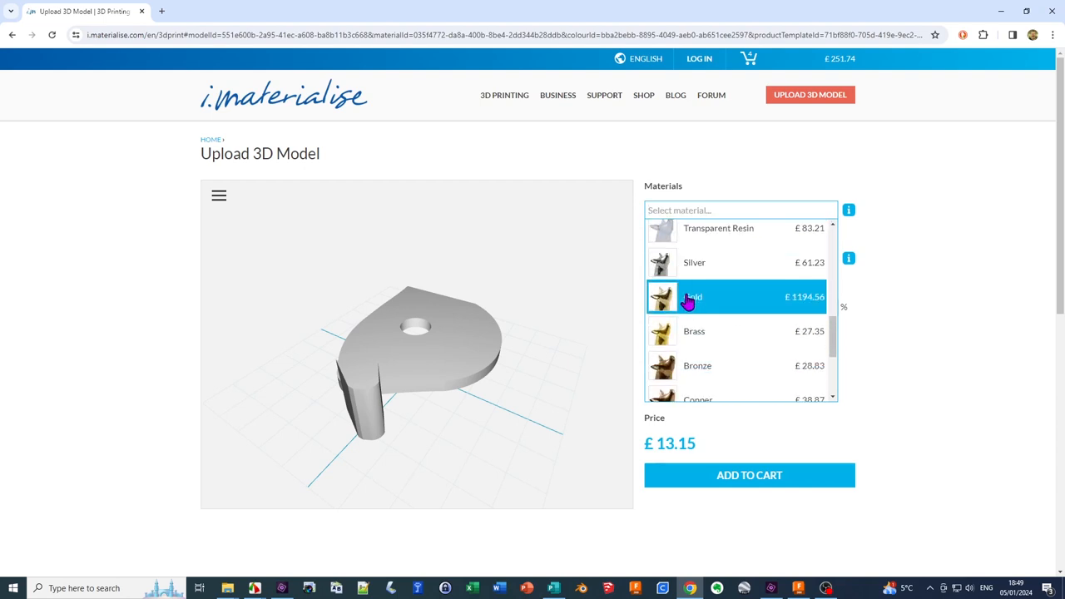
- Set the part to black ABS at £6.31 and add it to the cart
scroll(down, 3)
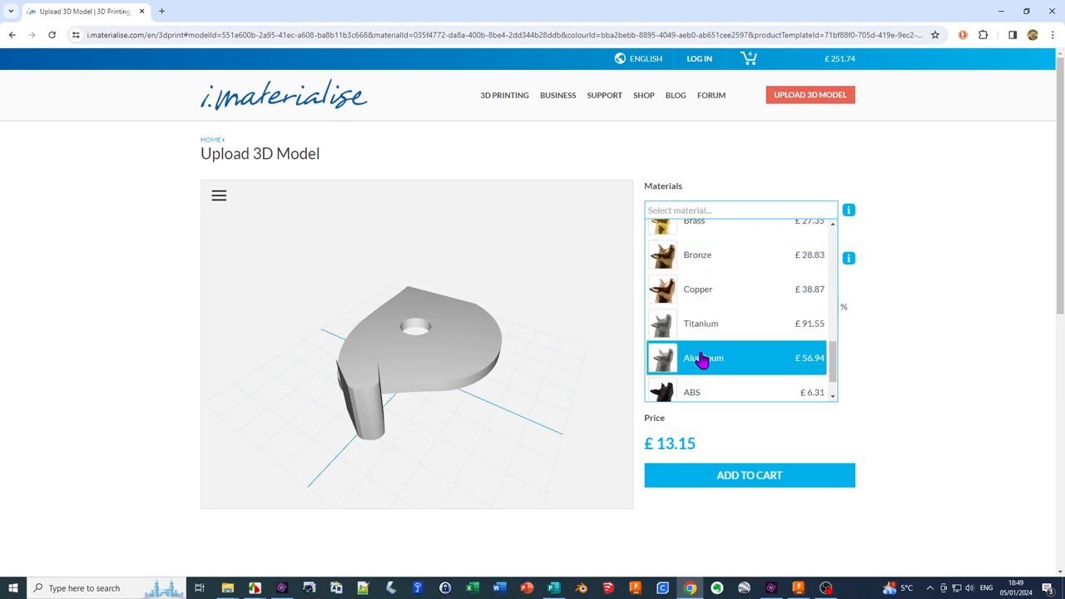
click(692, 393)
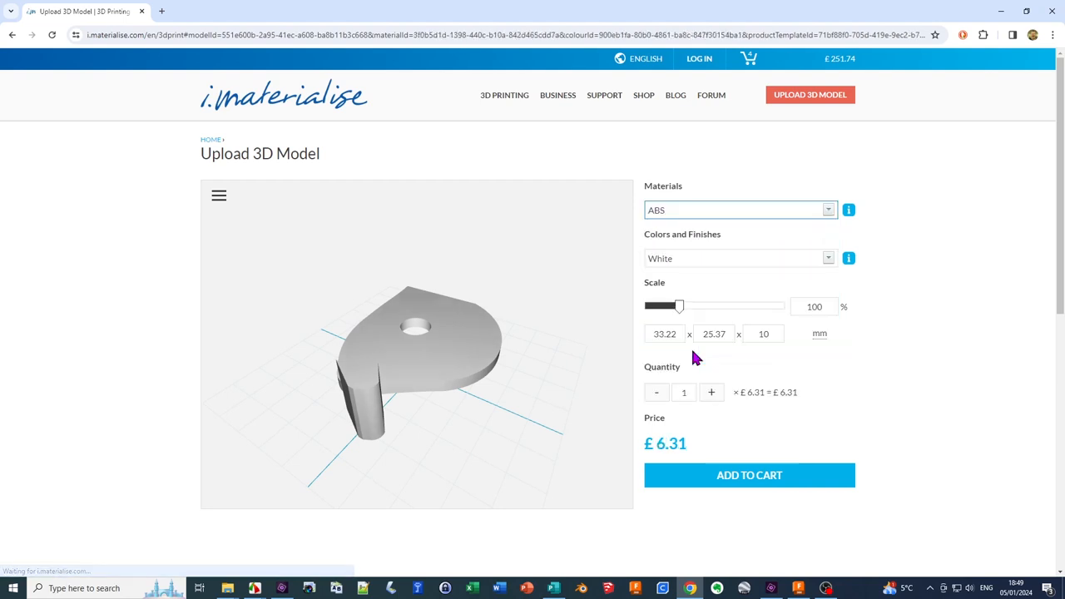
mouse_move(839, 233)
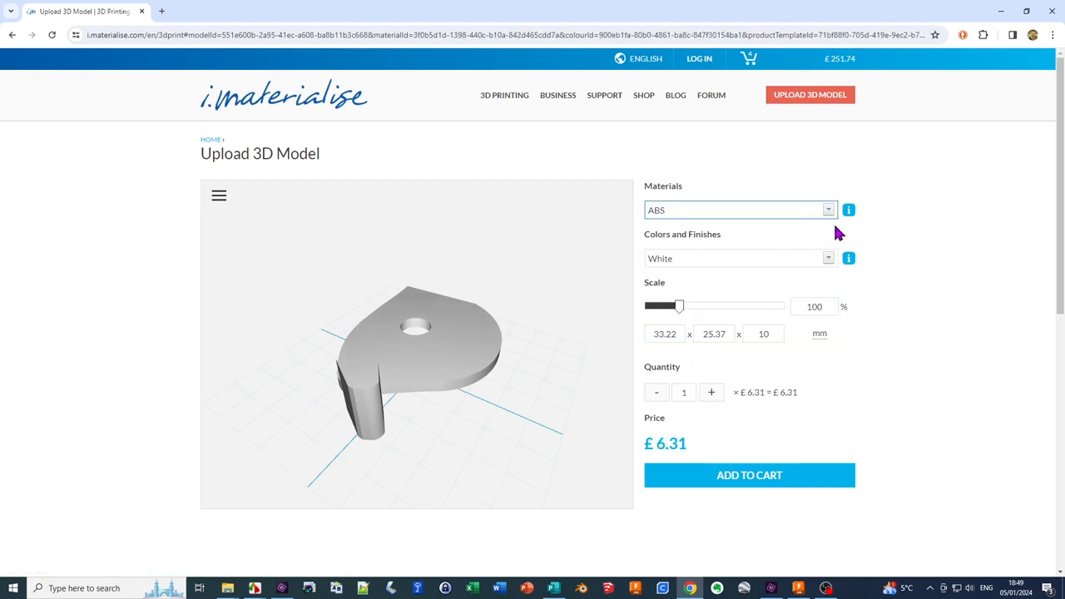
click(739, 258)
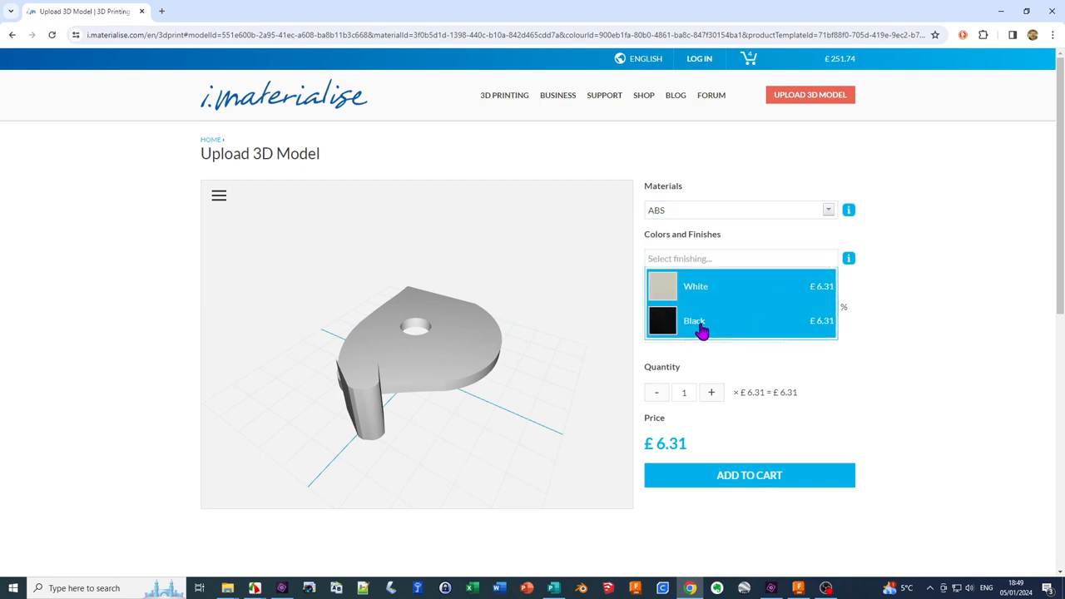
click(696, 321)
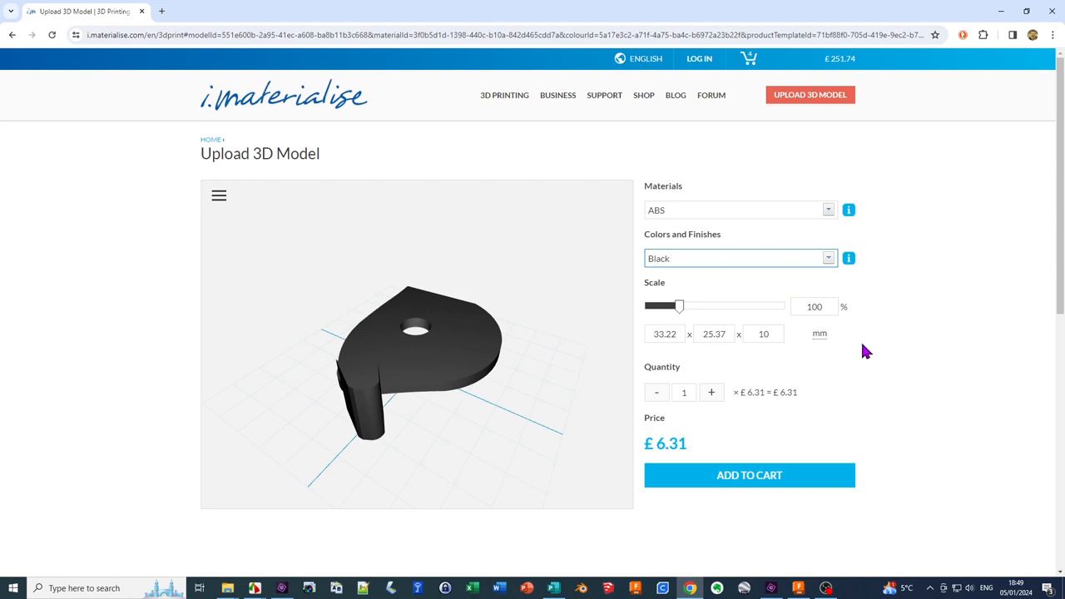
mouse_move(872, 353)
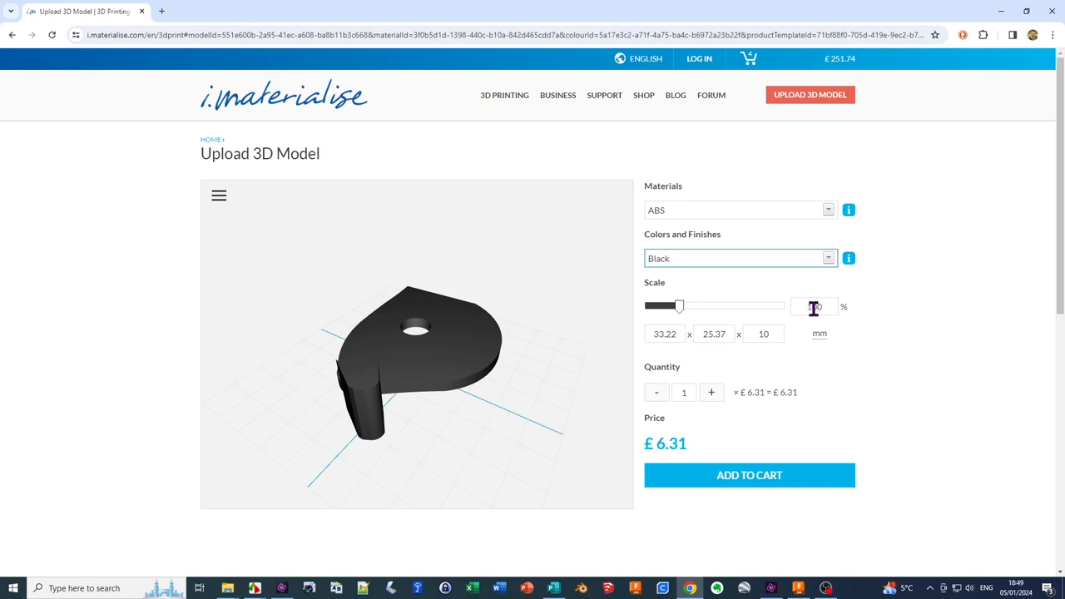
click(749, 476)
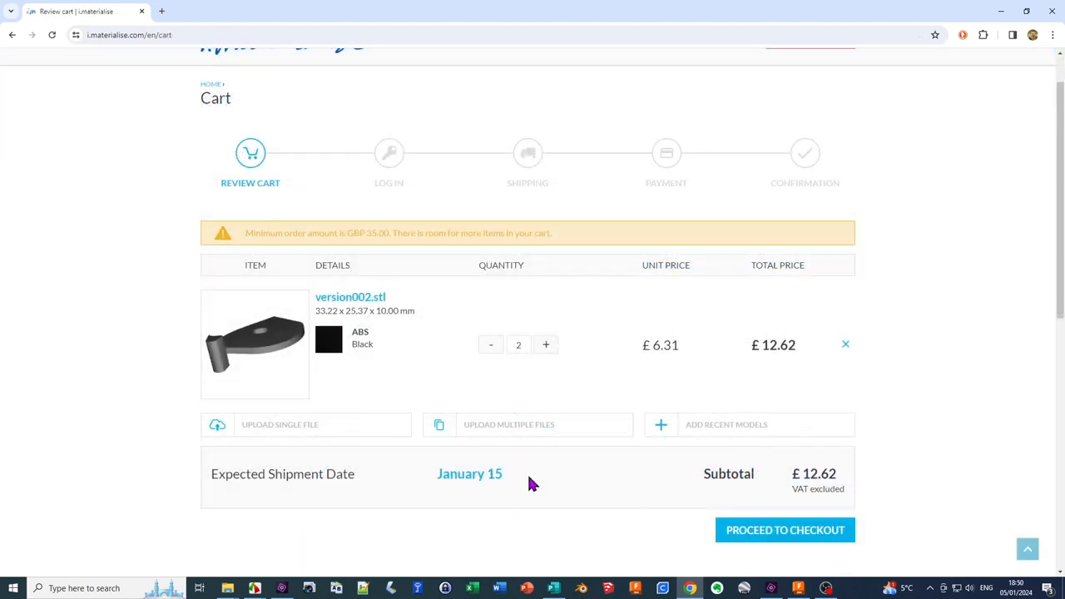
mouse_move(525, 479)
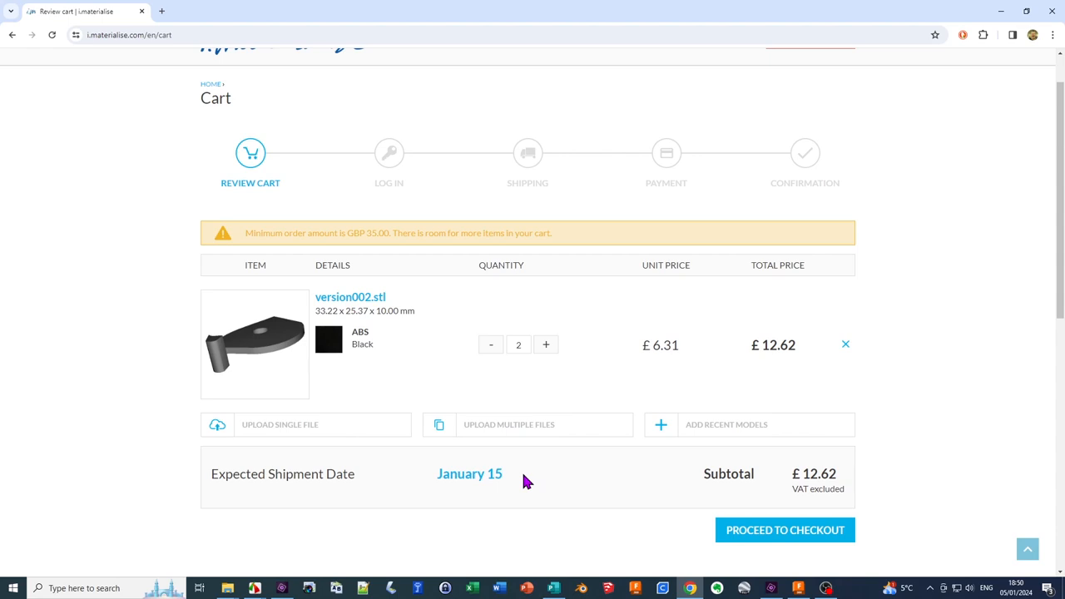
mouse_move(463, 401)
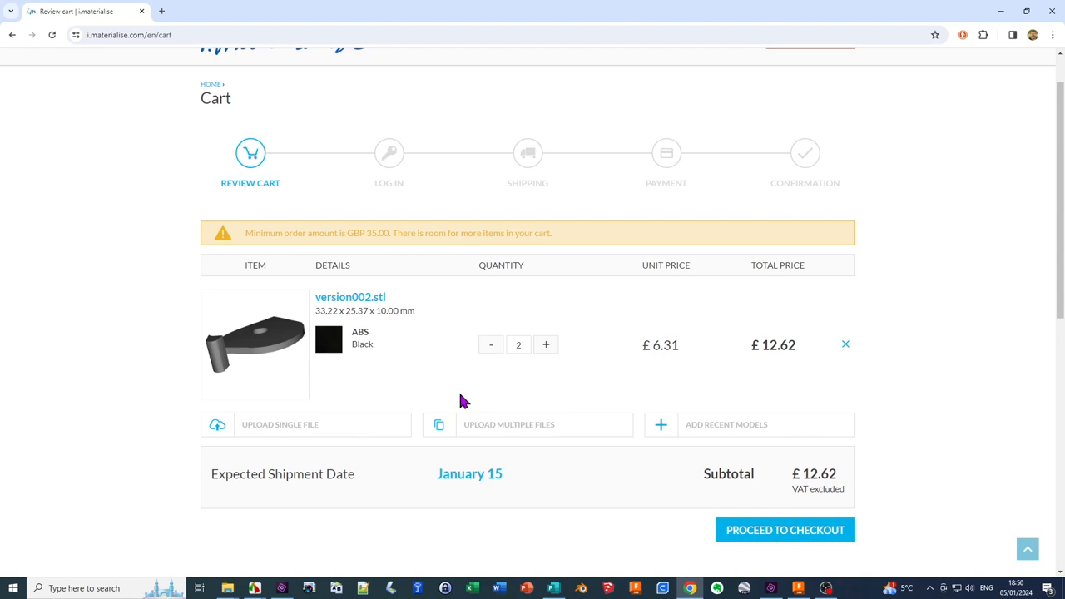